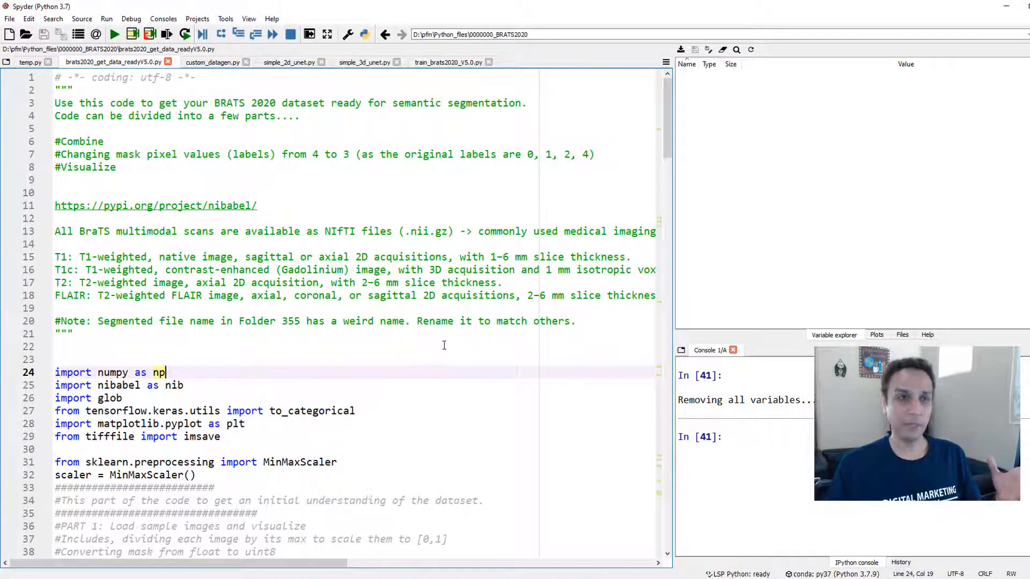
- Scroll through brats2020_get_data_readyV5.0.py to review the data-preparation code
scroll("down", 3)
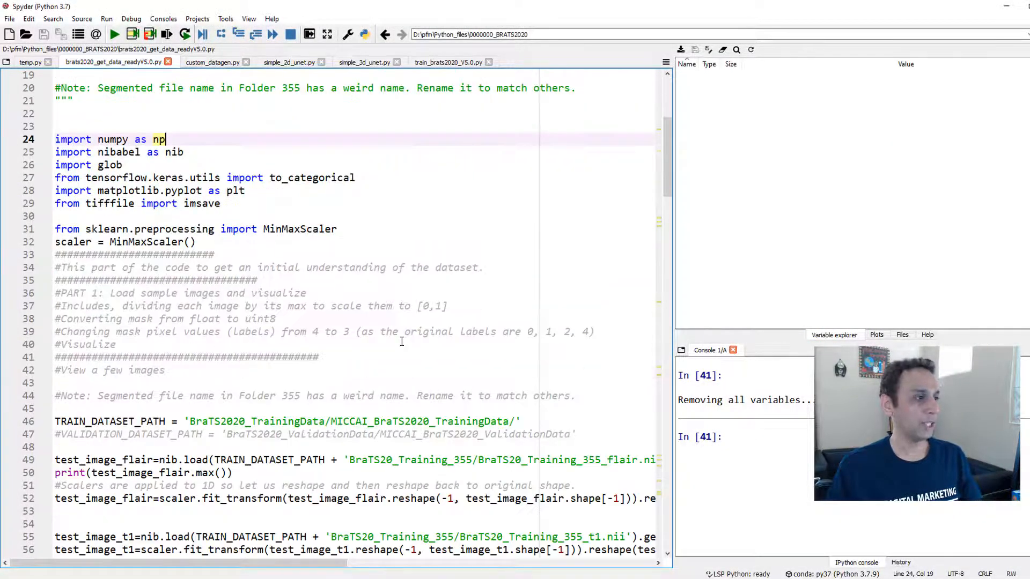
scroll("down", 3)
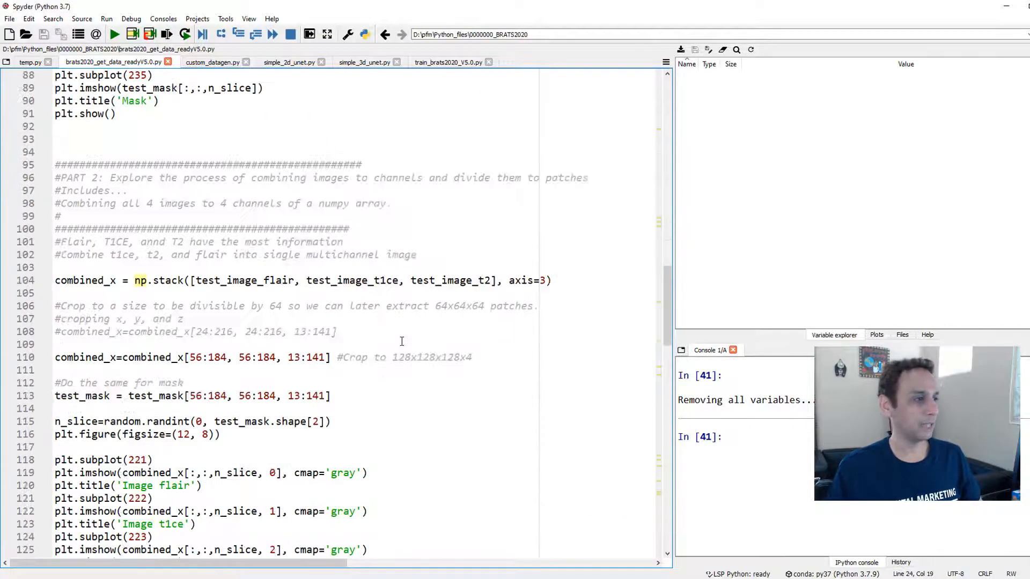
scroll("down", 3)
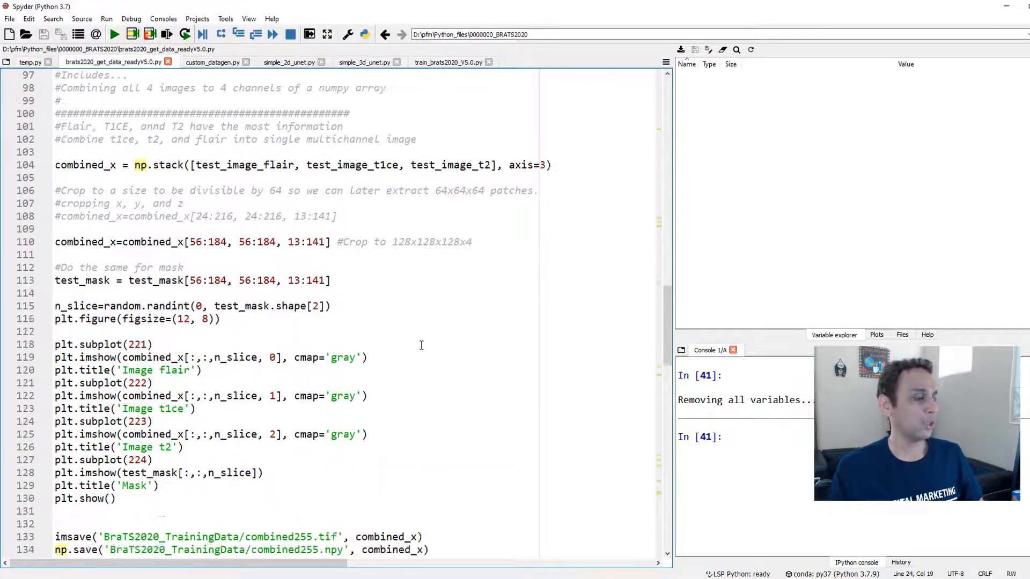
scroll("up", 3)
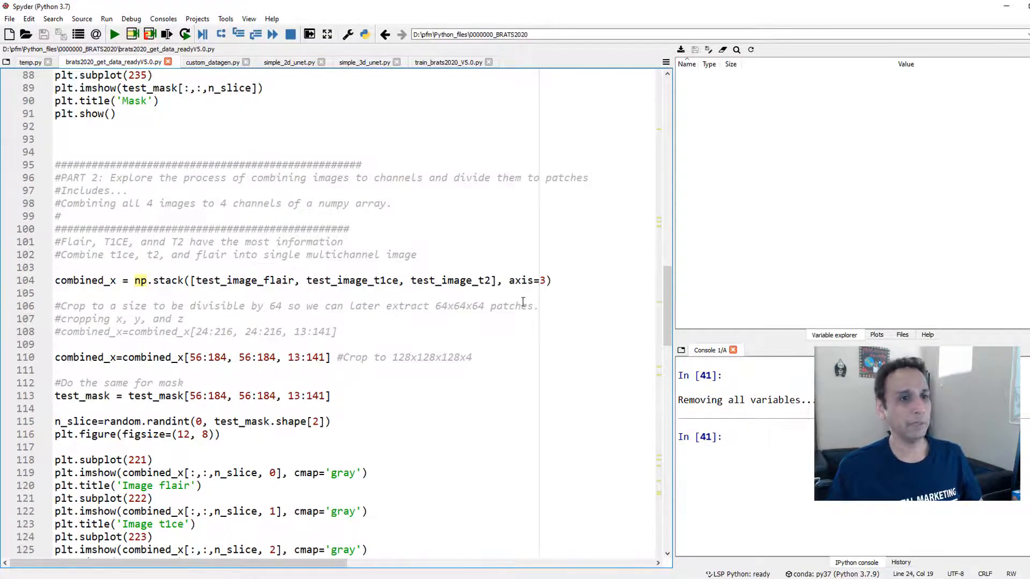
scroll("up", 3)
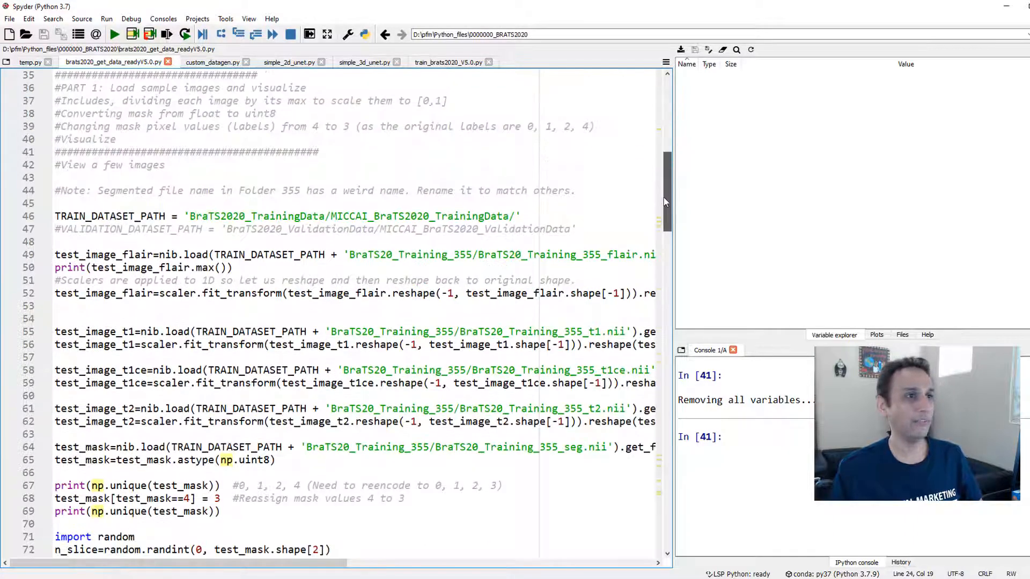
scroll("down", 3)
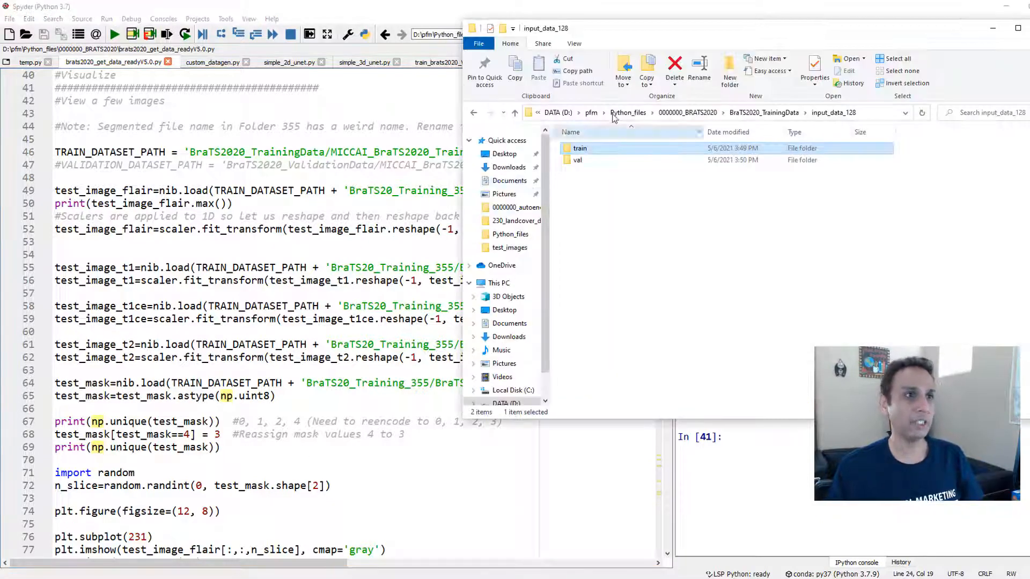
- Browse from BraTS2020_TrainingData into MICCAI_BraTS2020_TrainingData and into one training case folder
left_click(763, 112)
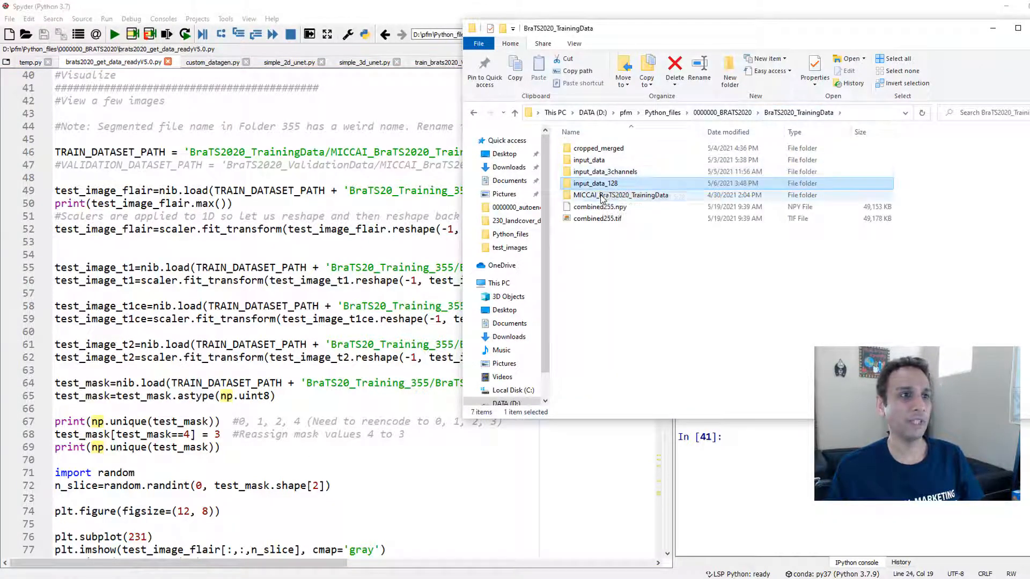
double_click(621, 195)
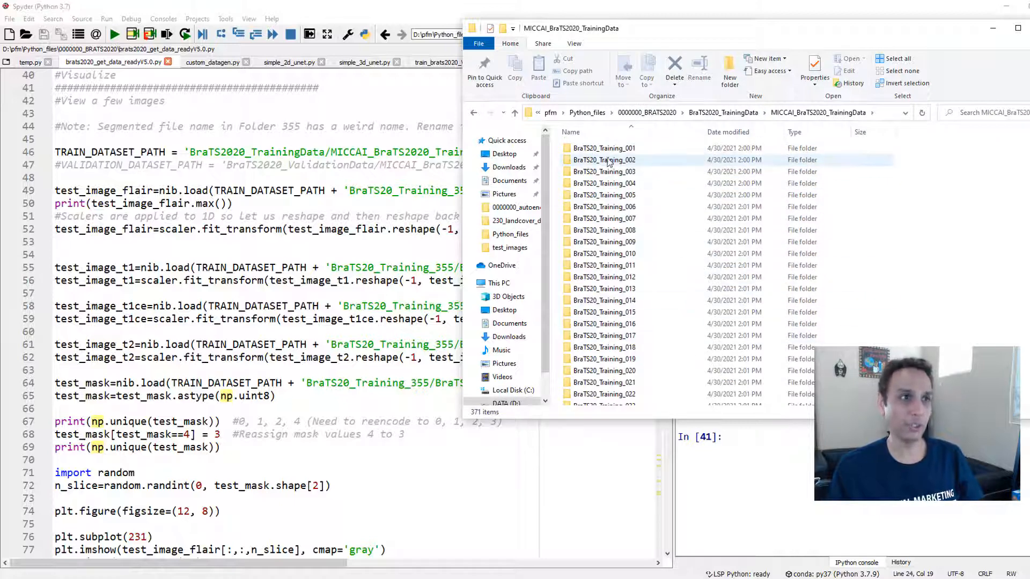
double_click(603, 148)
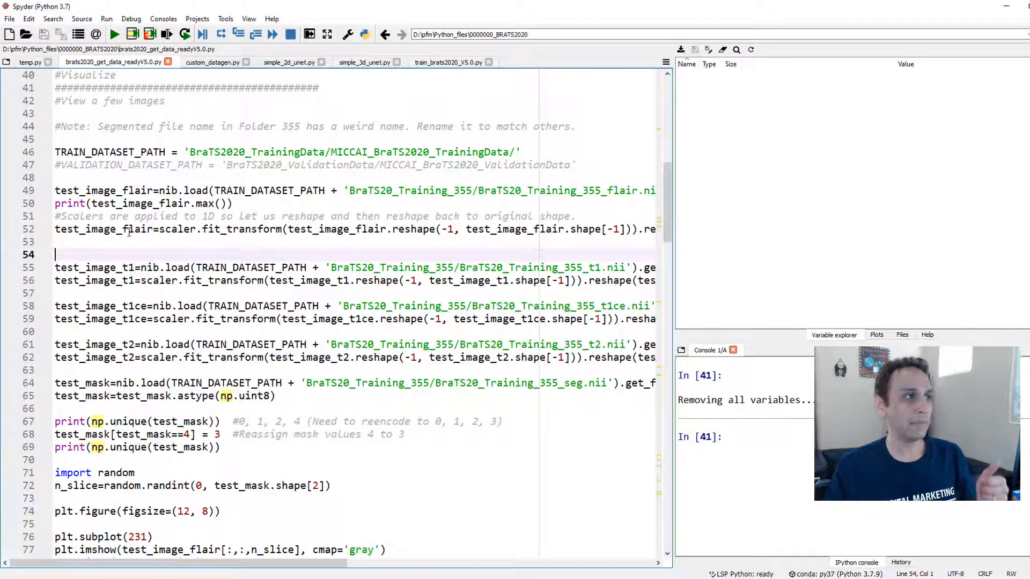
- Highlight the scaler call on the t1 line and the uint8 type in the mask conversion
double_click(174, 280)
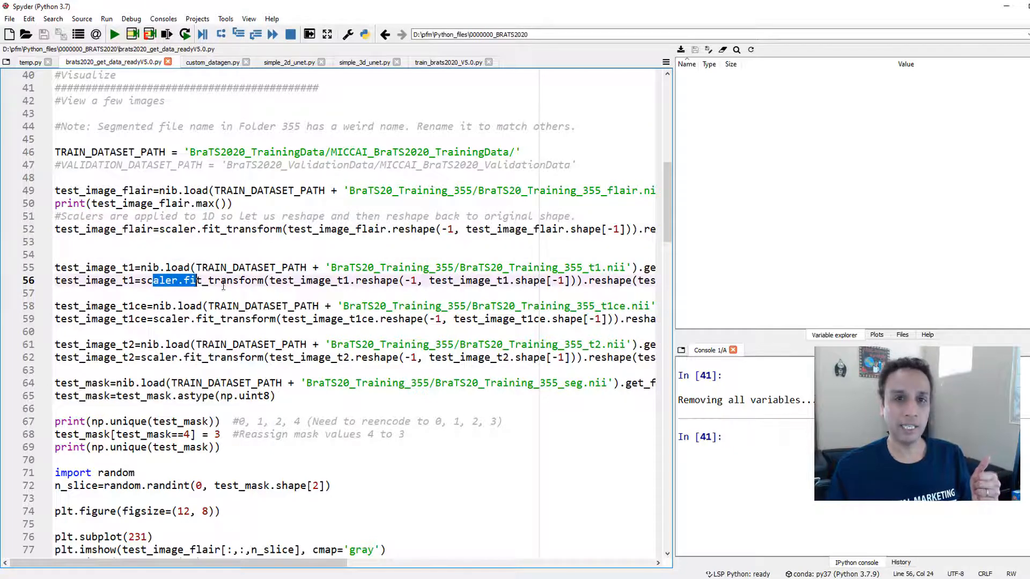
scroll("up", 3)
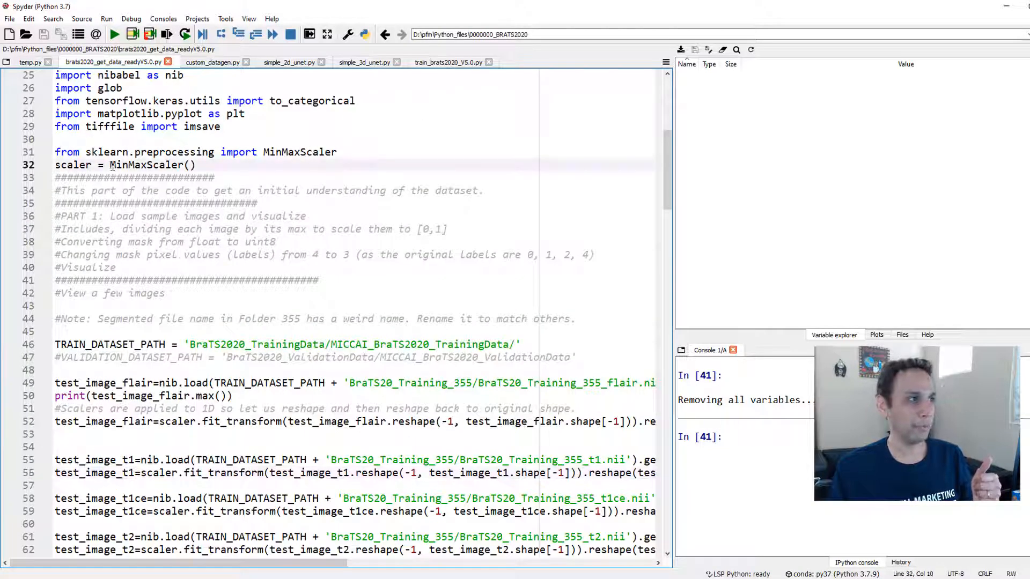
scroll("down", 3)
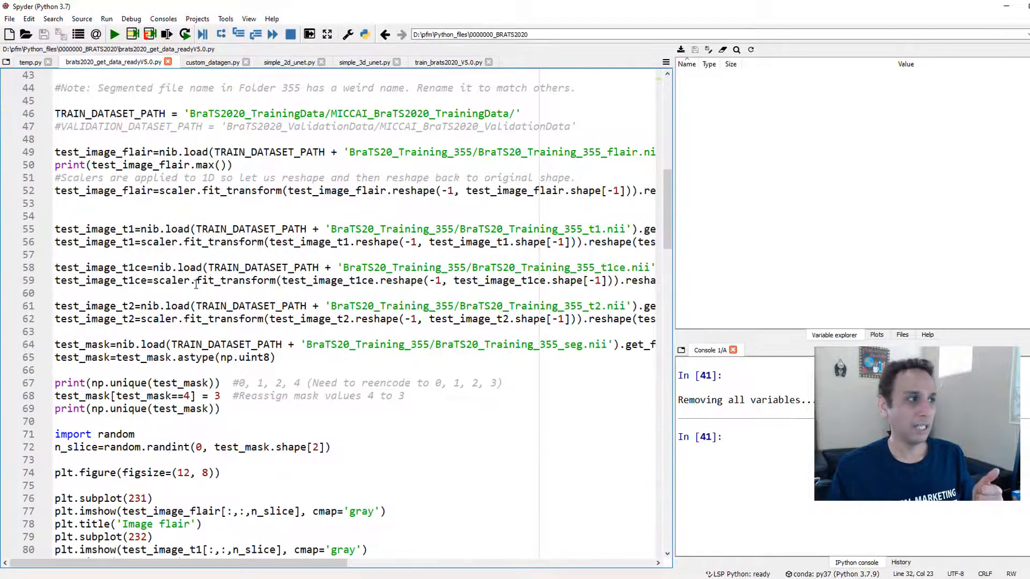
mouse_move(223, 267)
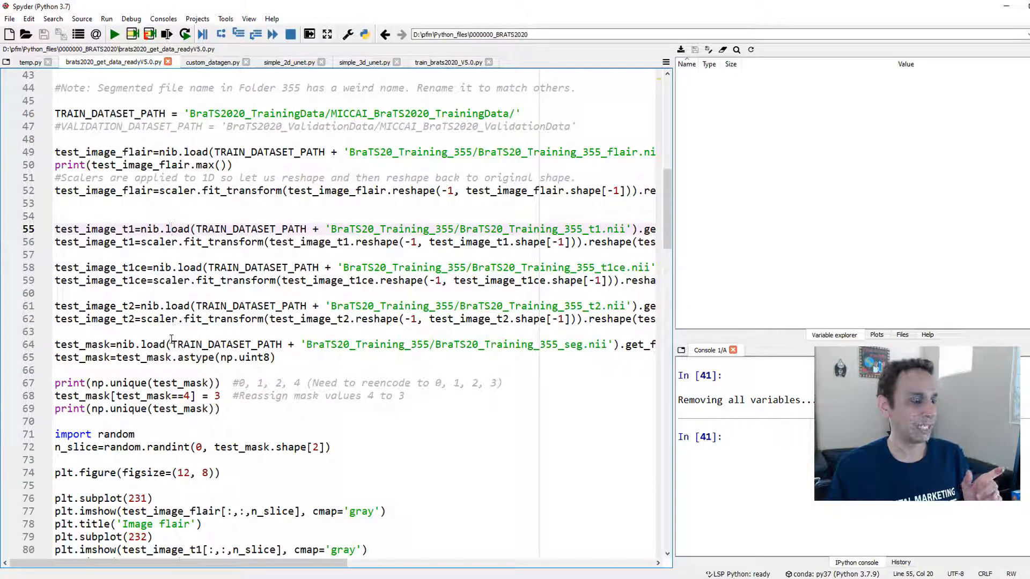
double_click(255, 358)
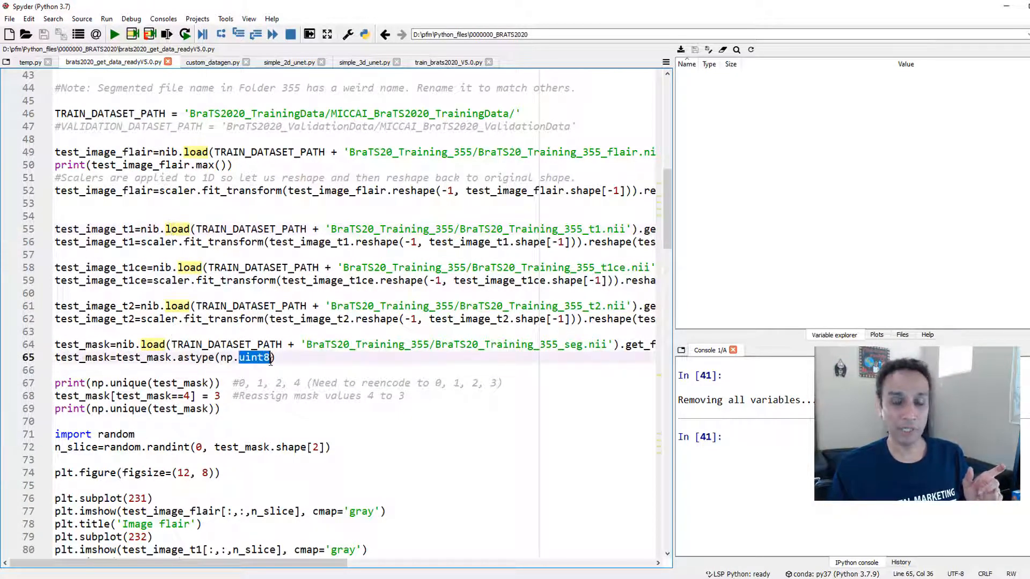
mouse_move(263, 358)
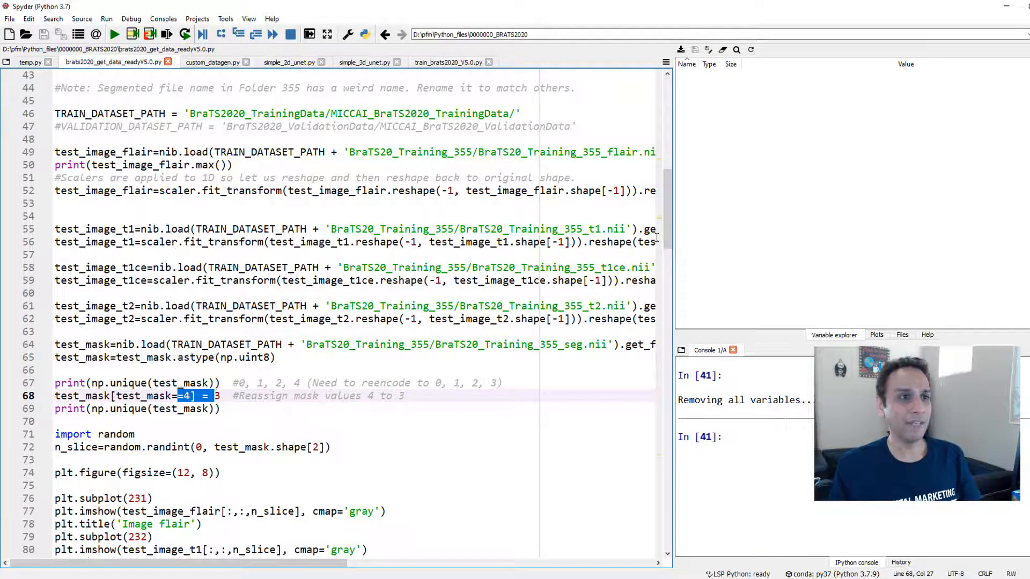
- Highlight test_image_flair and test_image_t2 in the channel stack, then review cropping and to_categorical
scroll("down", 3)
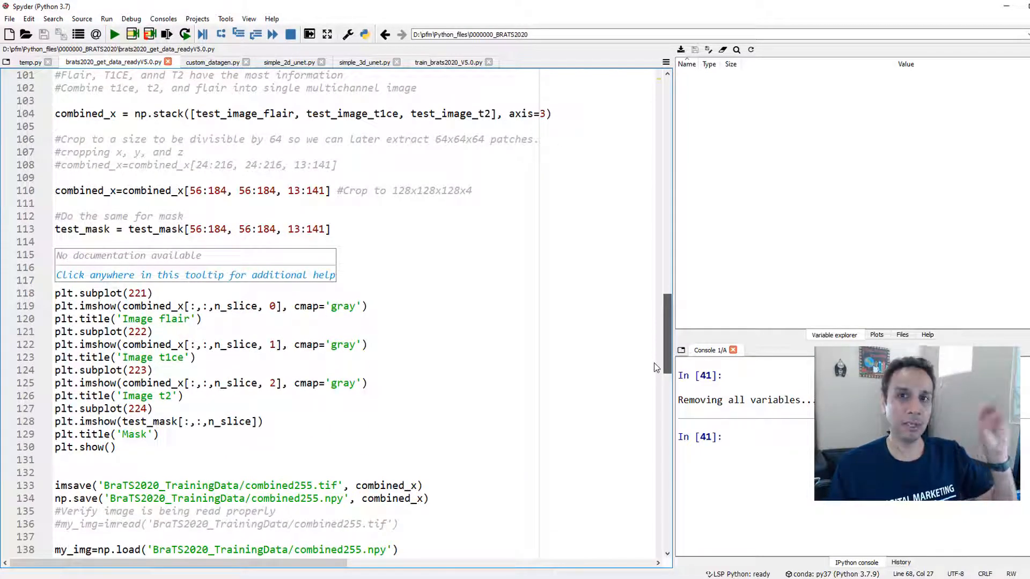
left_click(223, 113)
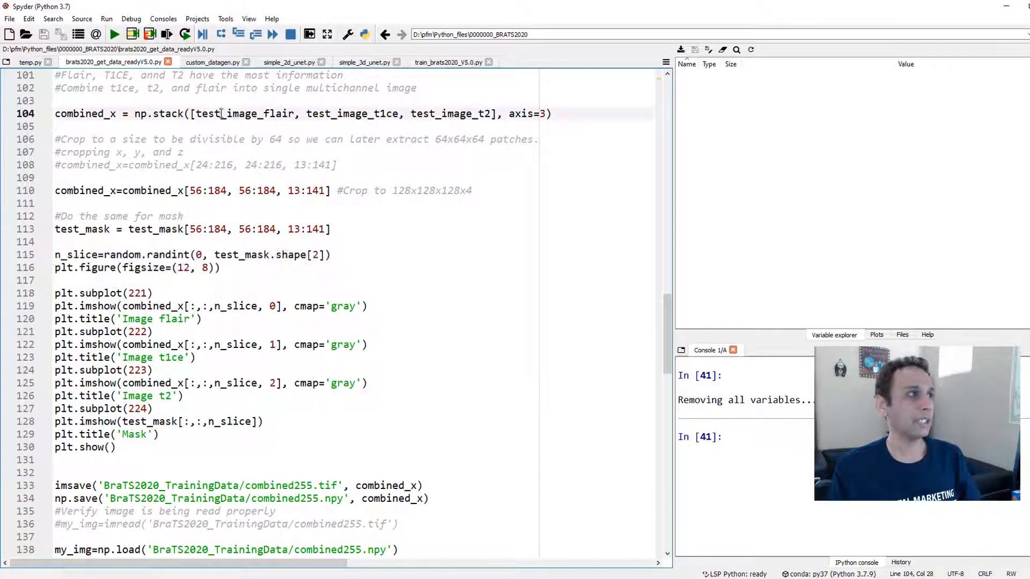
double_click(94, 114)
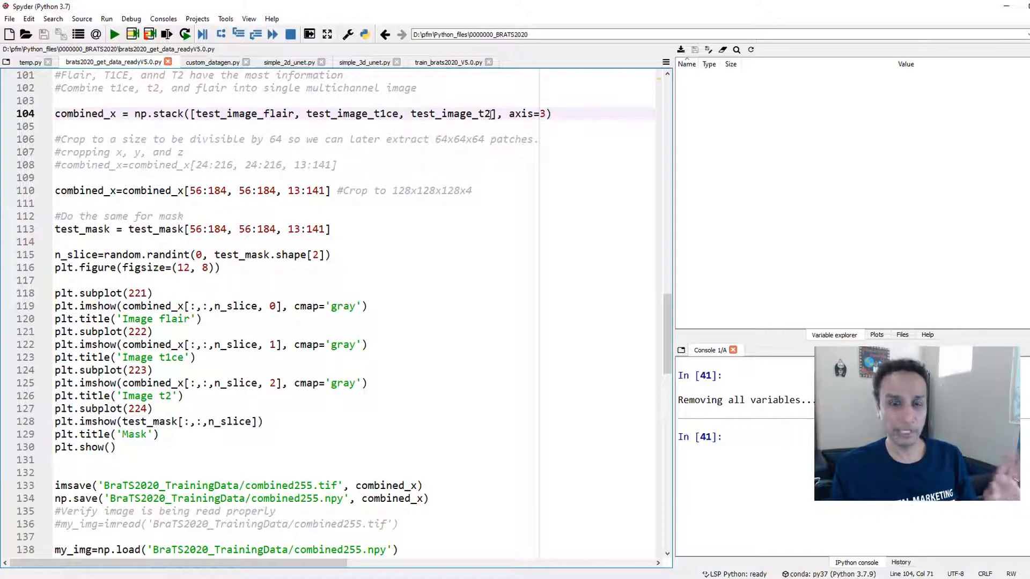
double_click(452, 114)
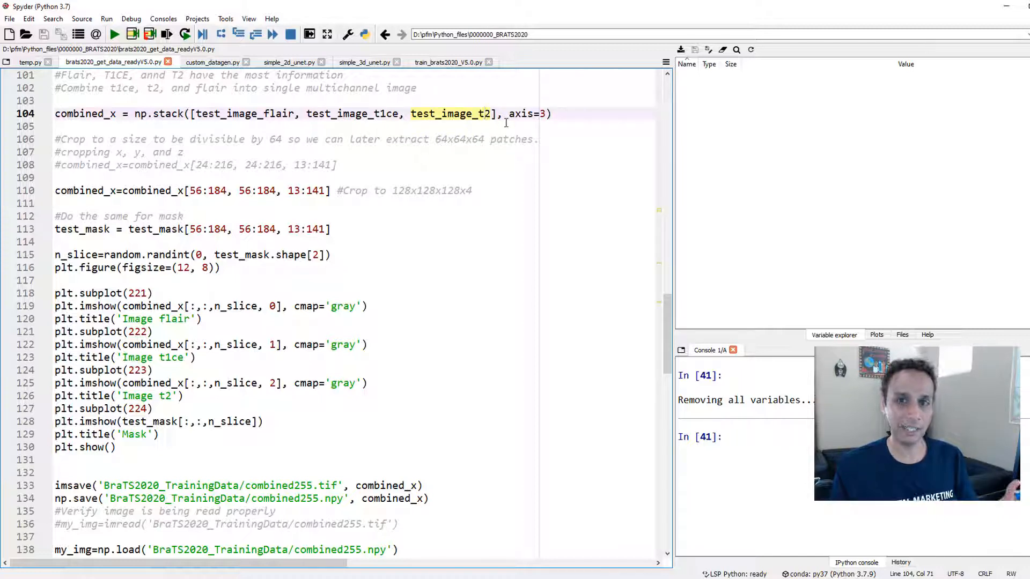
mouse_move(364, 103)
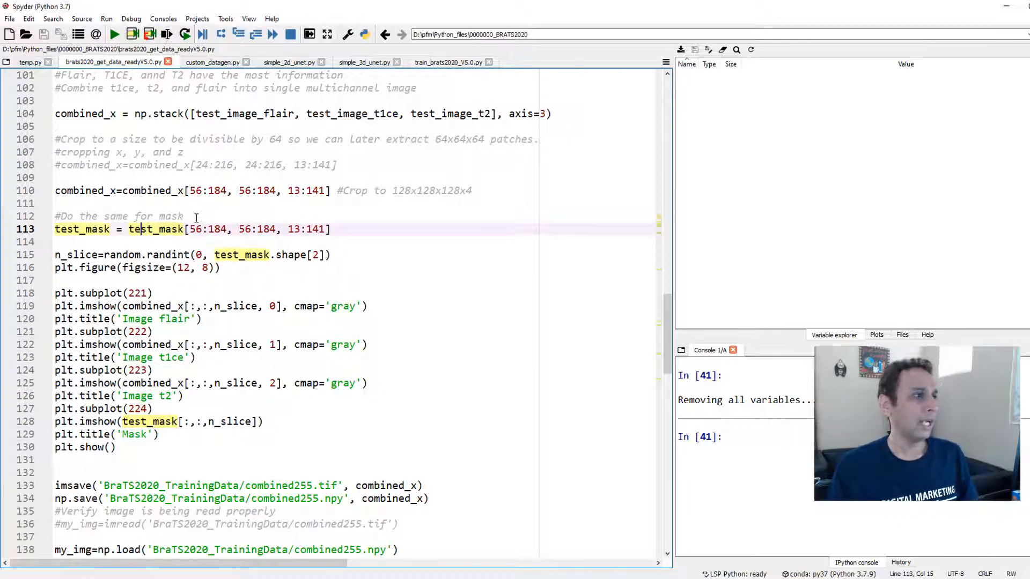
scroll("down", 3)
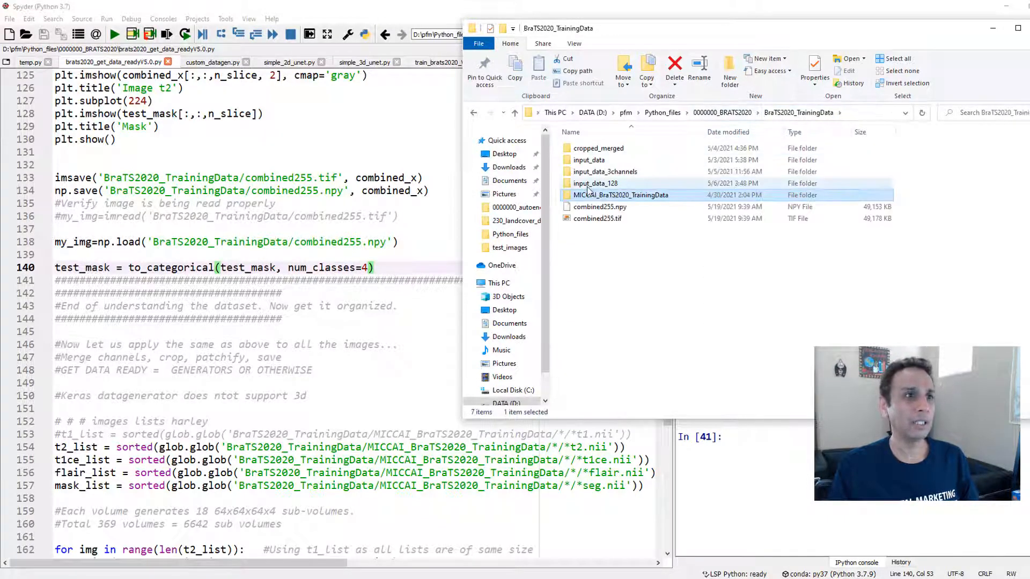
- Browse input_data_128 into train and its masks folder listing the mask_N.npy files
double_click(596, 183)
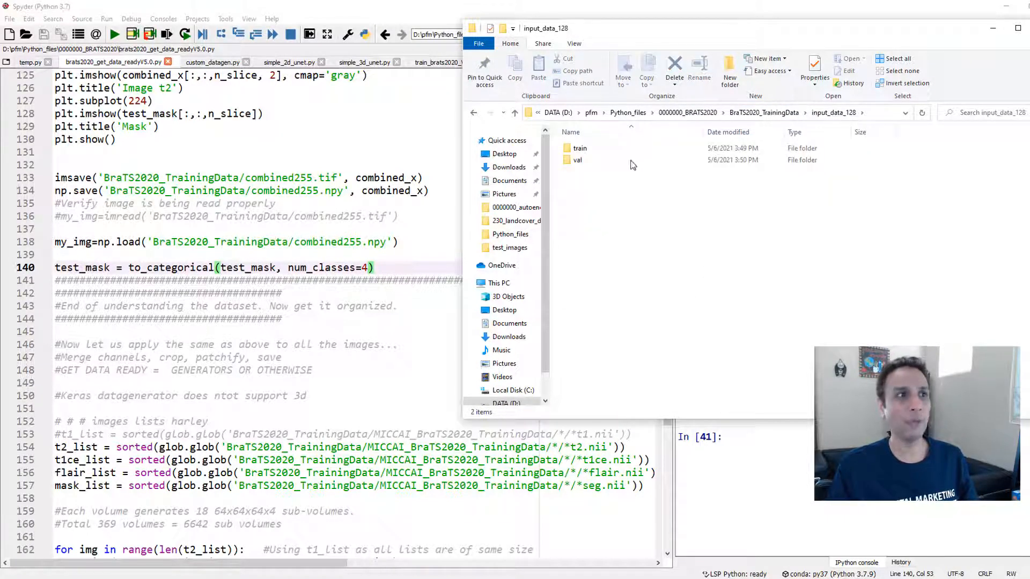
double_click(579, 148)
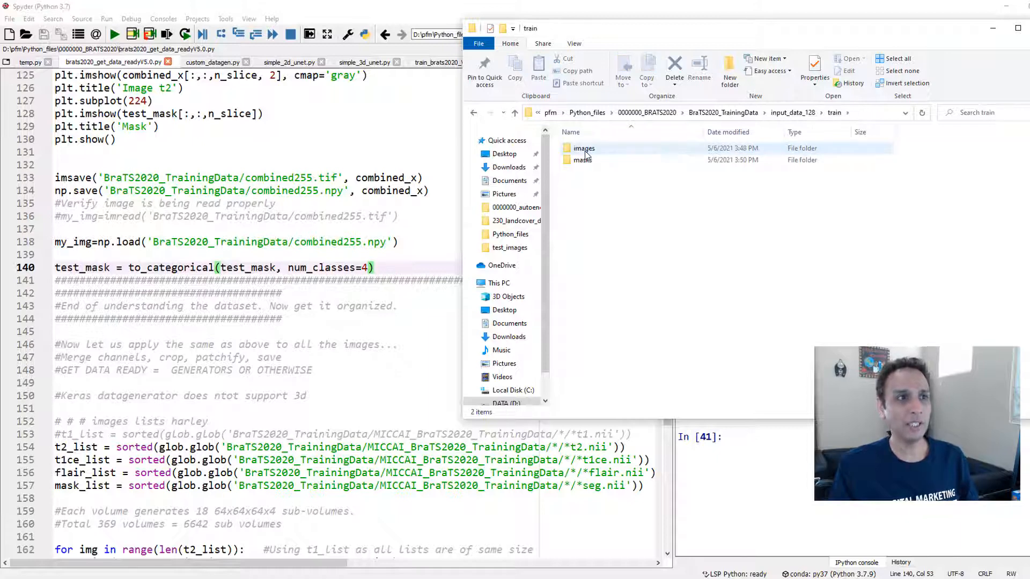
left_click(584, 160)
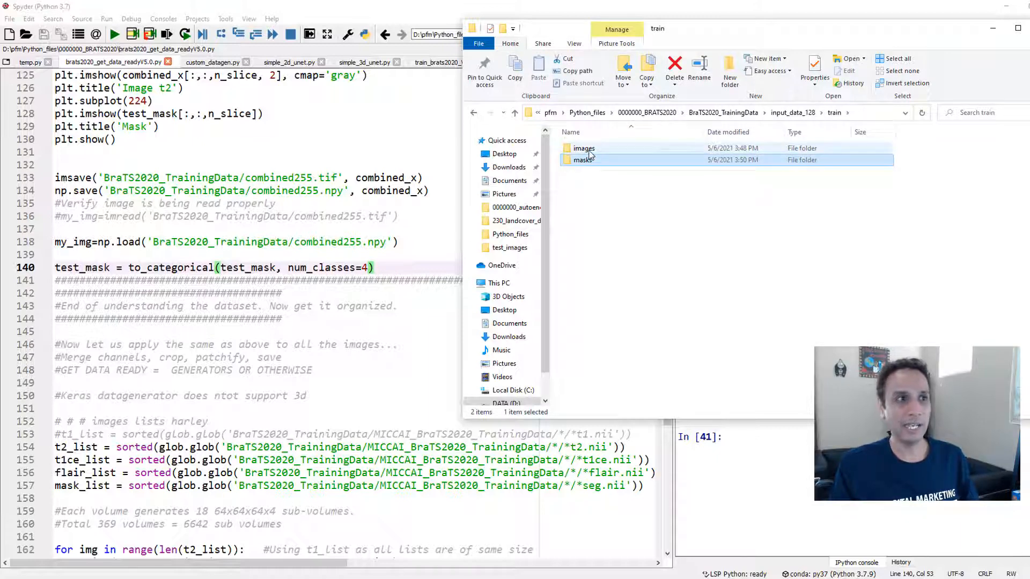
double_click(583, 148)
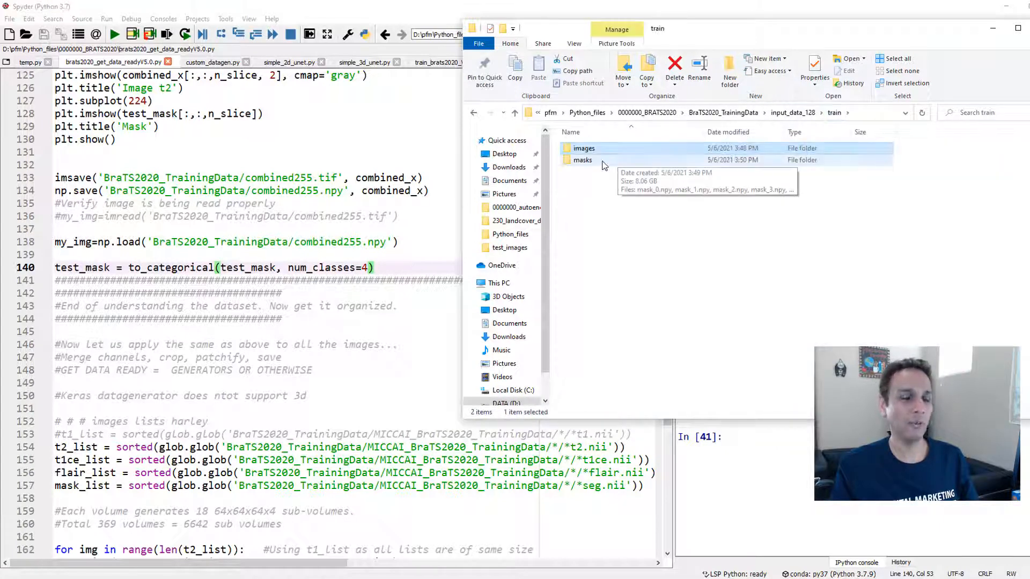
double_click(582, 160)
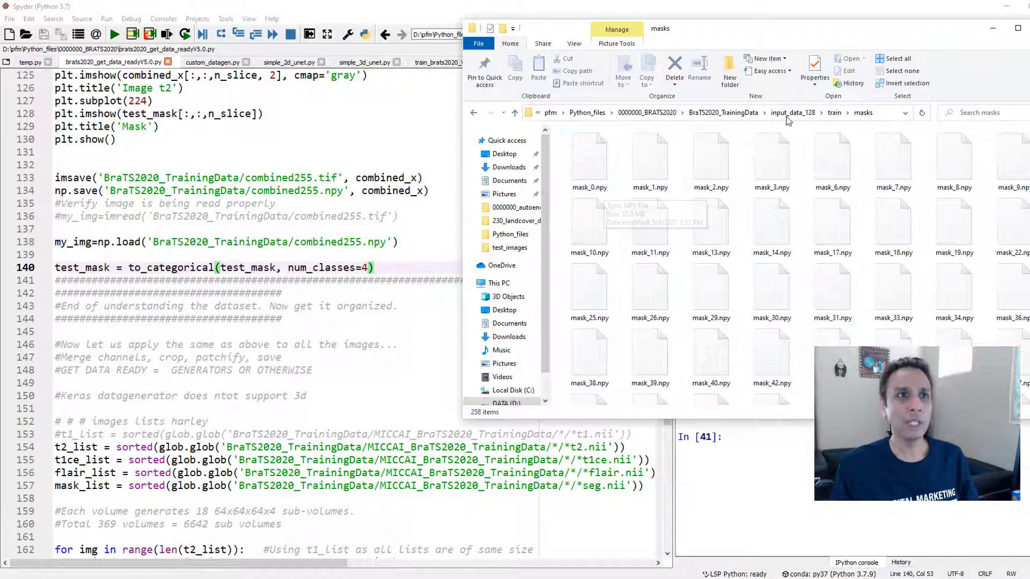
- Return to input_data_128 showing the train and val folders
left_click(793, 113)
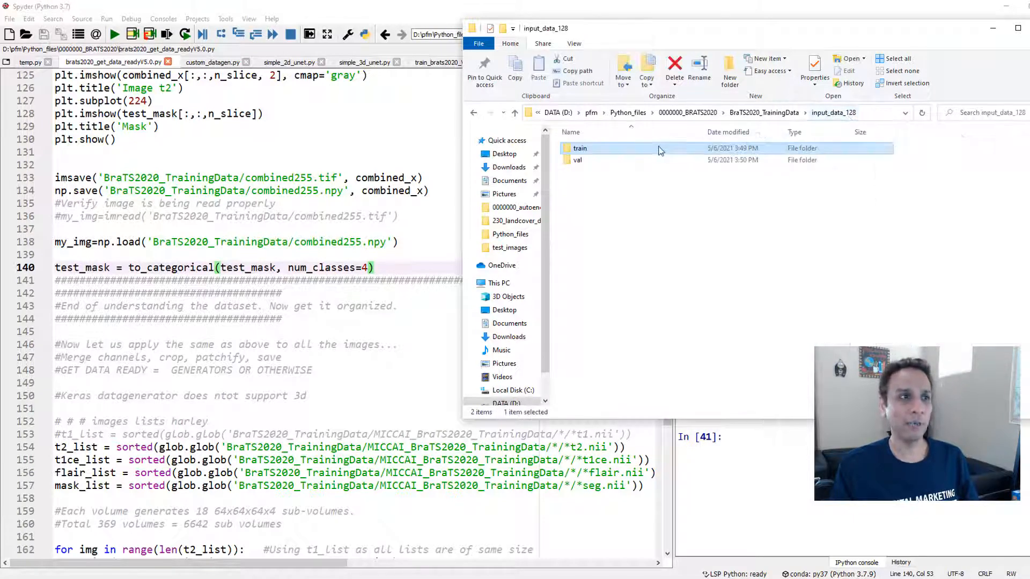
left_click(578, 160)
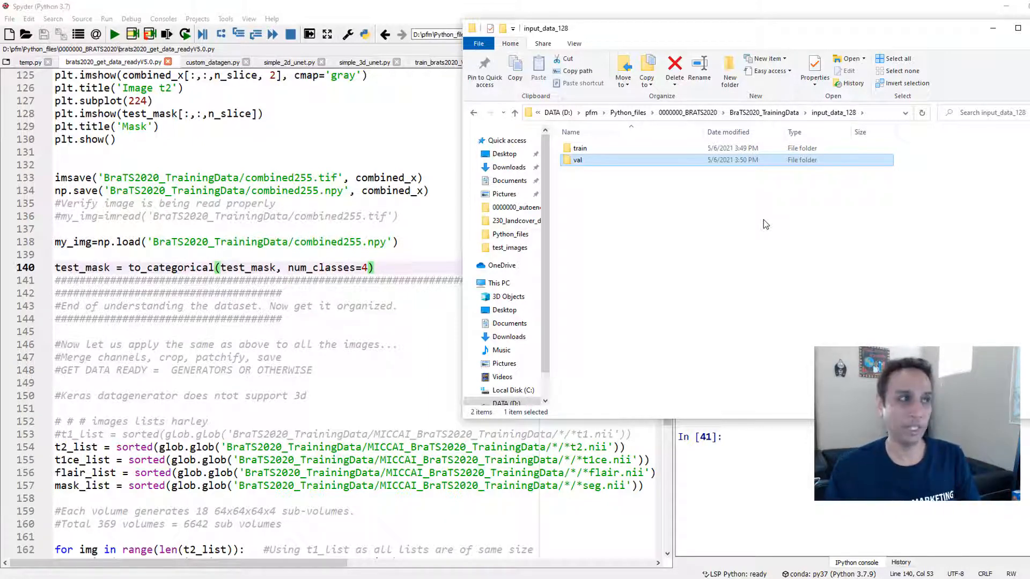
mouse_move(677, 276)
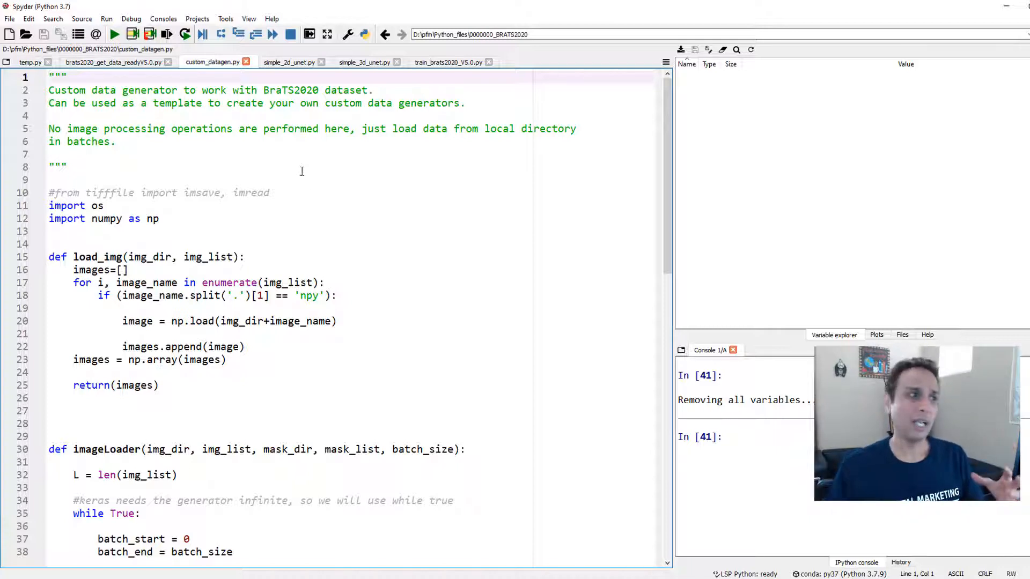
scroll("down", 3)
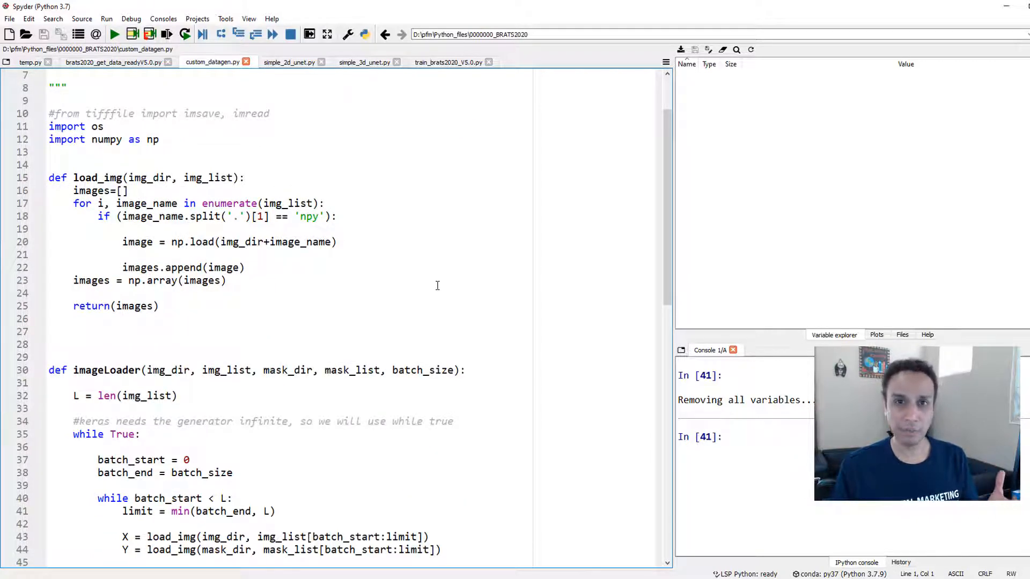
scroll("down", 3)
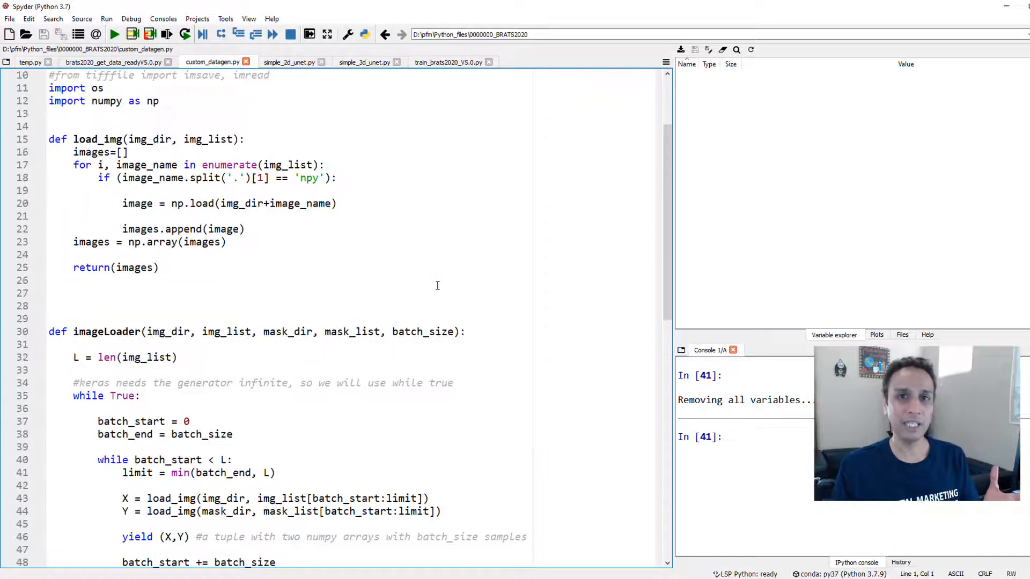
scroll("up", 3)
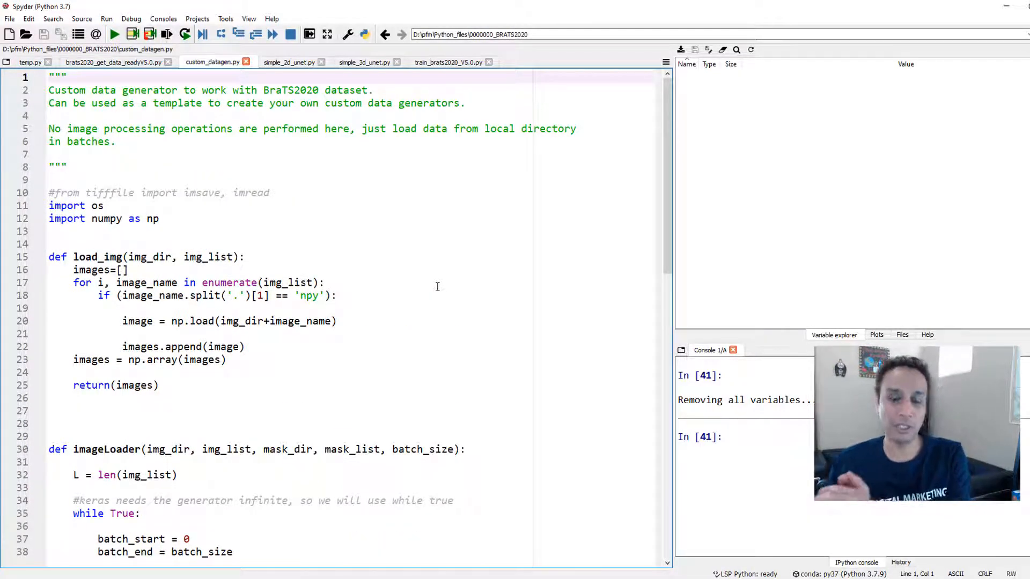
scroll("down", 3)
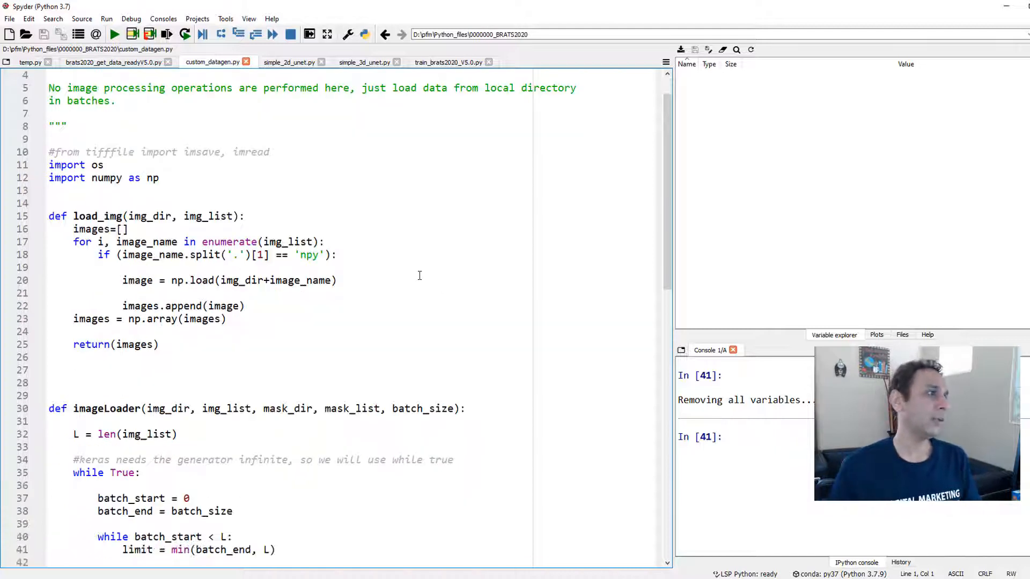
scroll("down", 3)
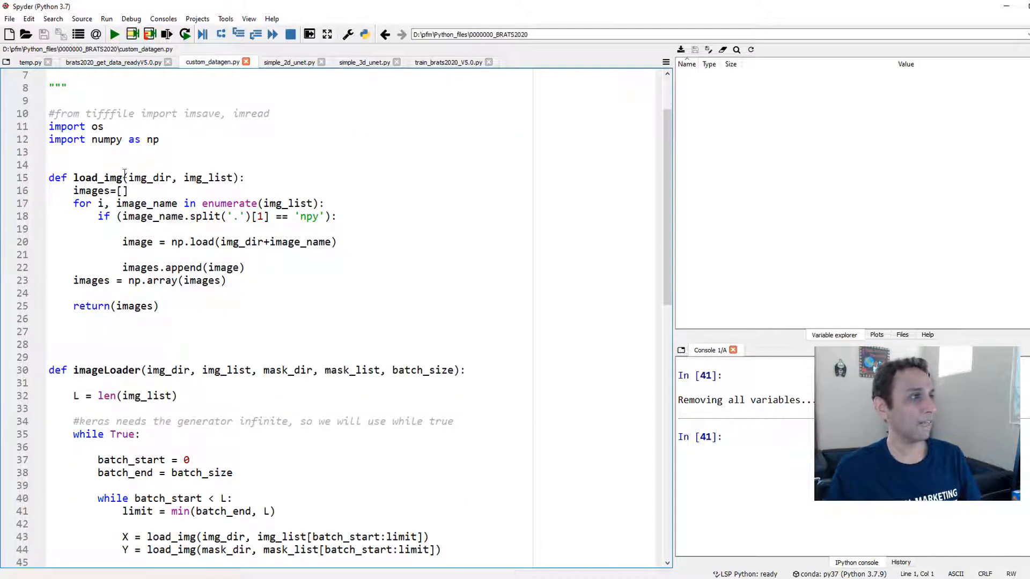
mouse_move(204, 297)
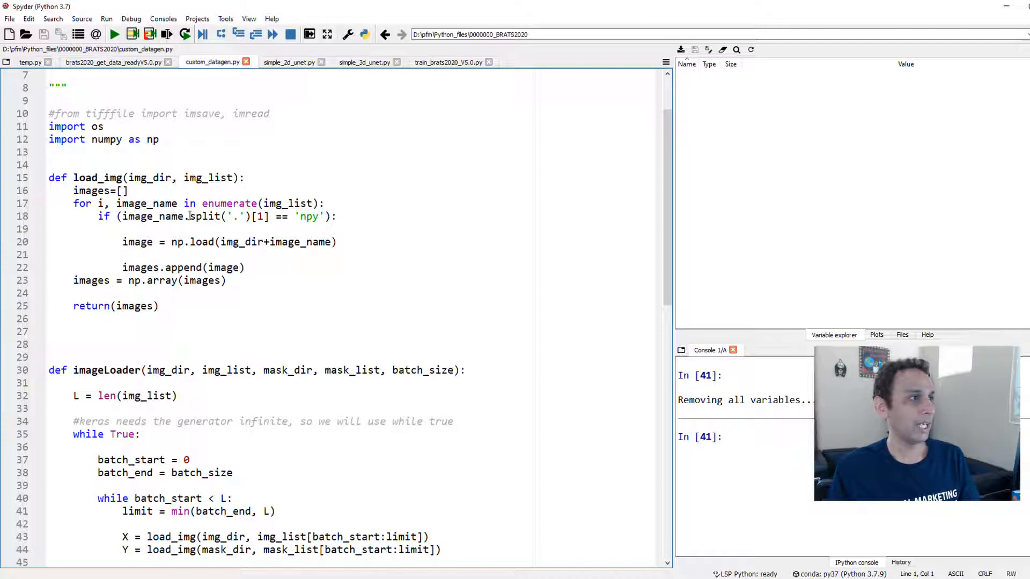
double_click(165, 216)
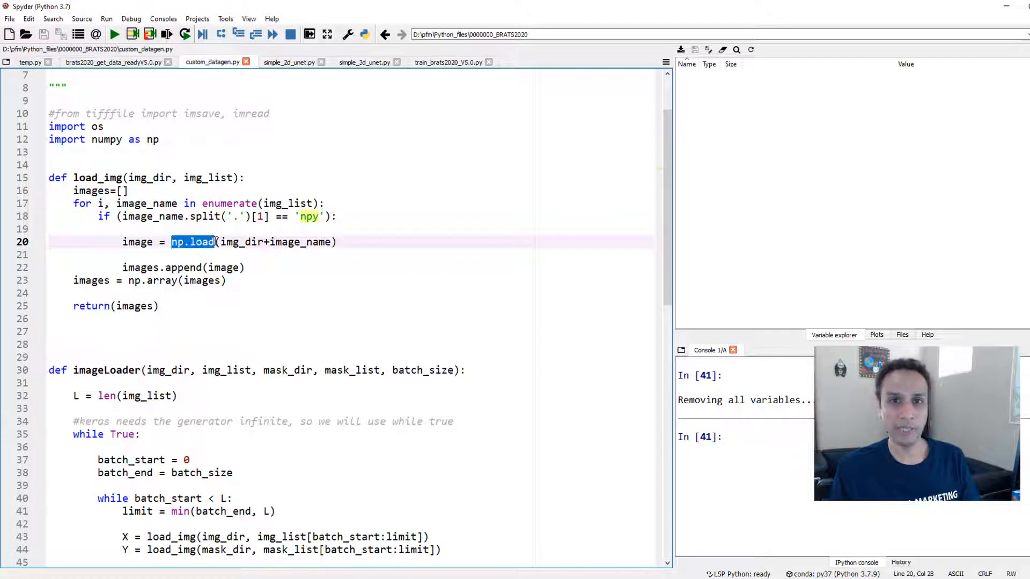
mouse_move(275, 241)
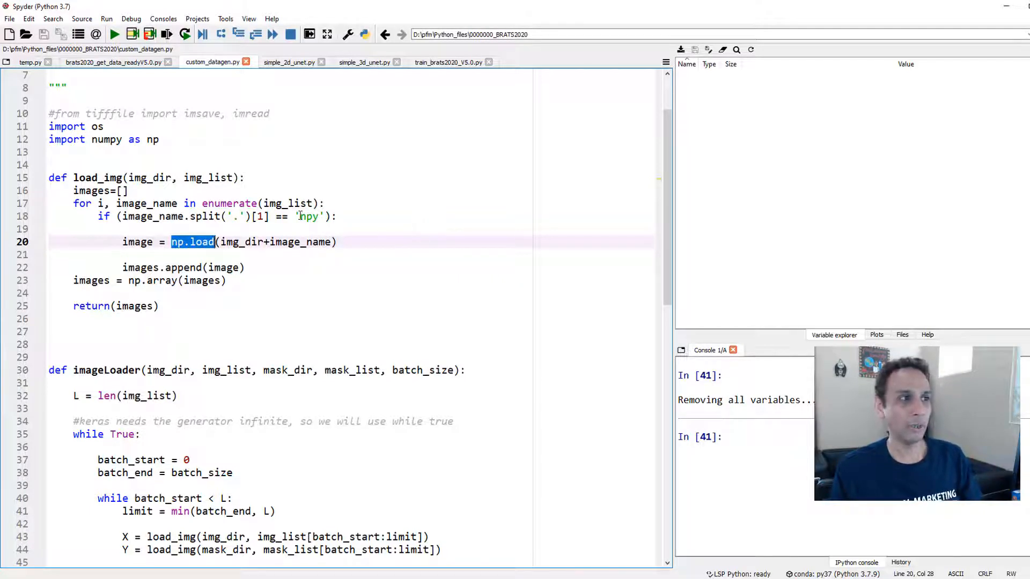
left_click(201, 242)
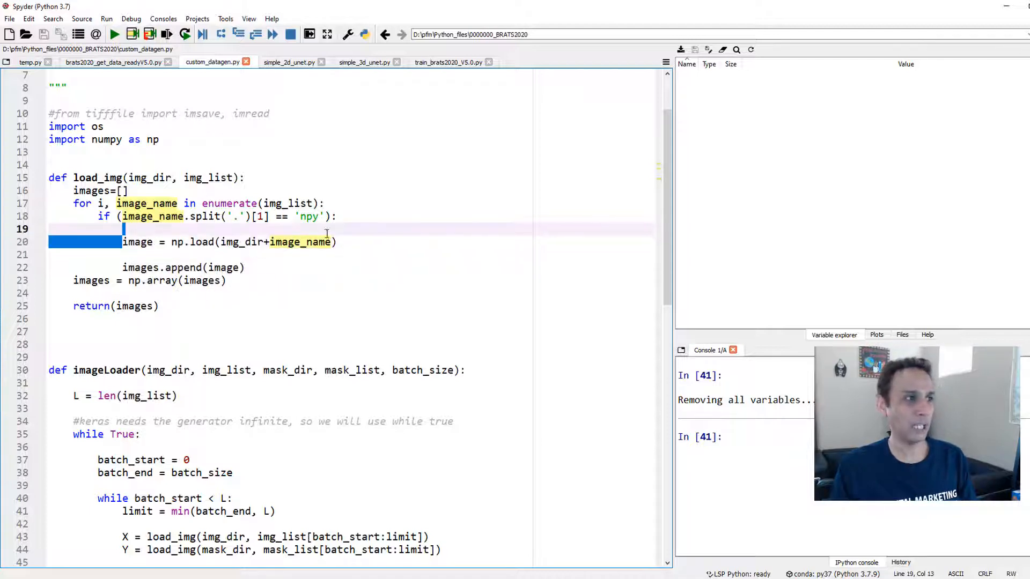
left_click(338, 242)
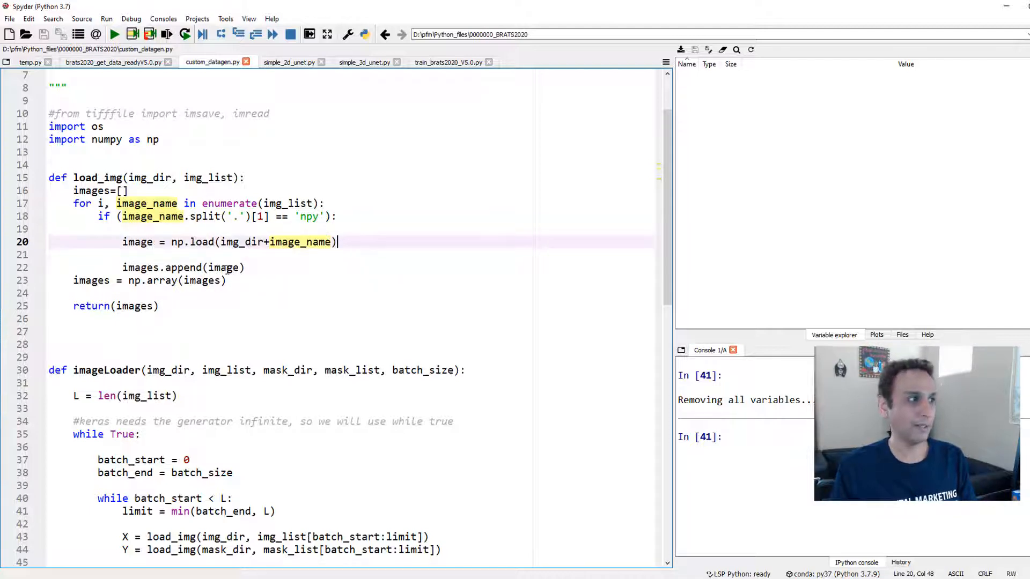
left_click(121, 306)
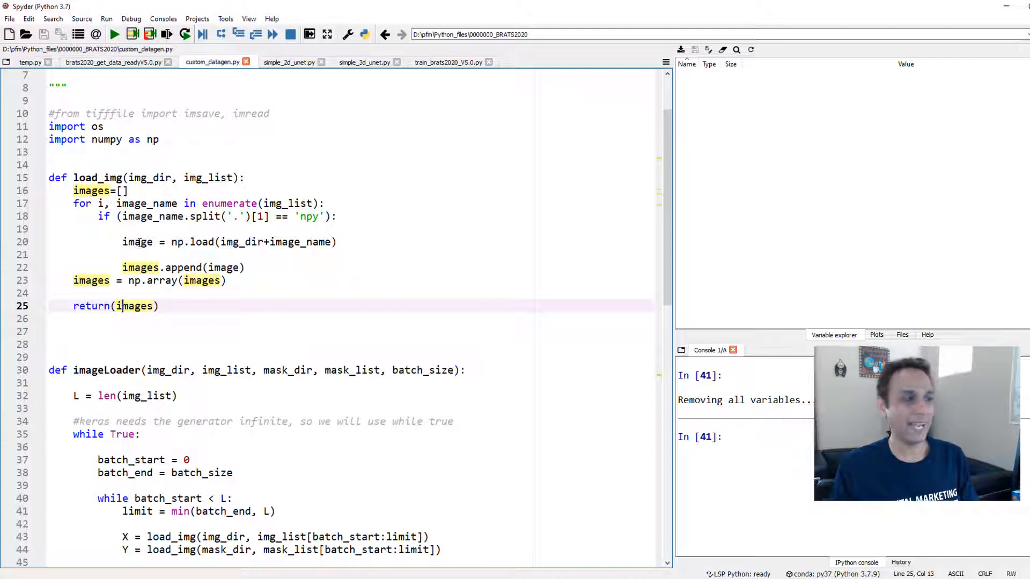
scroll("down", 3)
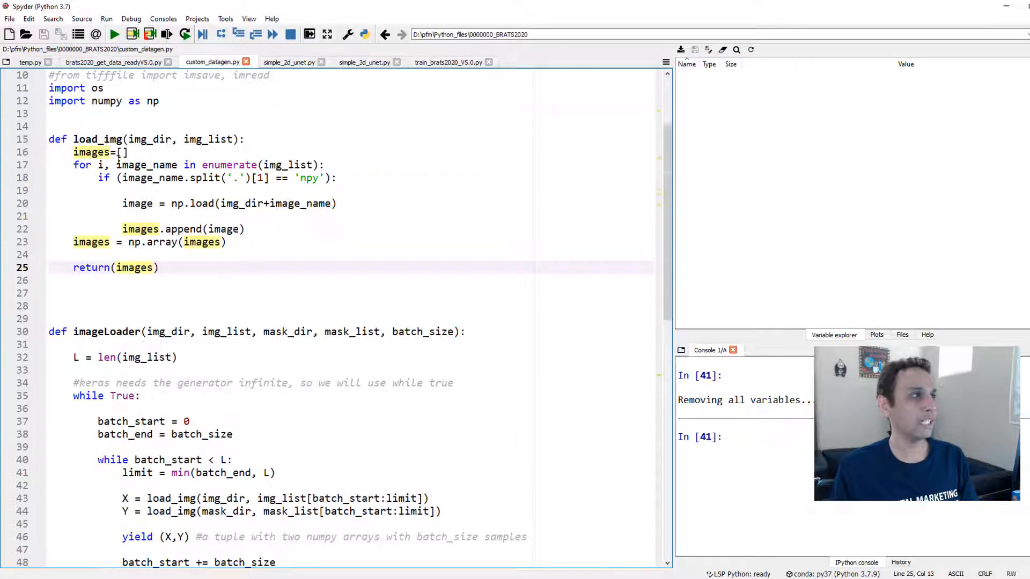
scroll("down", 3)
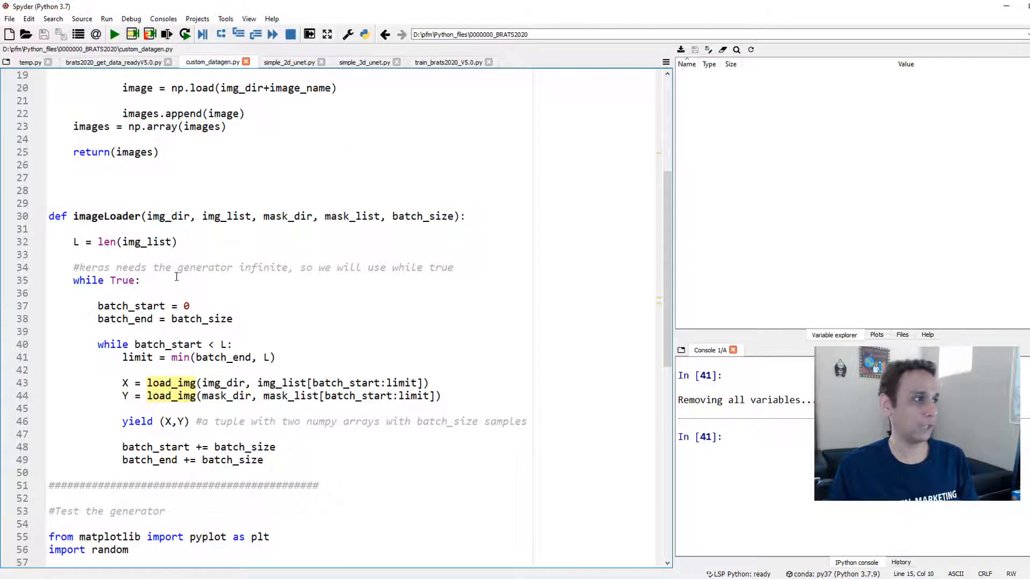
left_click(97, 216)
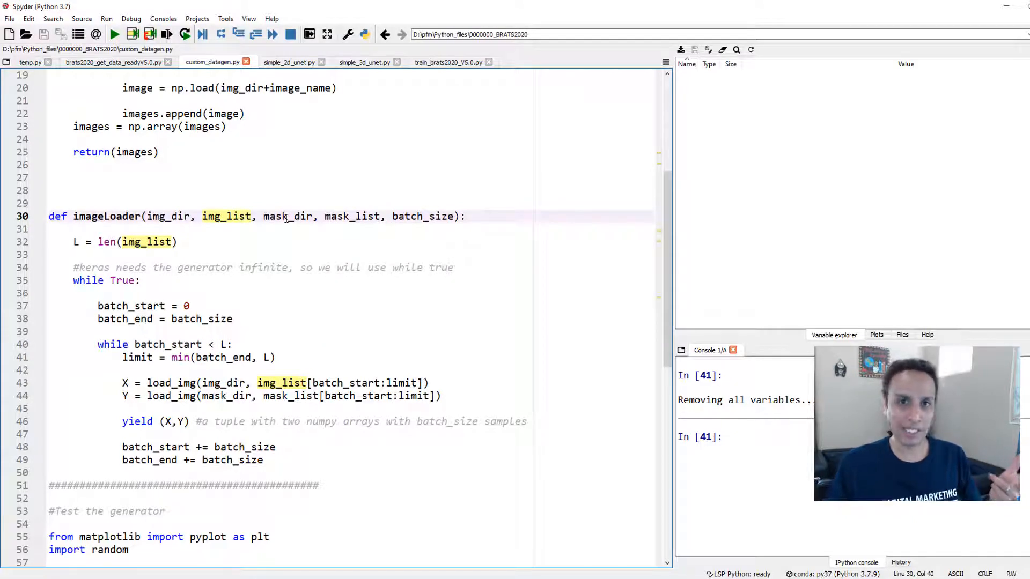
double_click(288, 216)
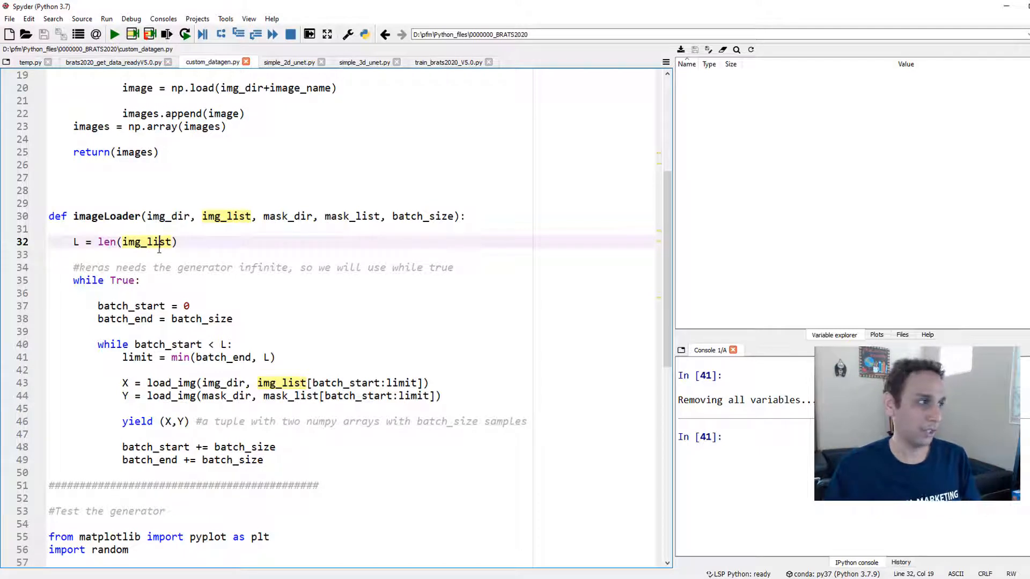
left_click(130, 280)
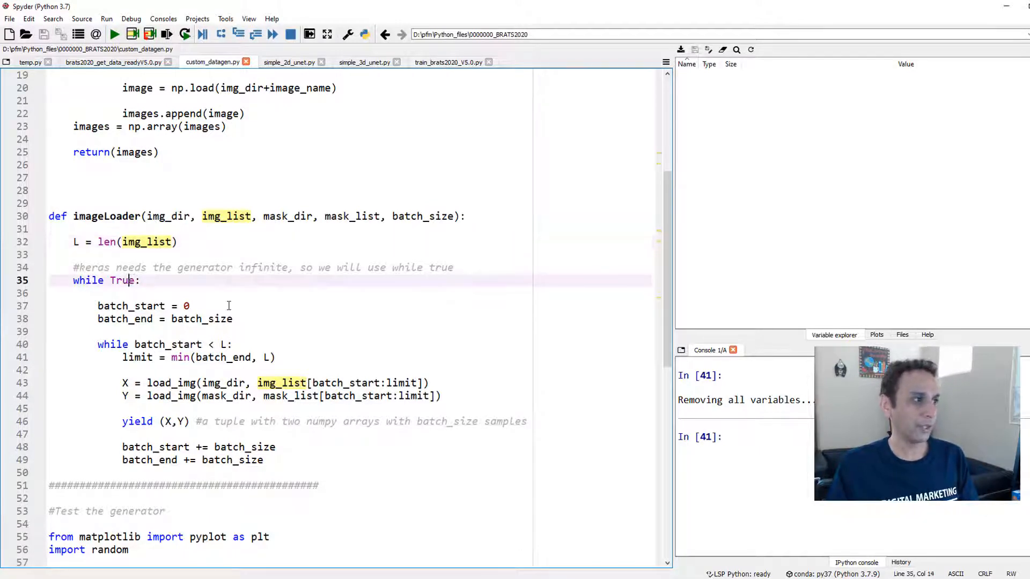
scroll("down", 3)
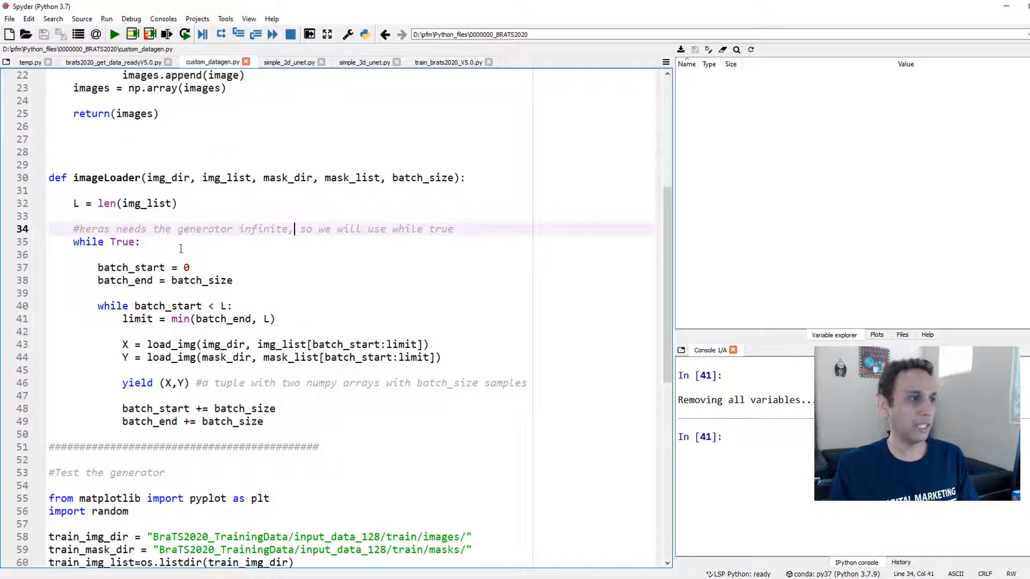
double_click(122, 241)
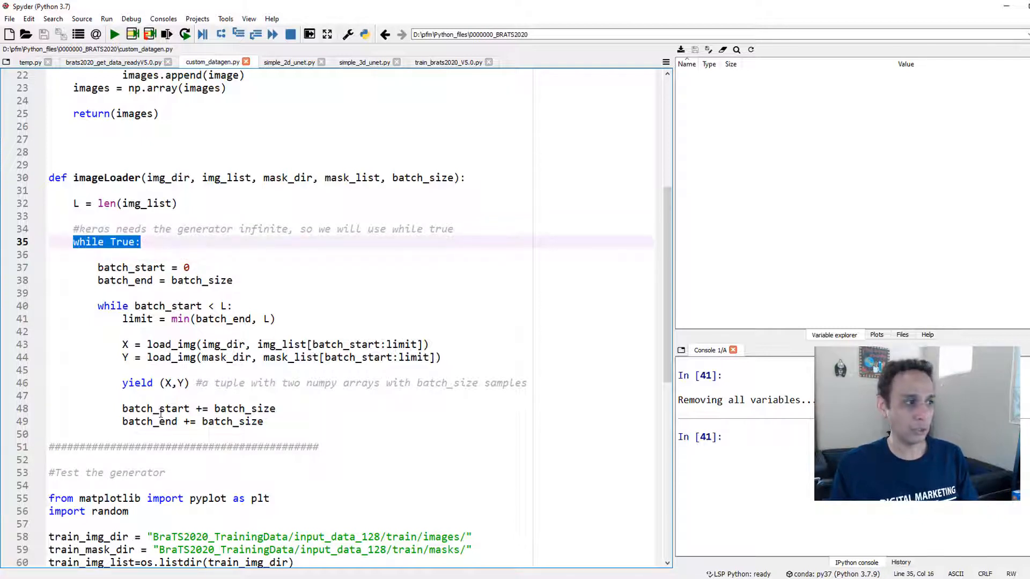
left_click(131, 268)
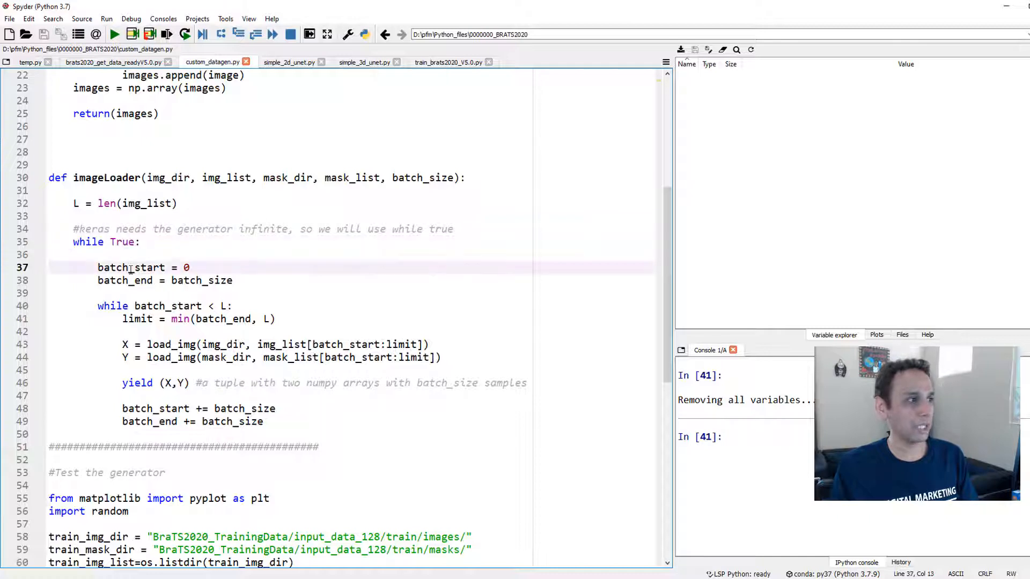
double_click(186, 267)
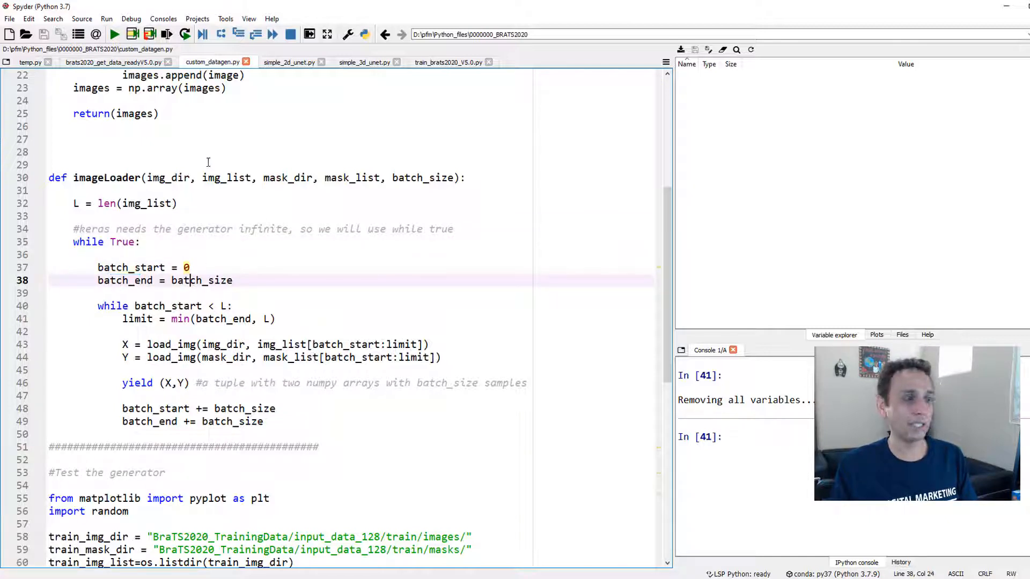
double_click(200, 280)
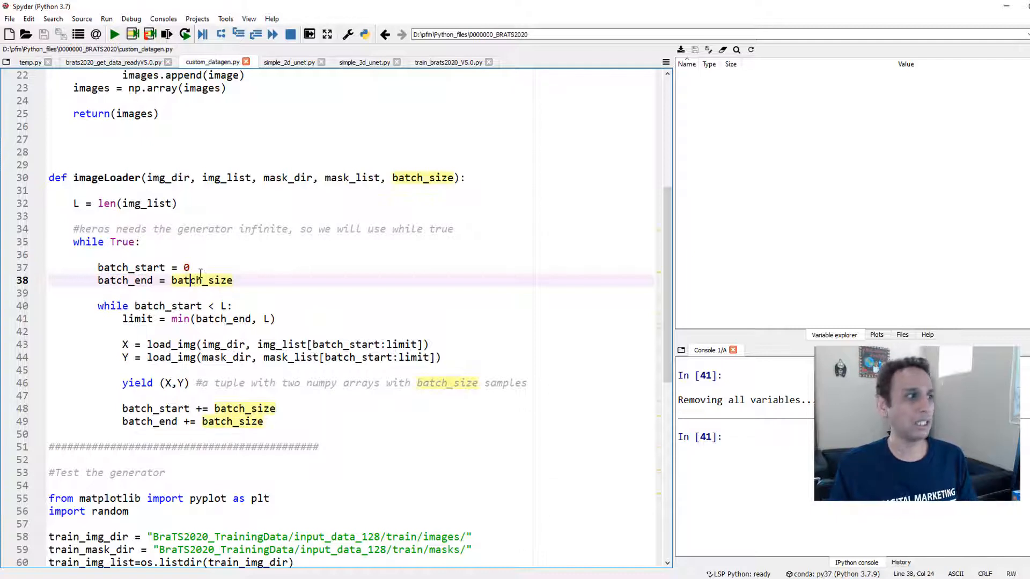
double_click(200, 280)
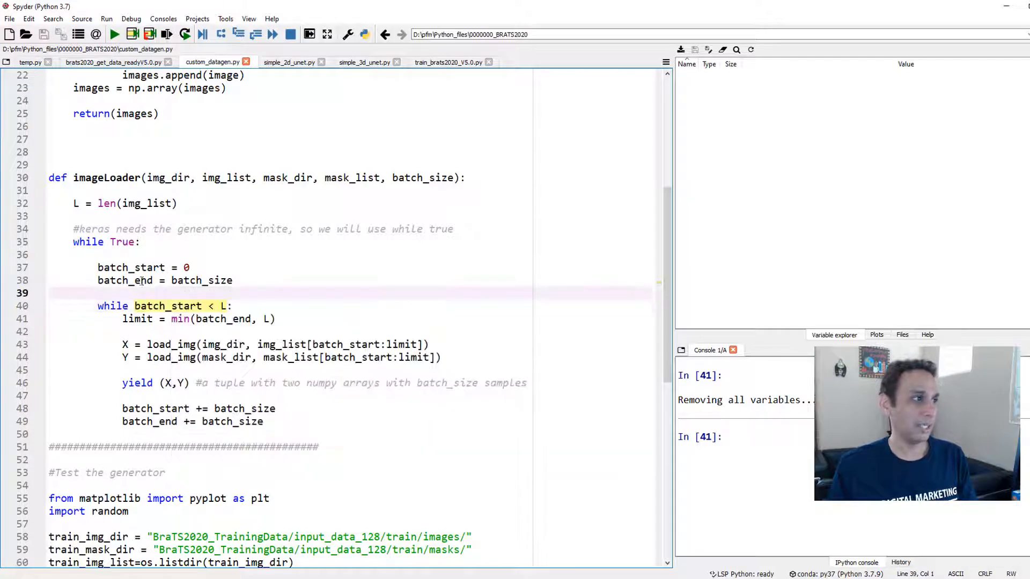
double_click(149, 267)
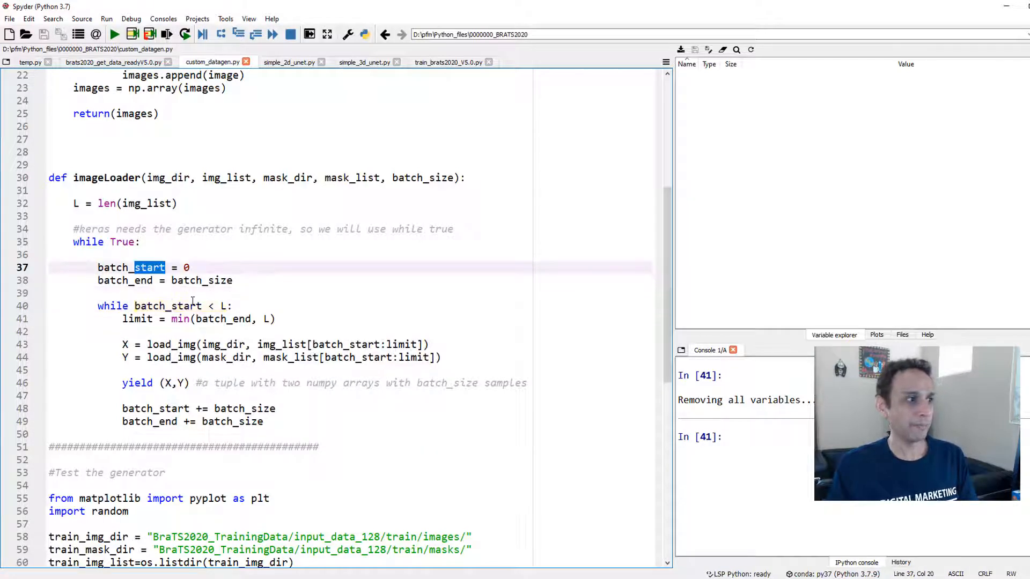
left_click(186, 306)
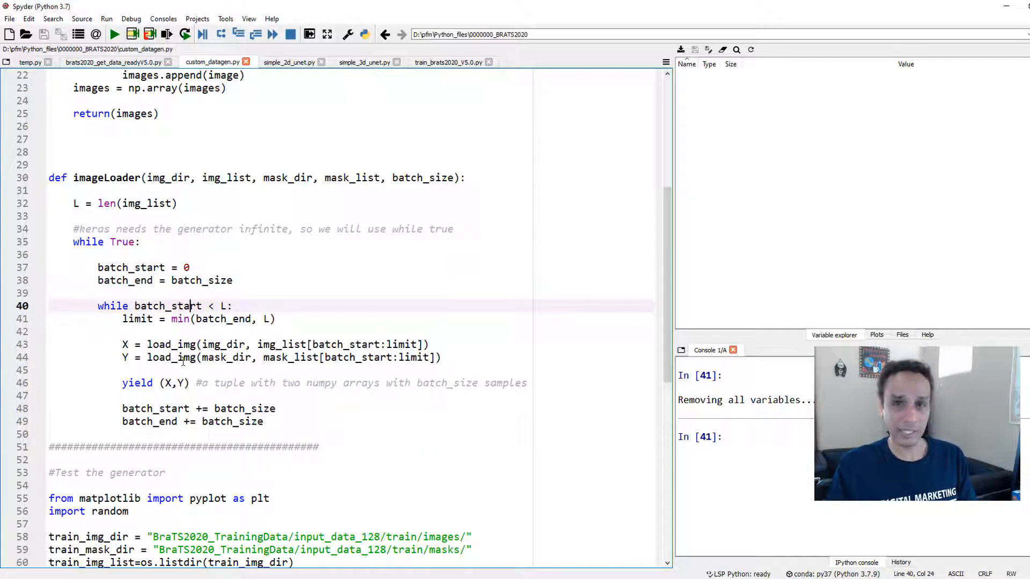
double_click(138, 318)
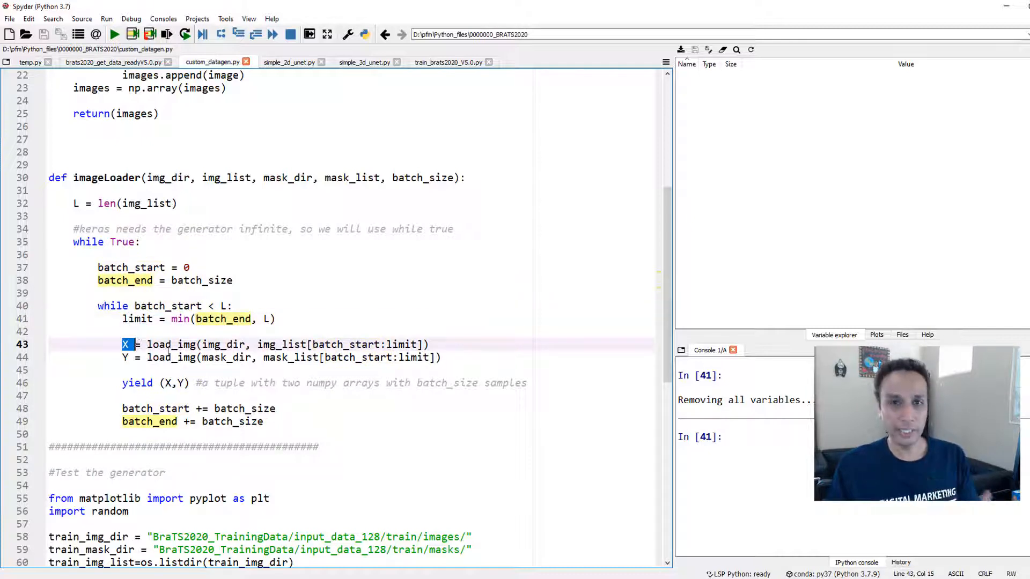
left_click(204, 357)
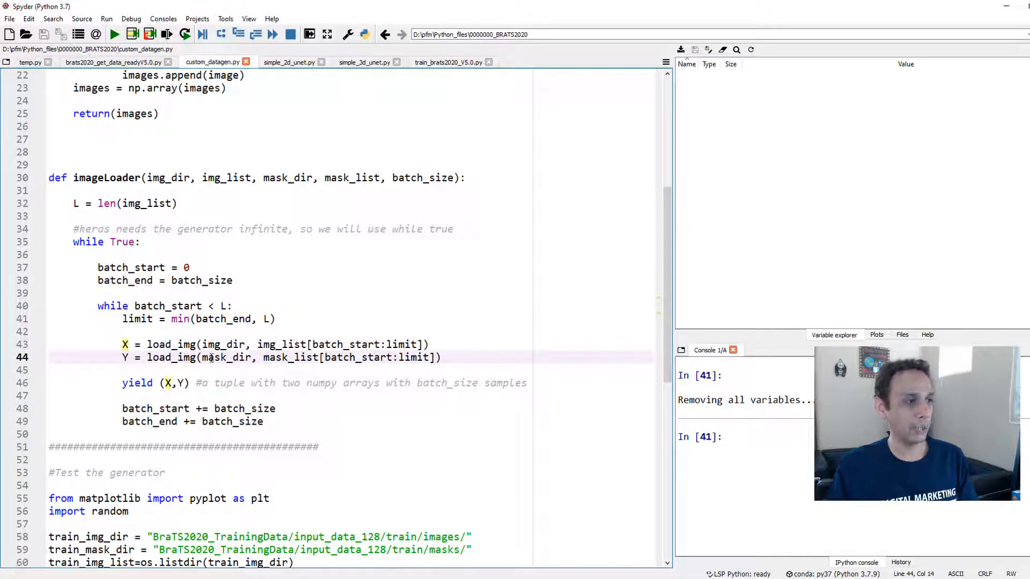
double_click(216, 357)
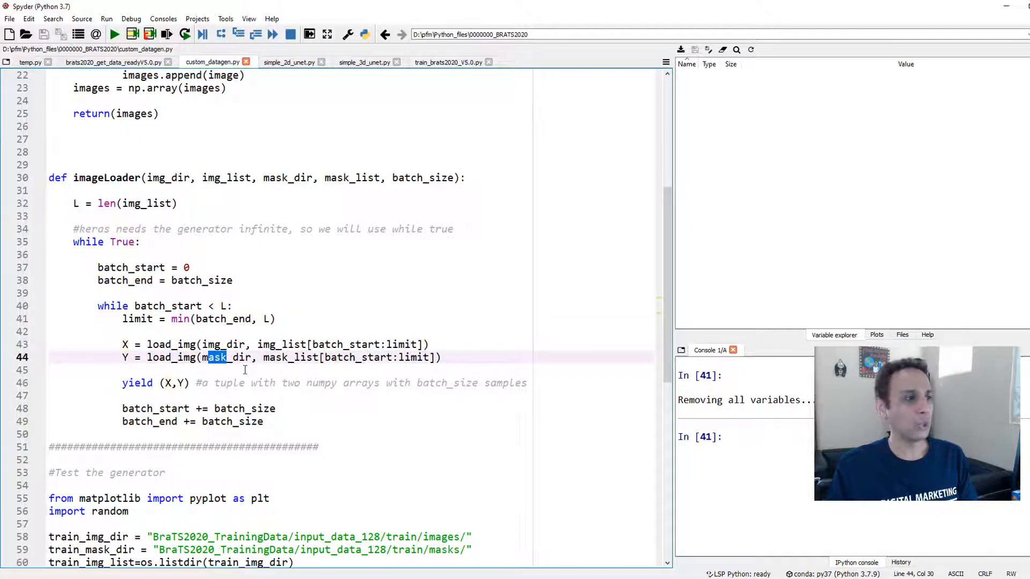
scroll("up", 3)
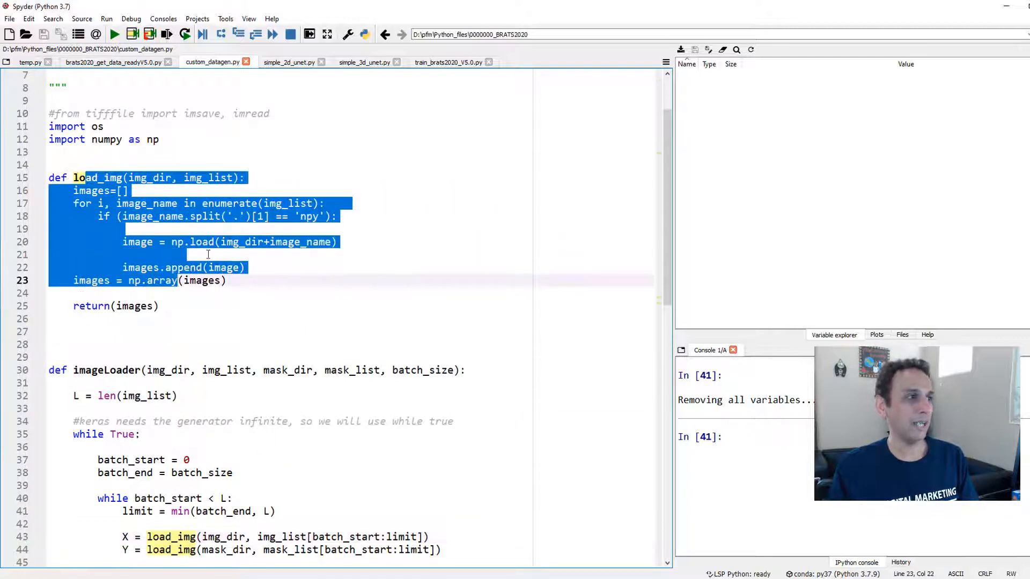
scroll("down", 3)
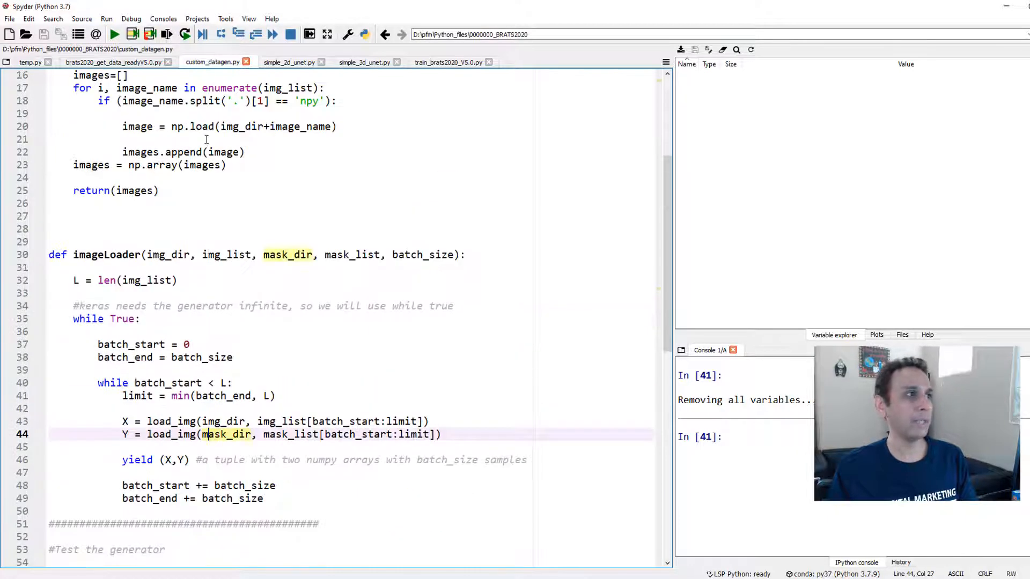
scroll("down", 3)
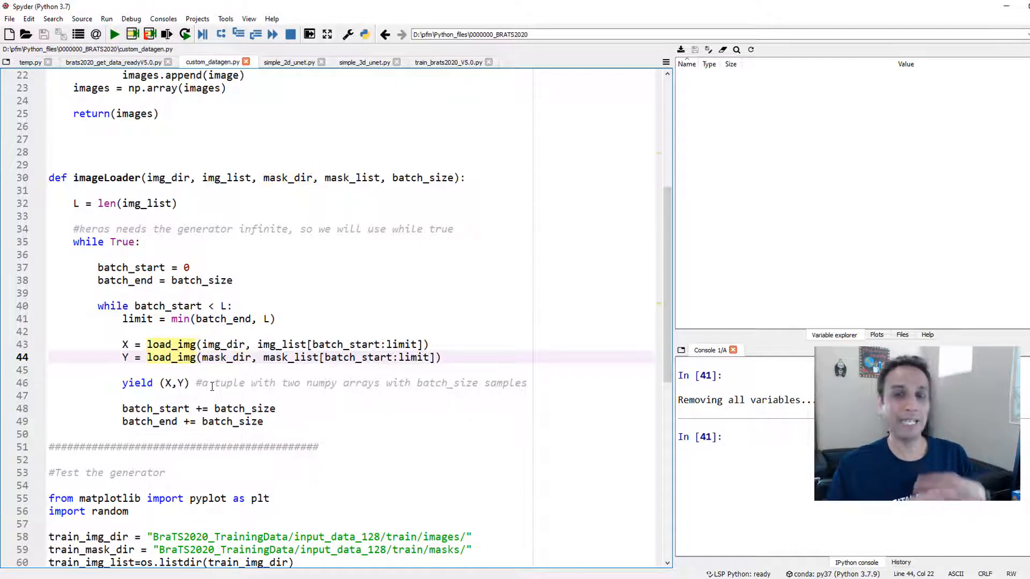
scroll("up", 3)
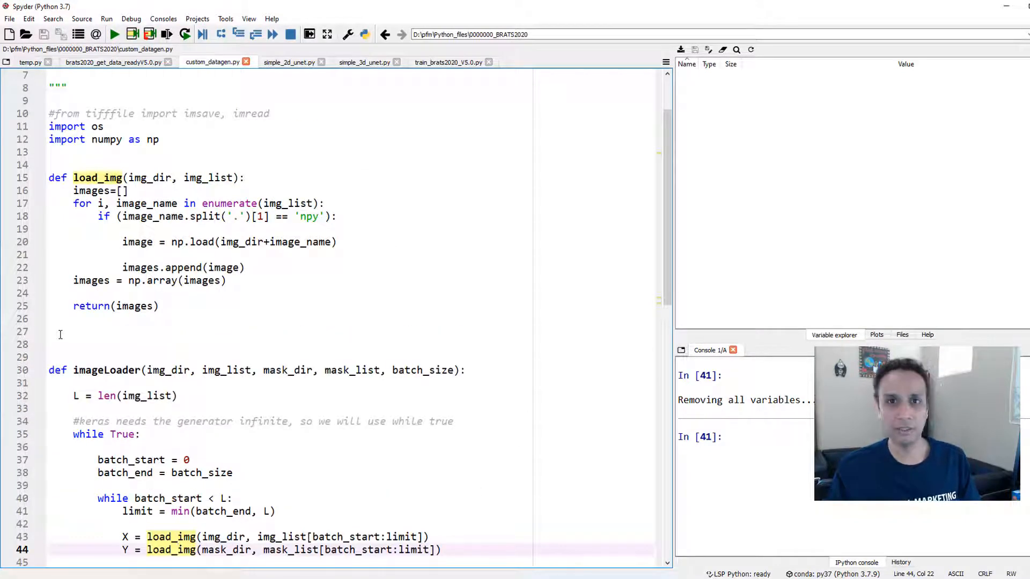
scroll("down", 3)
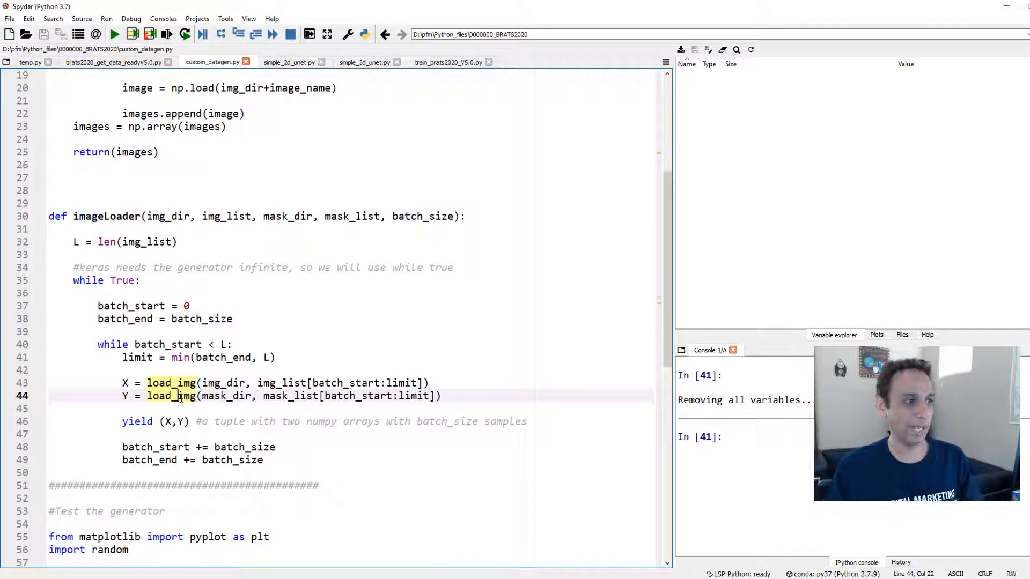
double_click(172, 396)
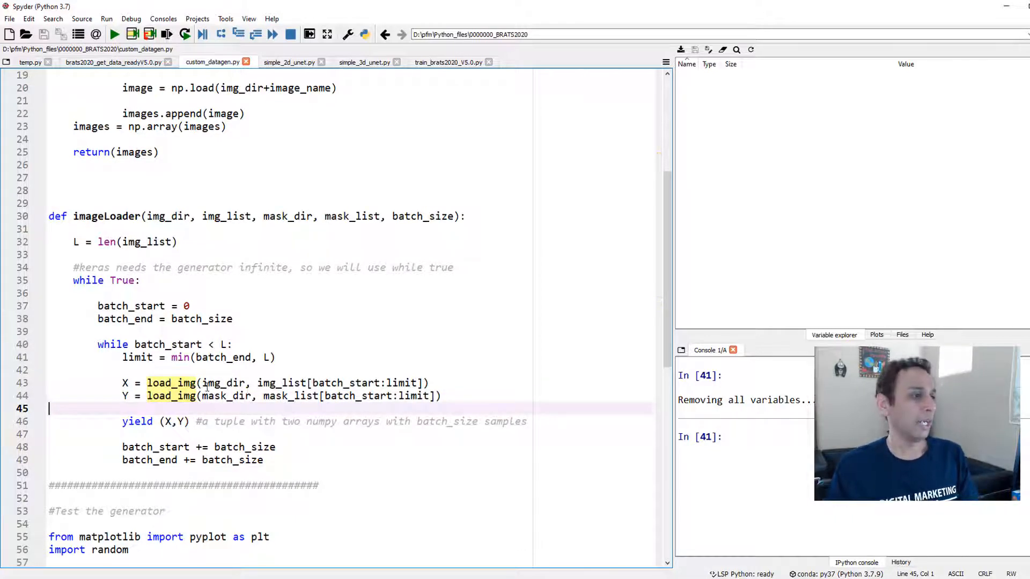
left_click(259, 383)
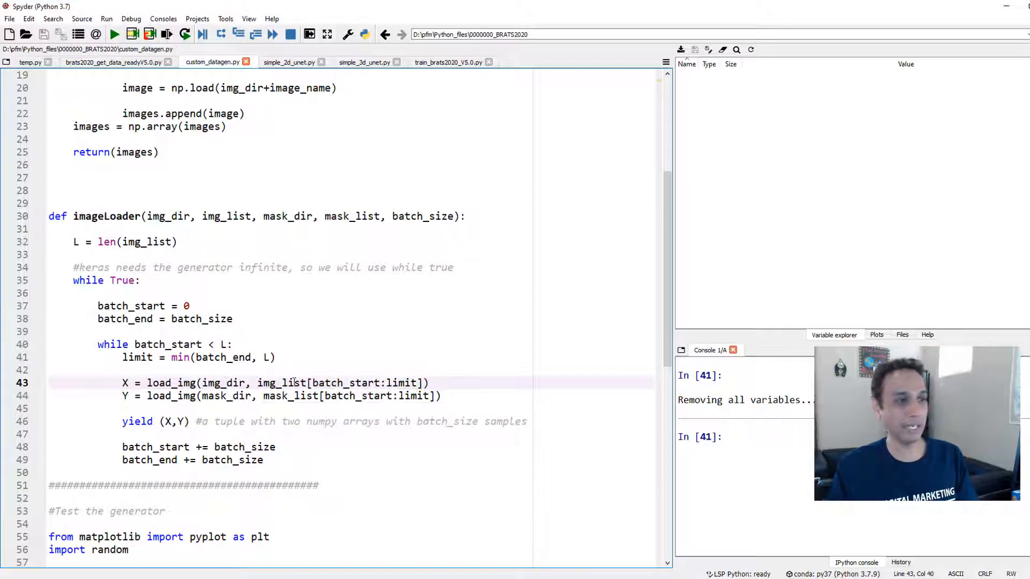
scroll("up", 3)
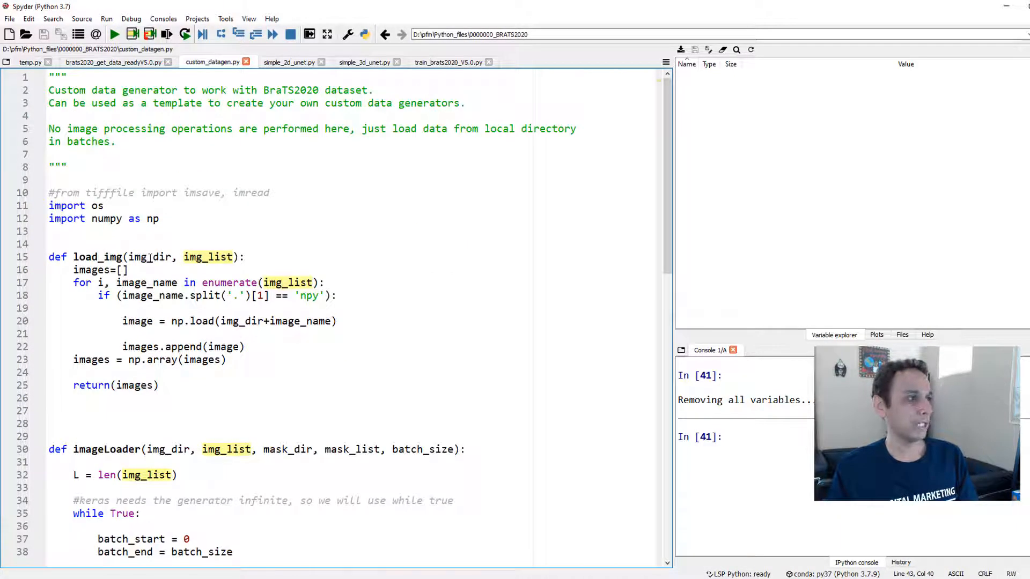
double_click(207, 256)
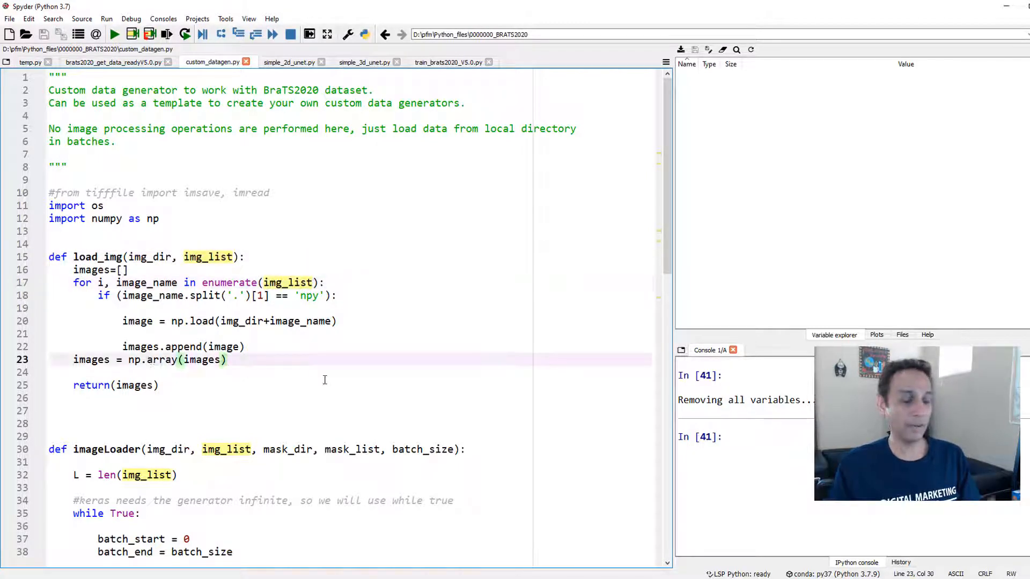
scroll("down", 3)
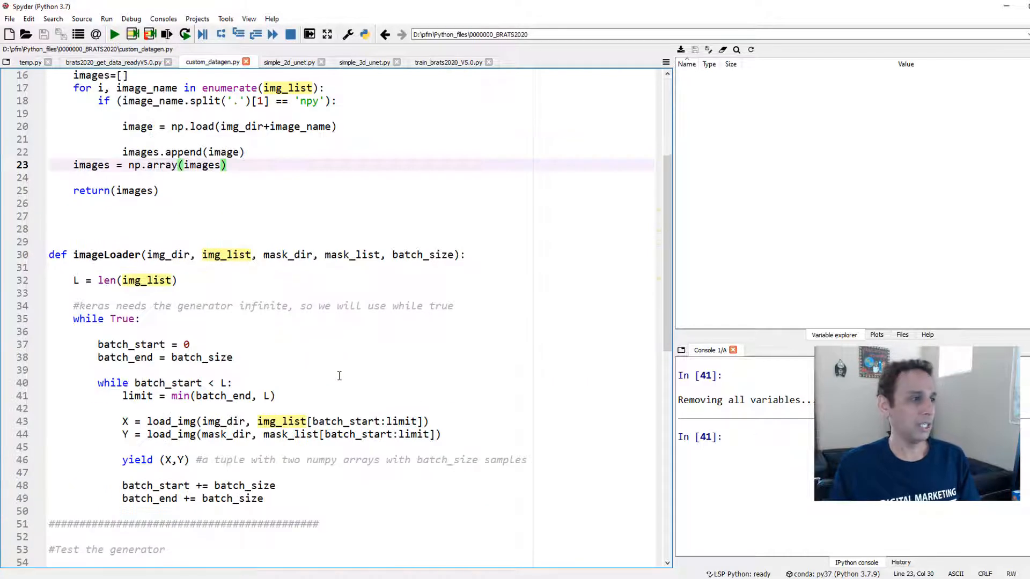
left_click(347, 421)
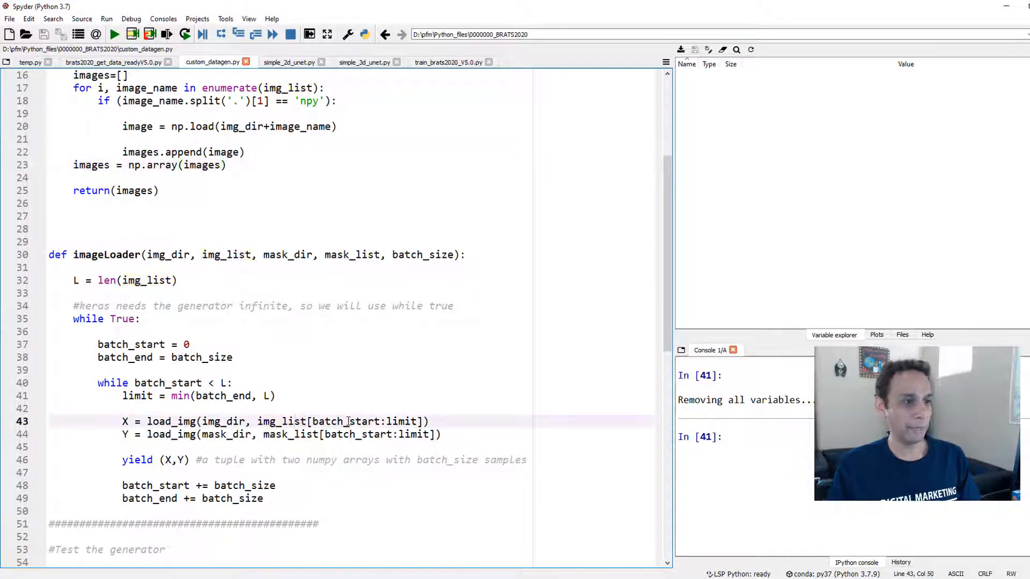
double_click(364, 420)
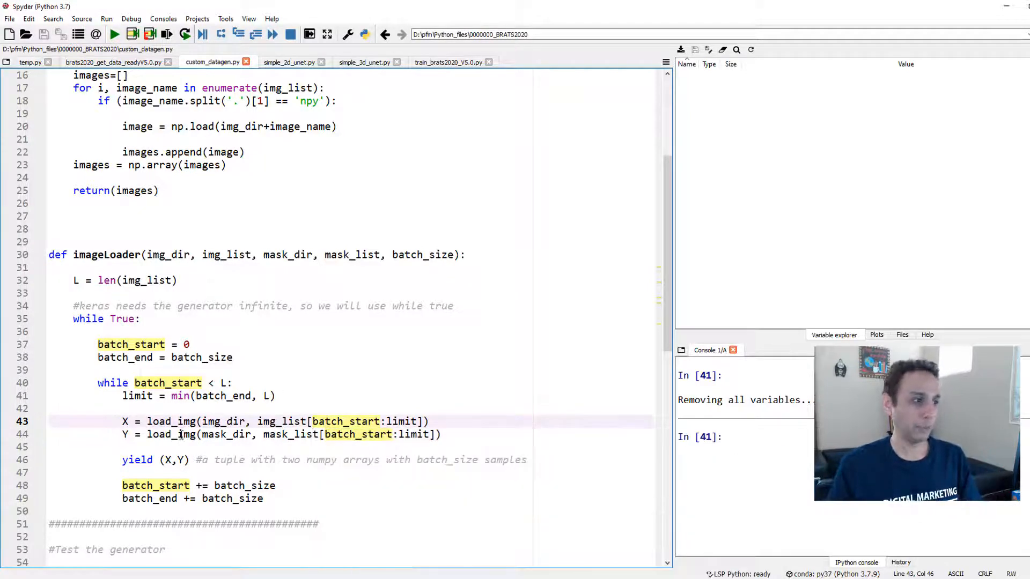
left_click(171, 435)
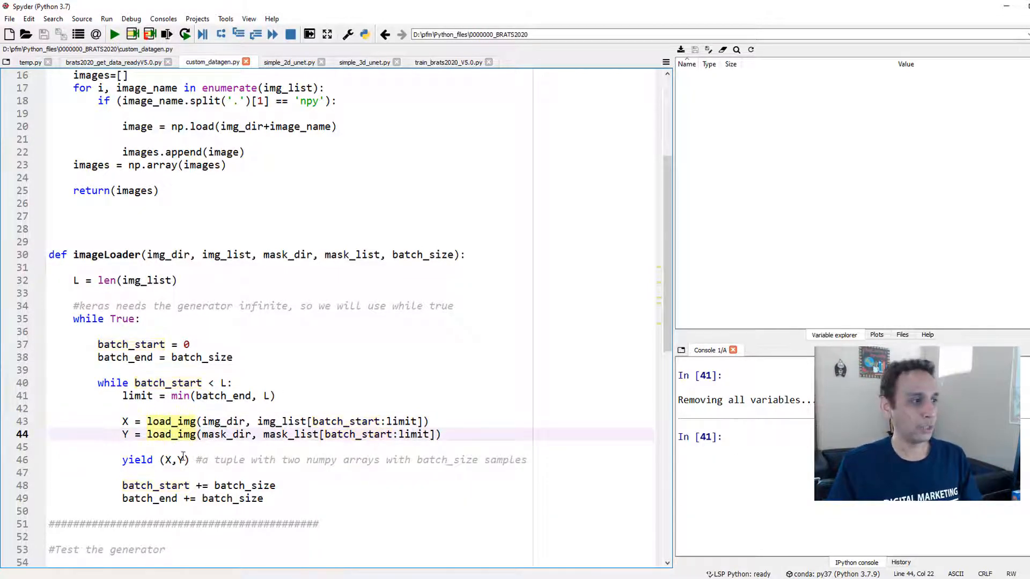
double_click(174, 460)
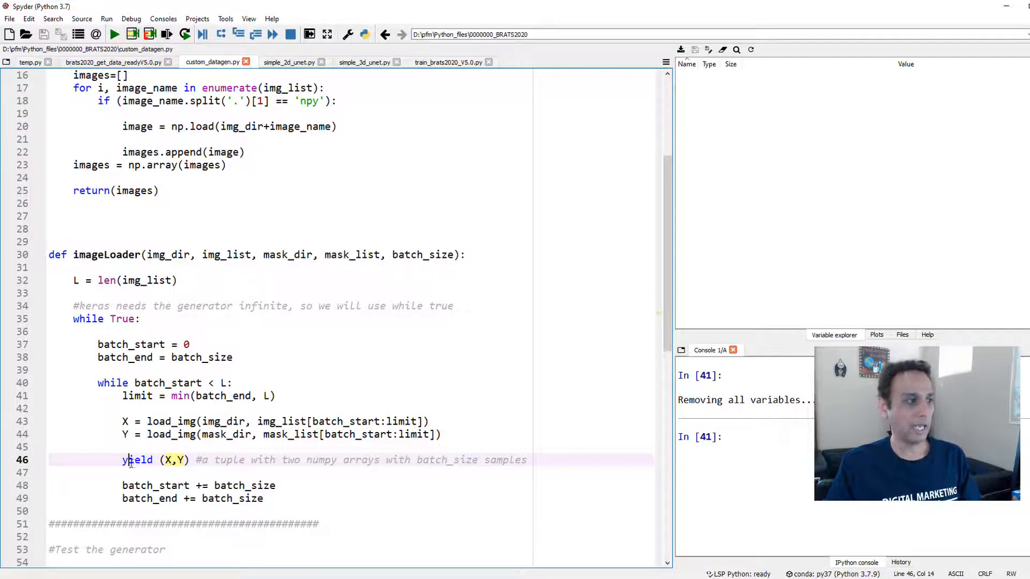
double_click(139, 460)
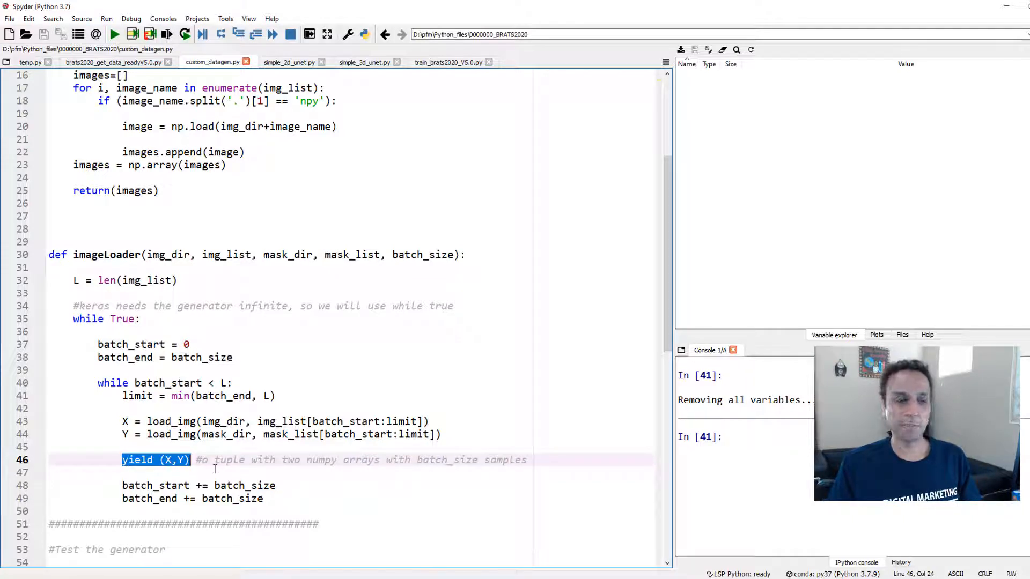
left_click(189, 460)
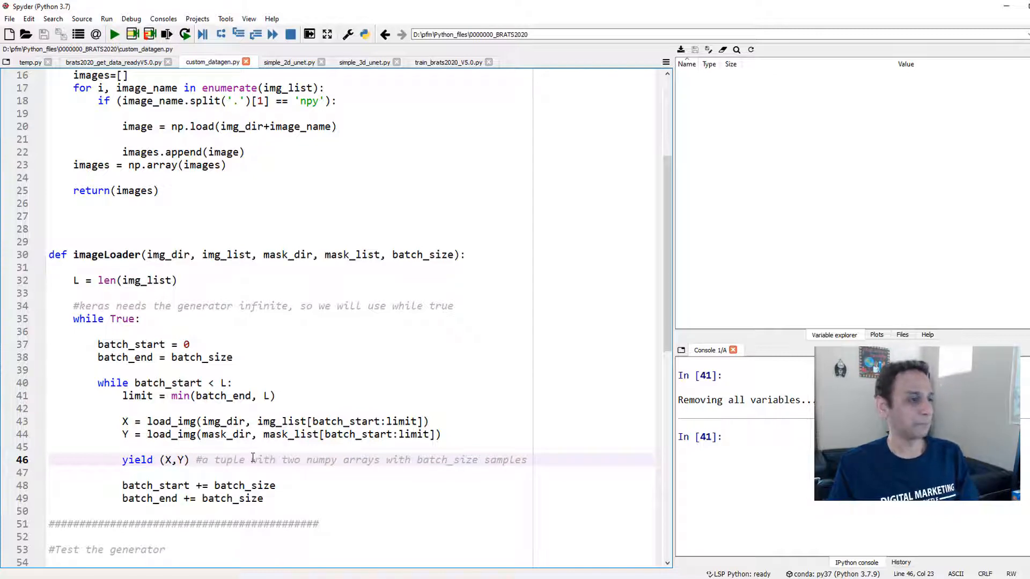
scroll("down", 3)
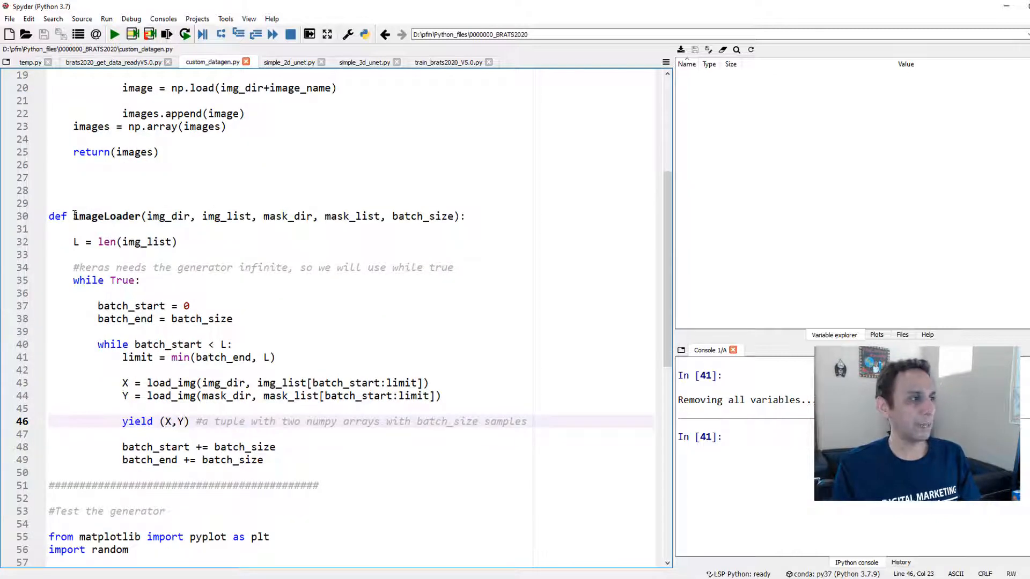
double_click(107, 215)
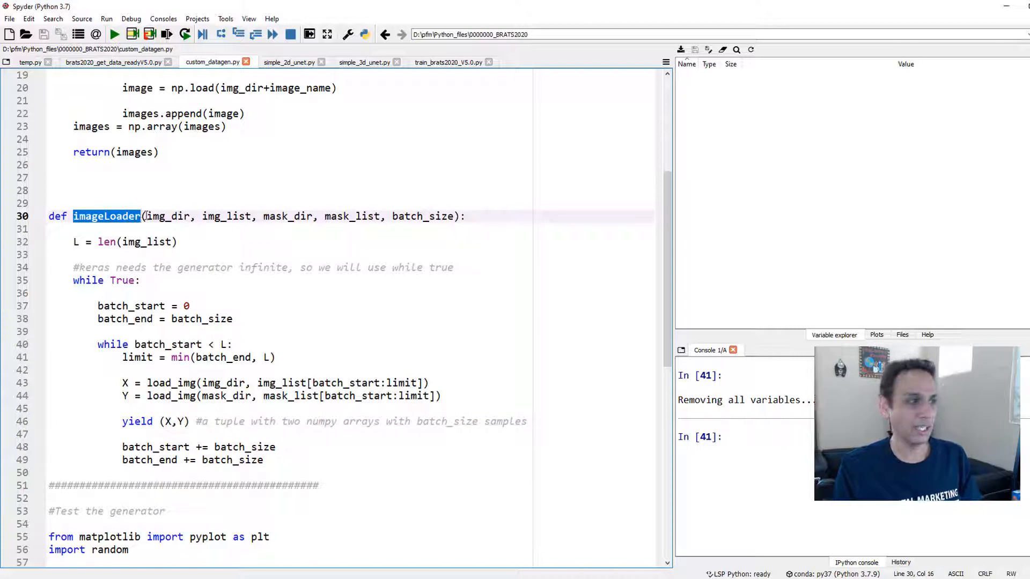
left_click(177, 421)
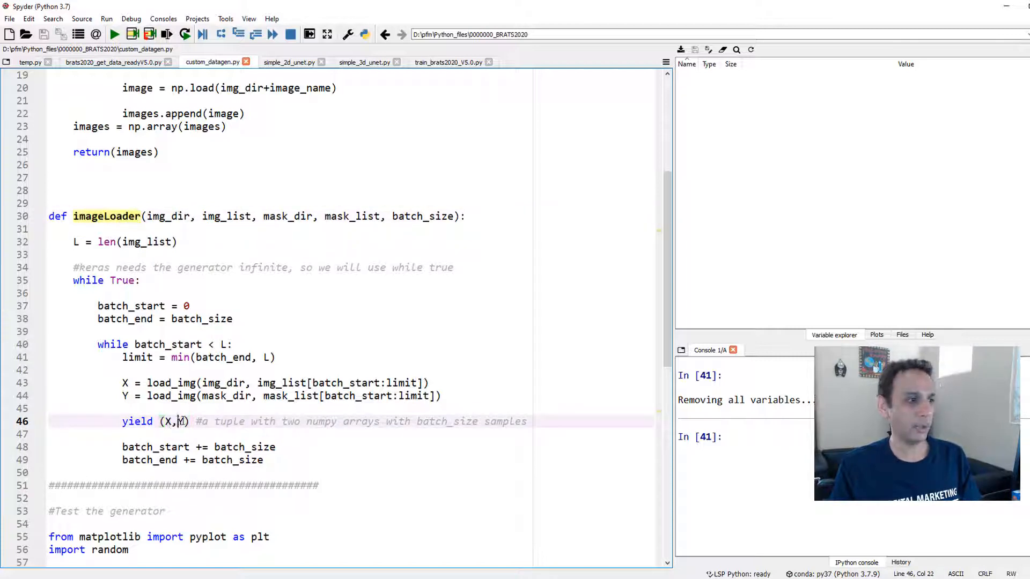
type("Y")
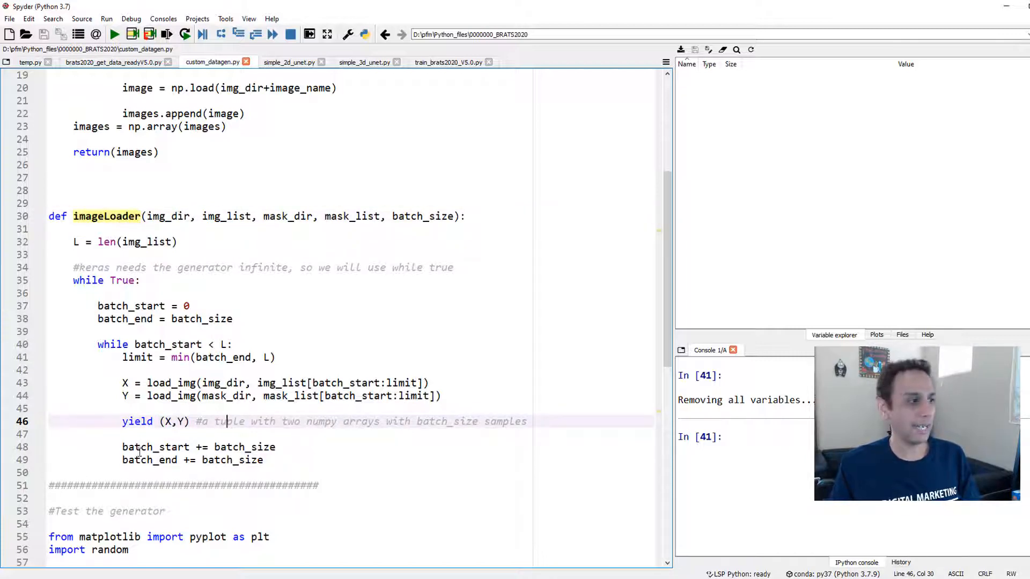
left_click(243, 447)
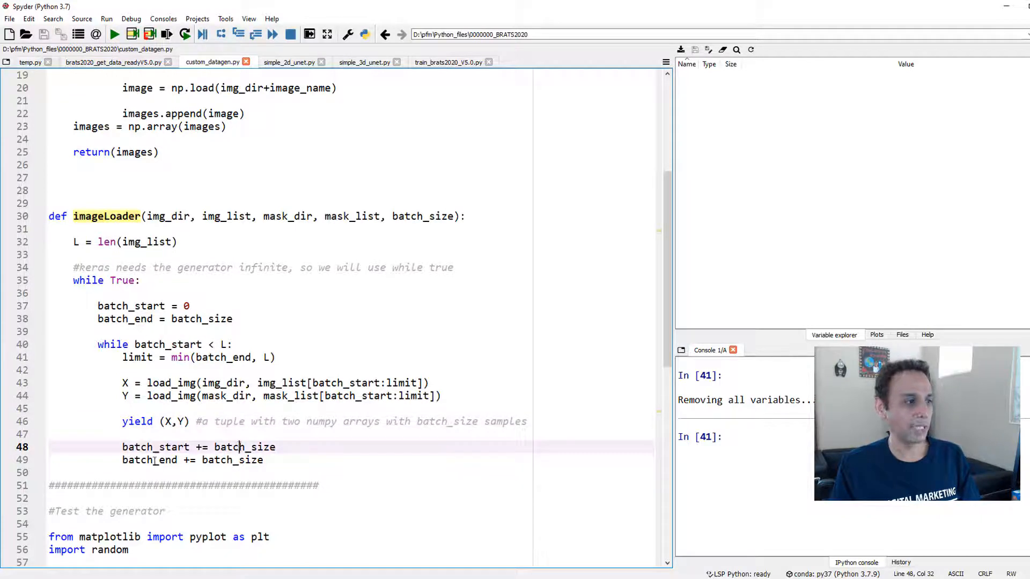
left_click(122, 306)
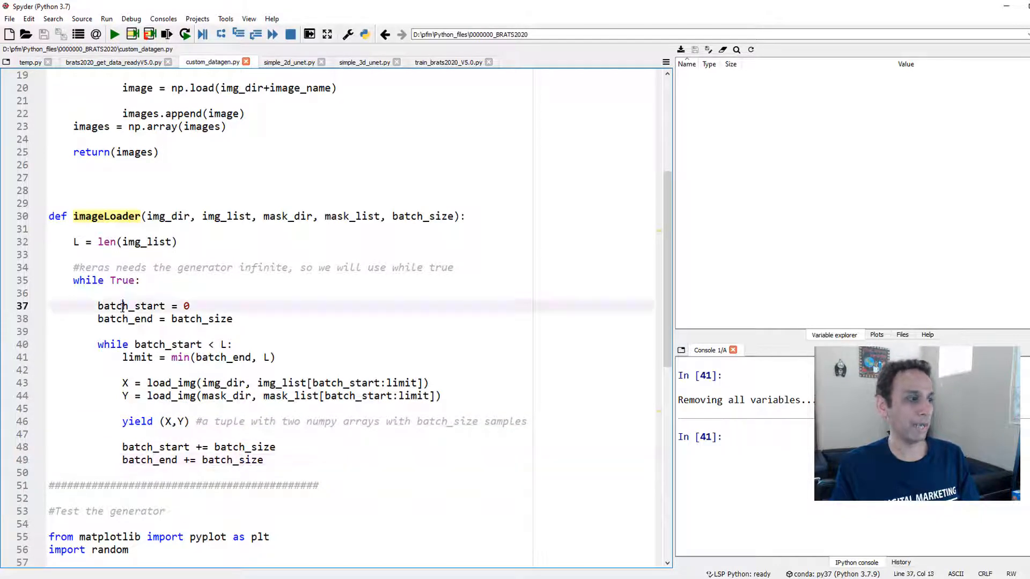
double_click(186, 305)
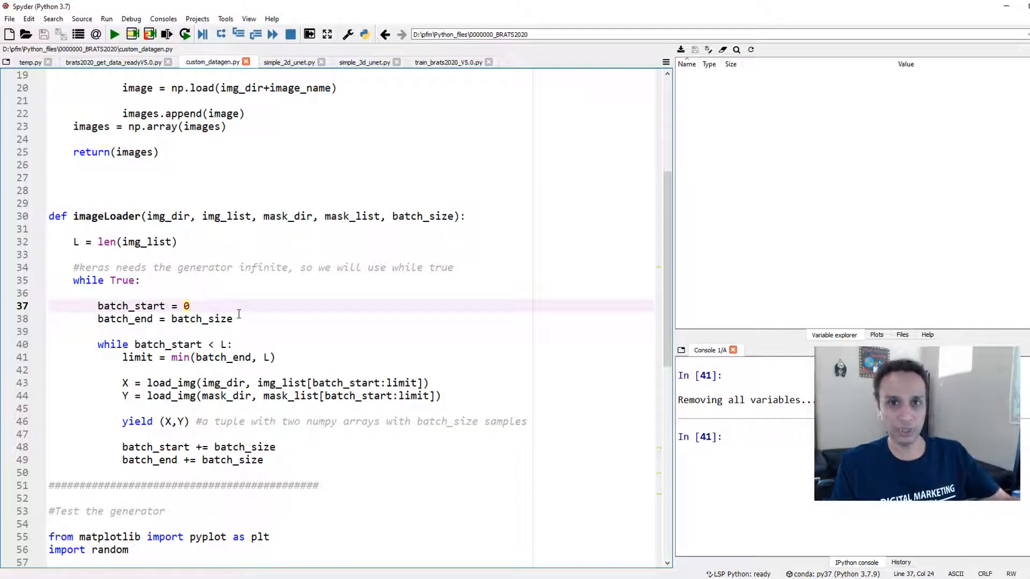
left_click(197, 319)
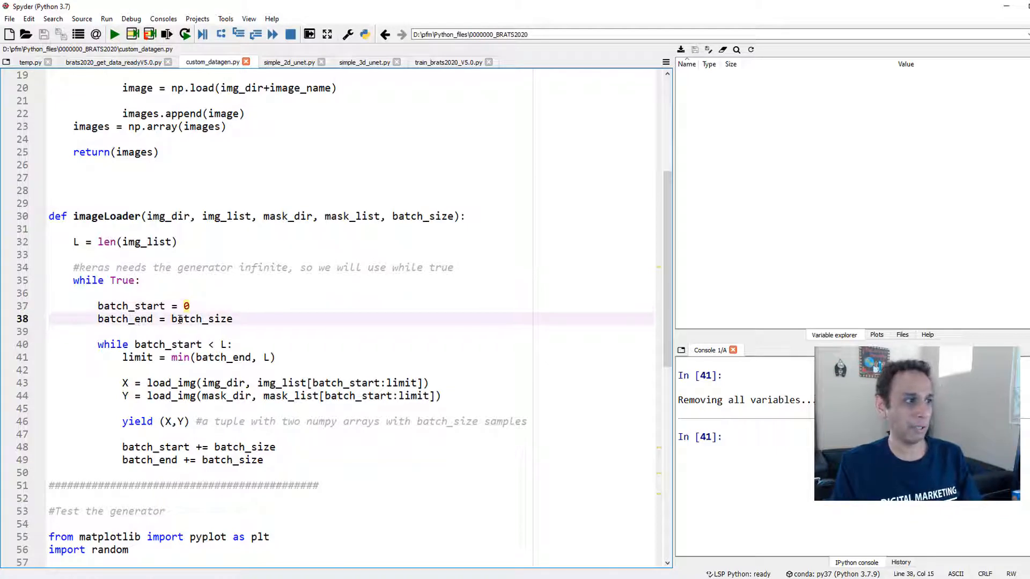
double_click(125, 318)
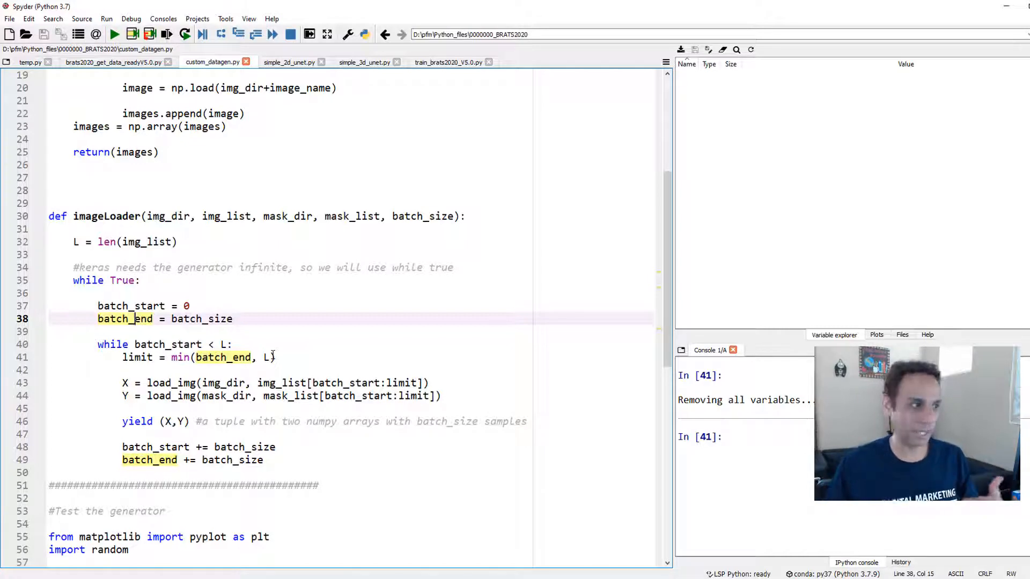
left_click(135, 306)
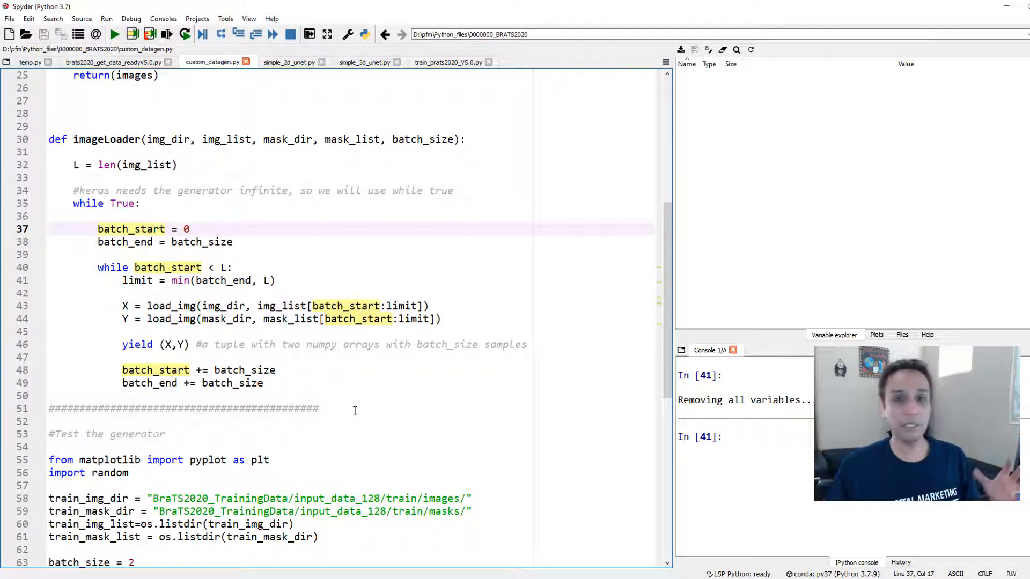
scroll("down", 3)
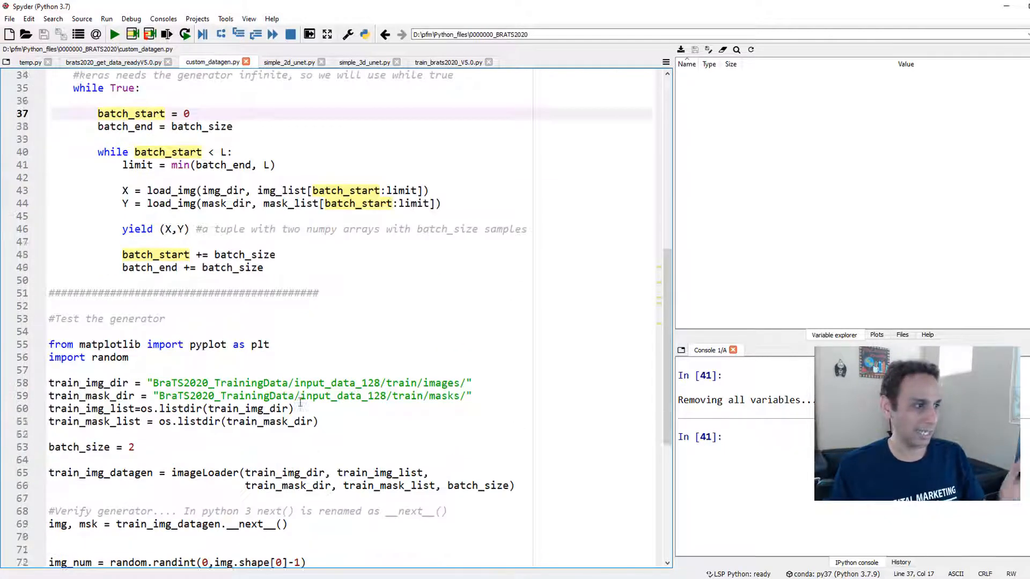
scroll("up", 3)
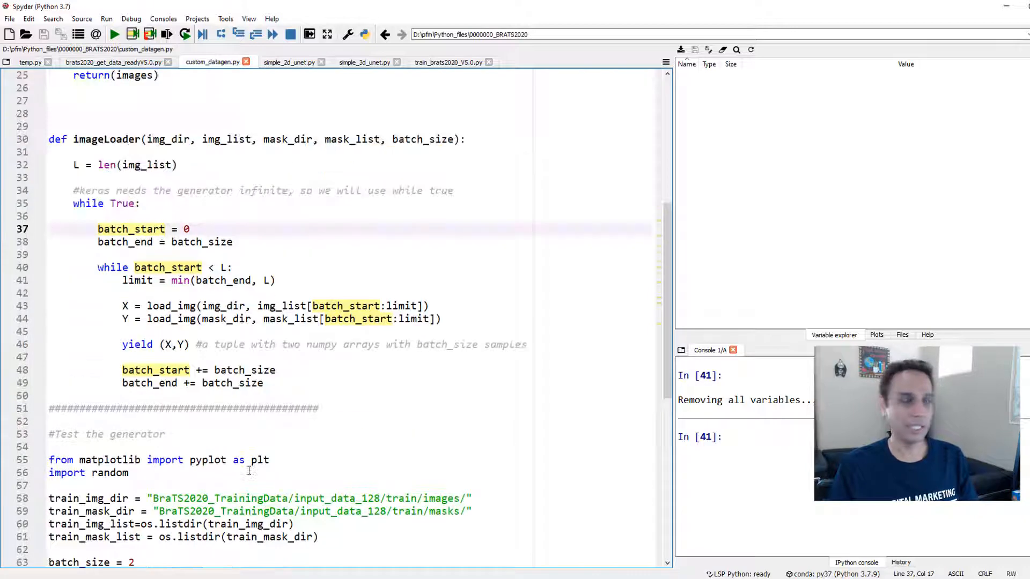
scroll("up", 3)
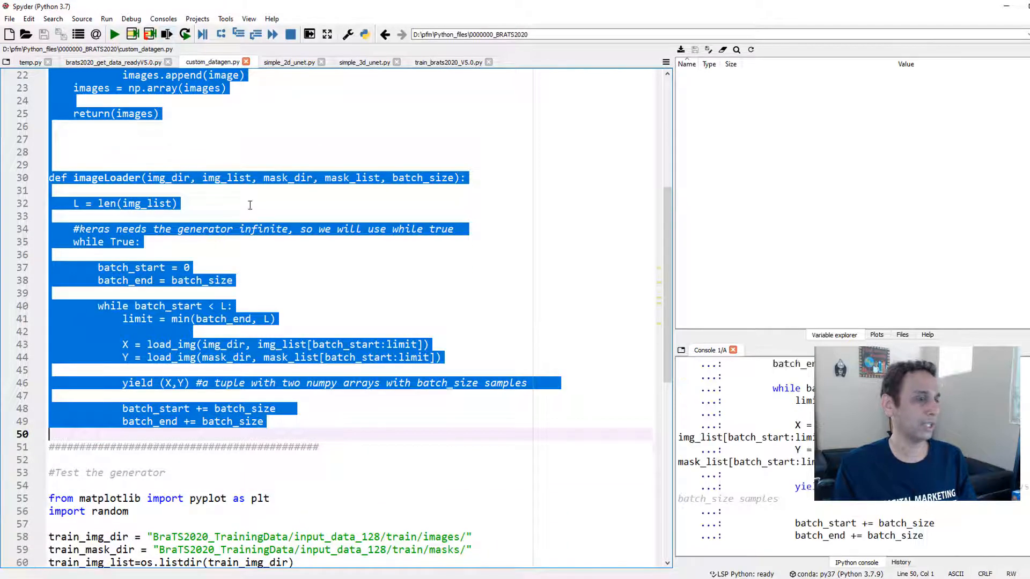
- Scroll down to the generator test section with batch_size 2 and the imageLoader call
scroll("down", 3)
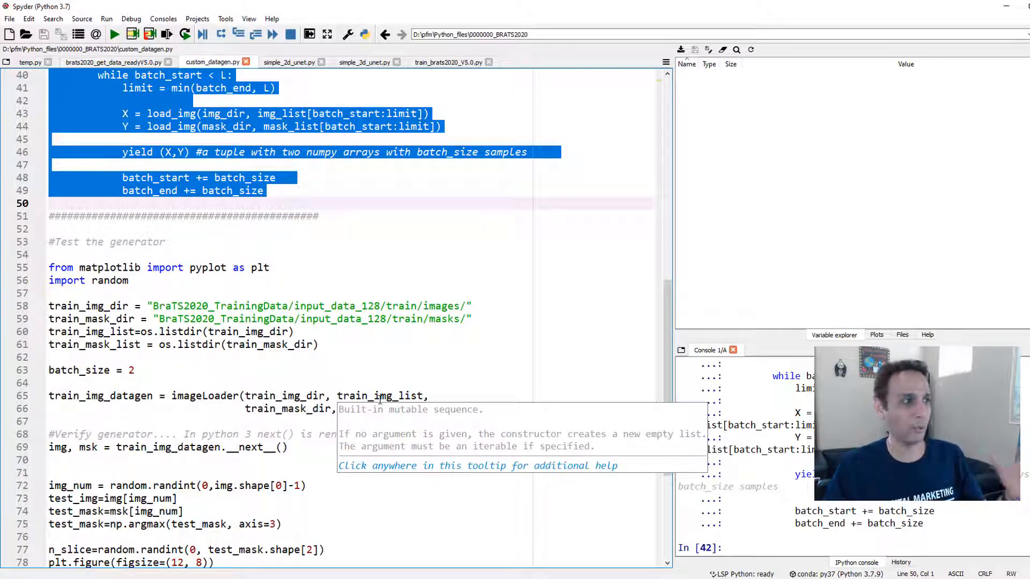
scroll("down", 3)
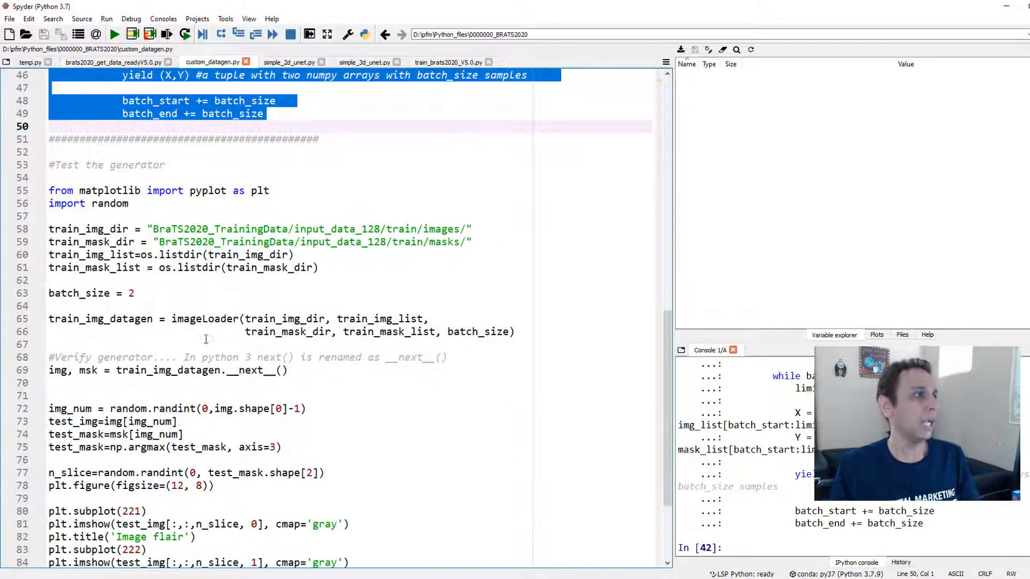
scroll("down", 3)
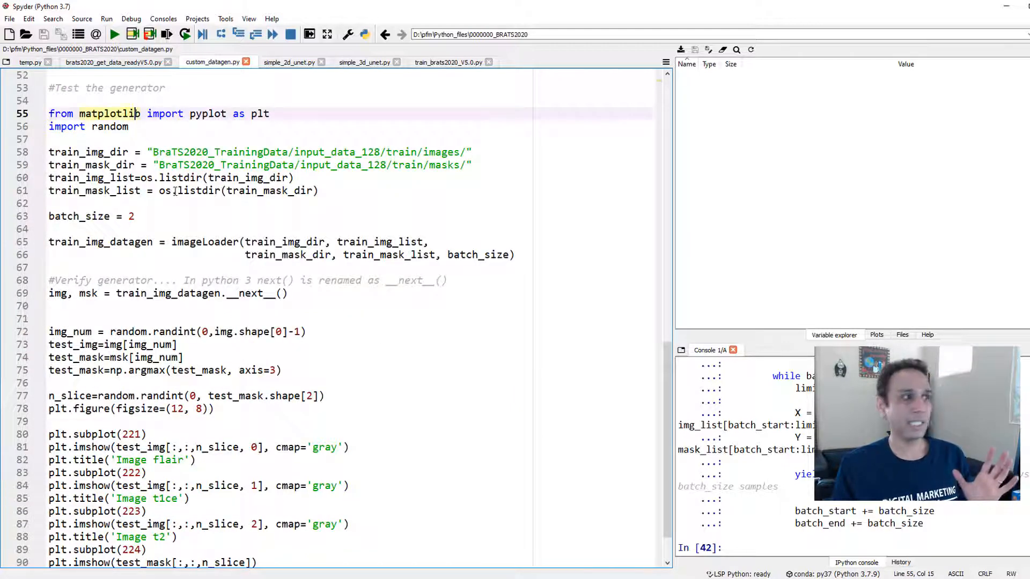
scroll("up", 3)
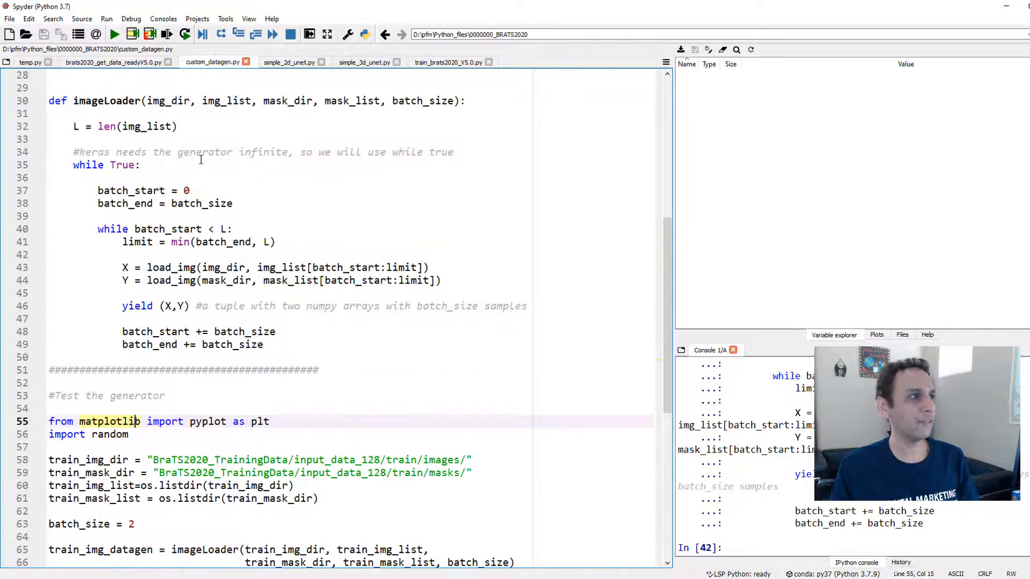
double_click(167, 101)
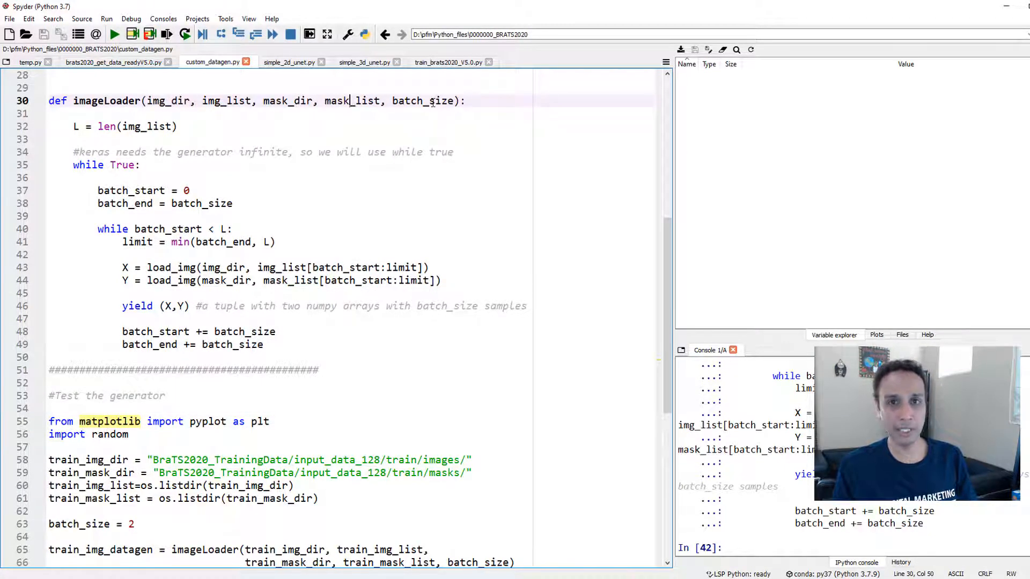
scroll("down", 3)
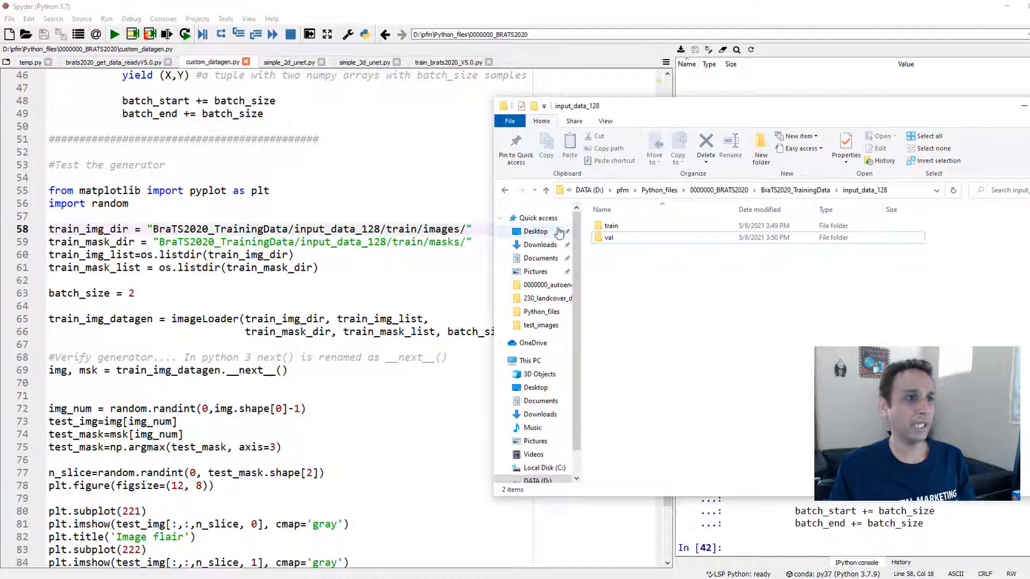
- Browse into the train folder and its images subfolder inside input_data_128
double_click(610, 226)
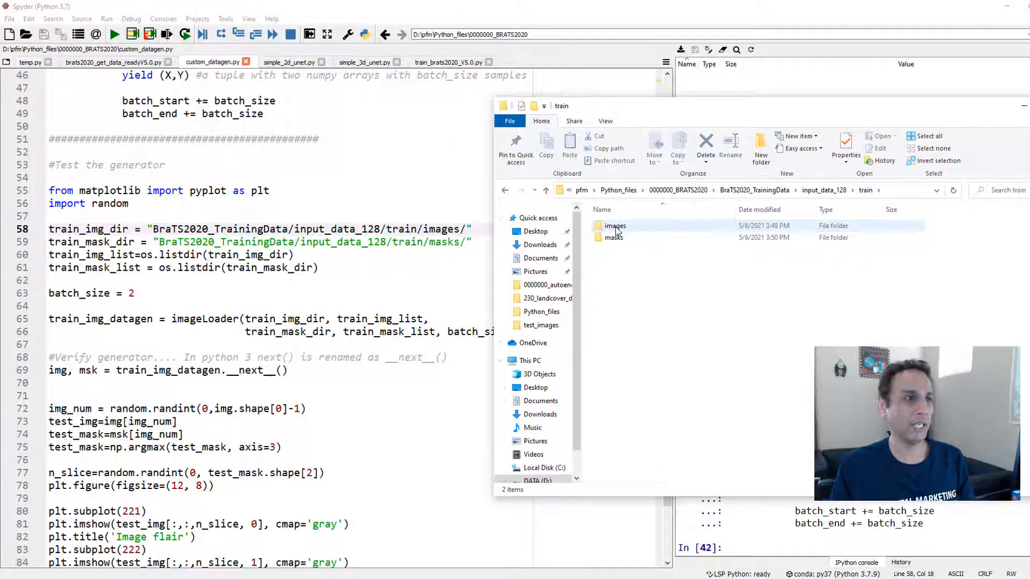
double_click(614, 225)
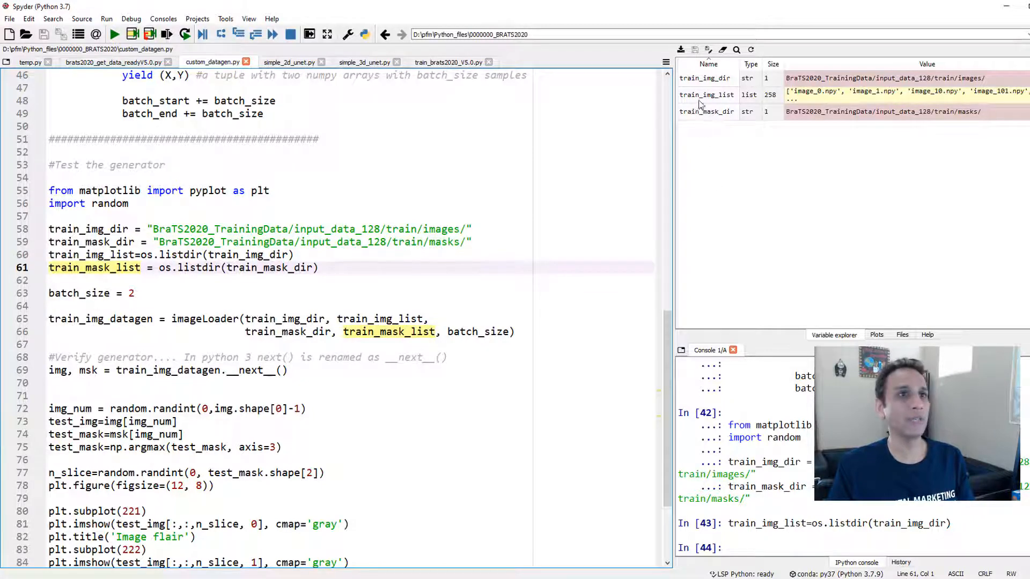
- Inspect the 258-element train_img_list of image_N.npy names in Variable Explorer
double_click(706, 94)
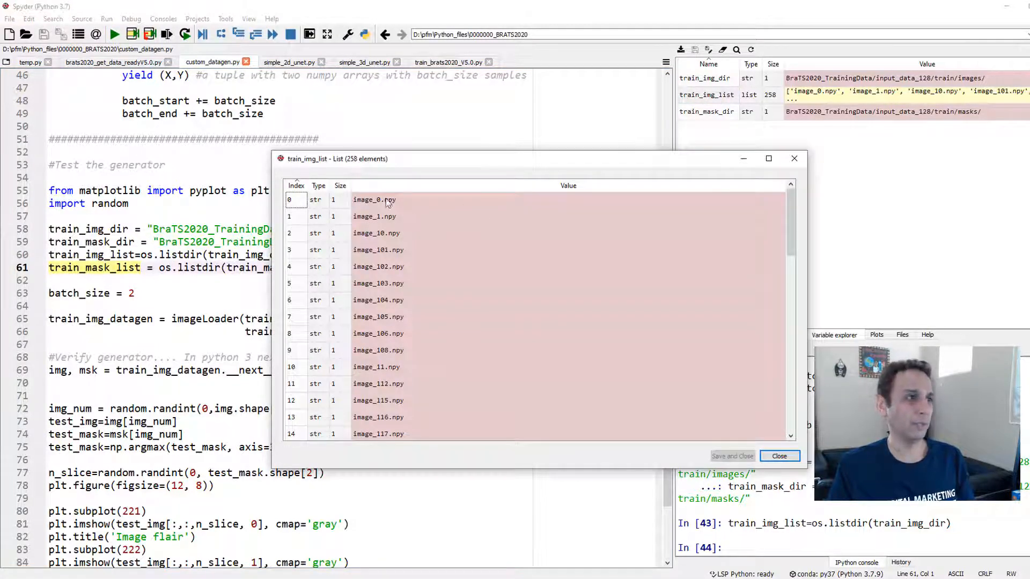
scroll("down", 3)
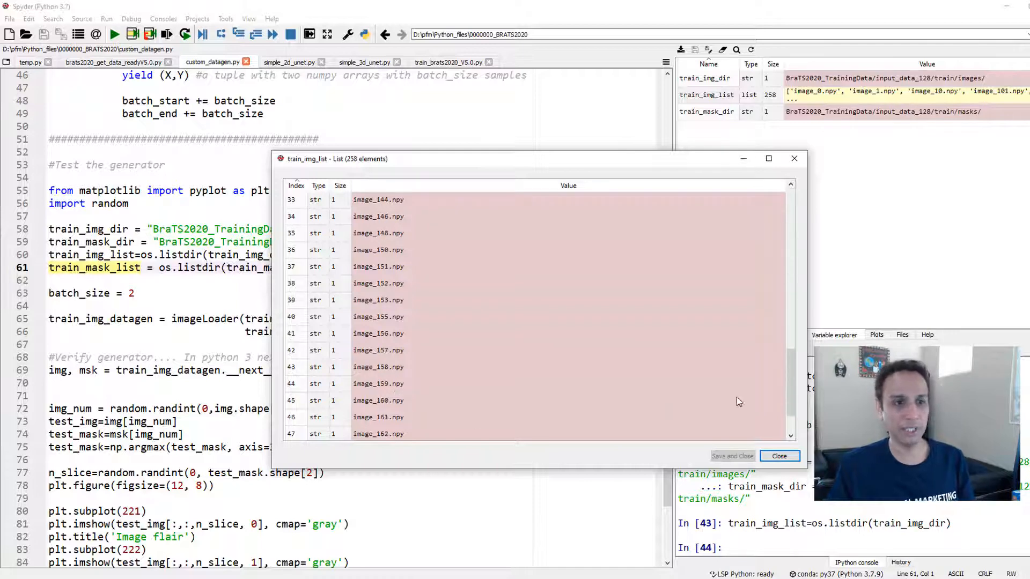
left_click(779, 456)
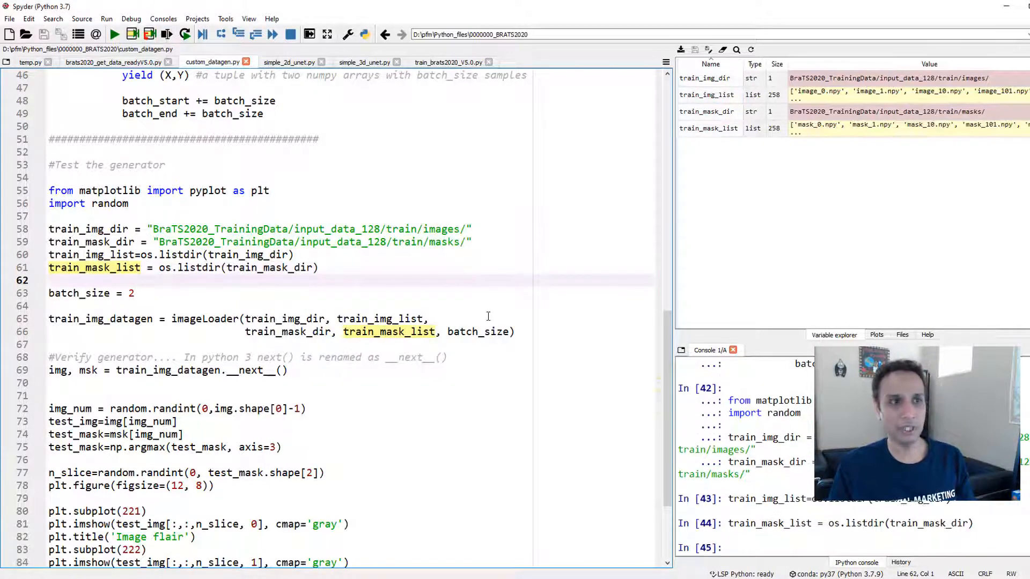
mouse_move(266, 353)
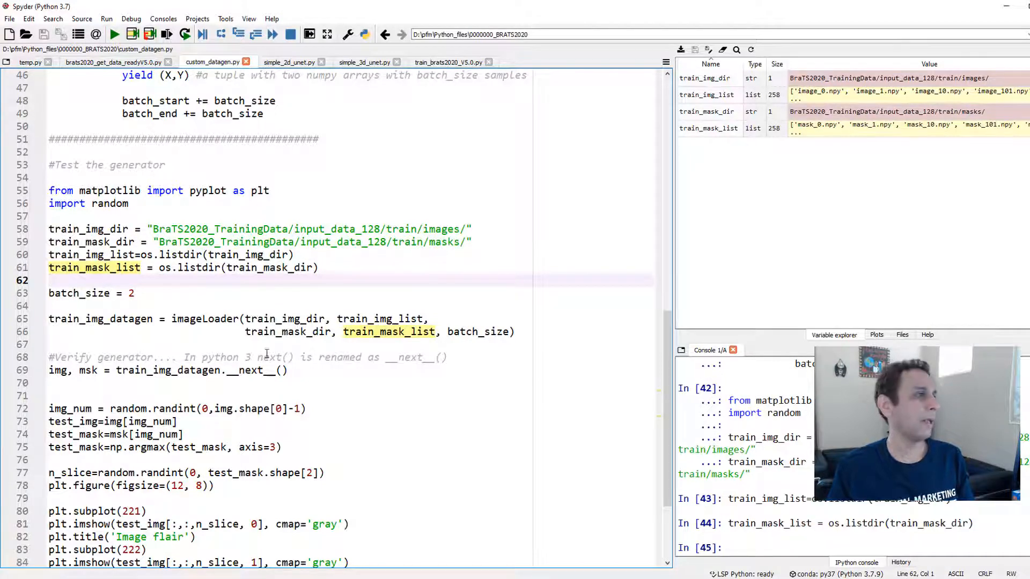
- Inspect the matching 258-element train_mask_list of mask_N.npy names
double_click(705, 77)
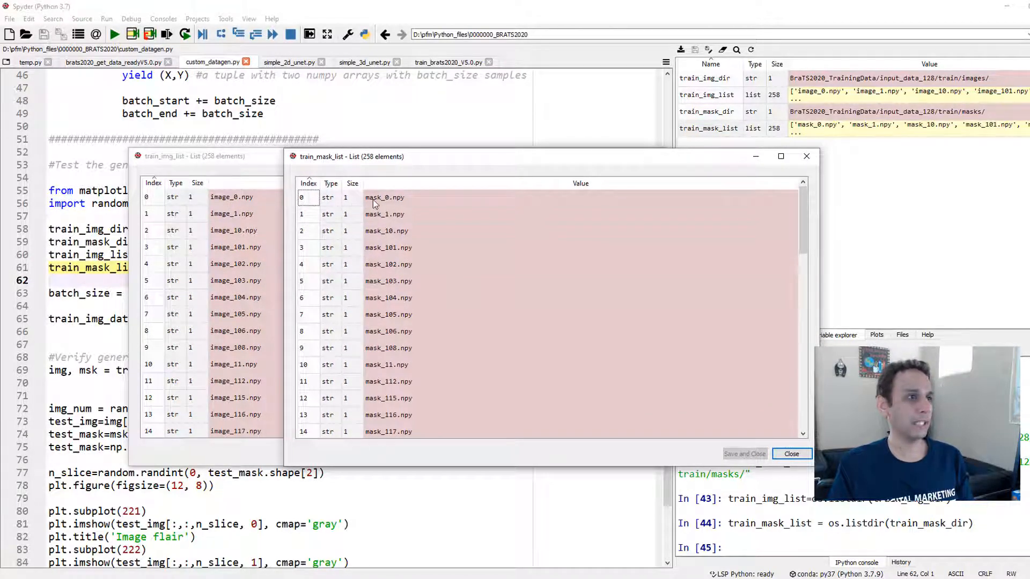
mouse_move(387, 242)
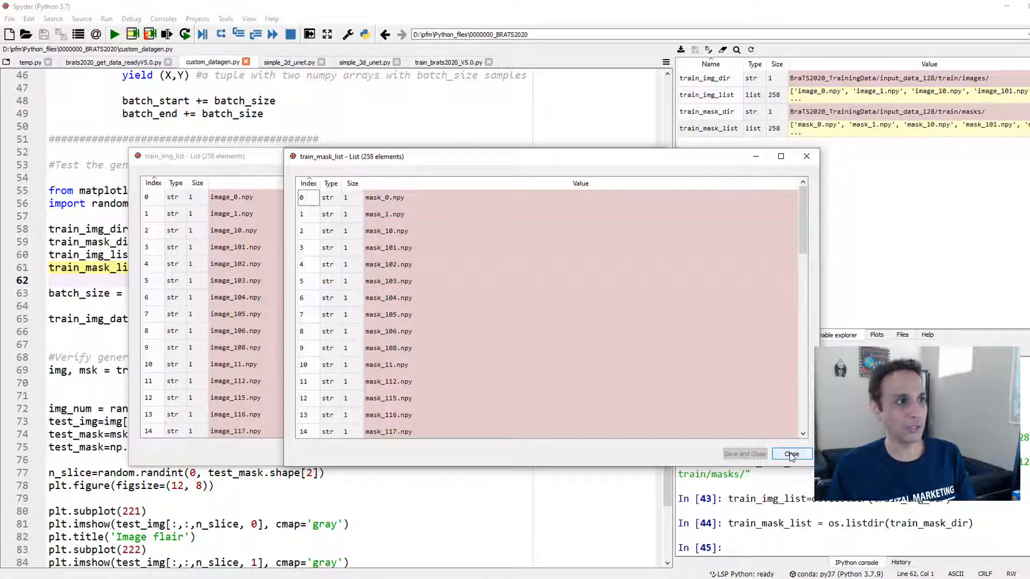
mouse_move(637, 368)
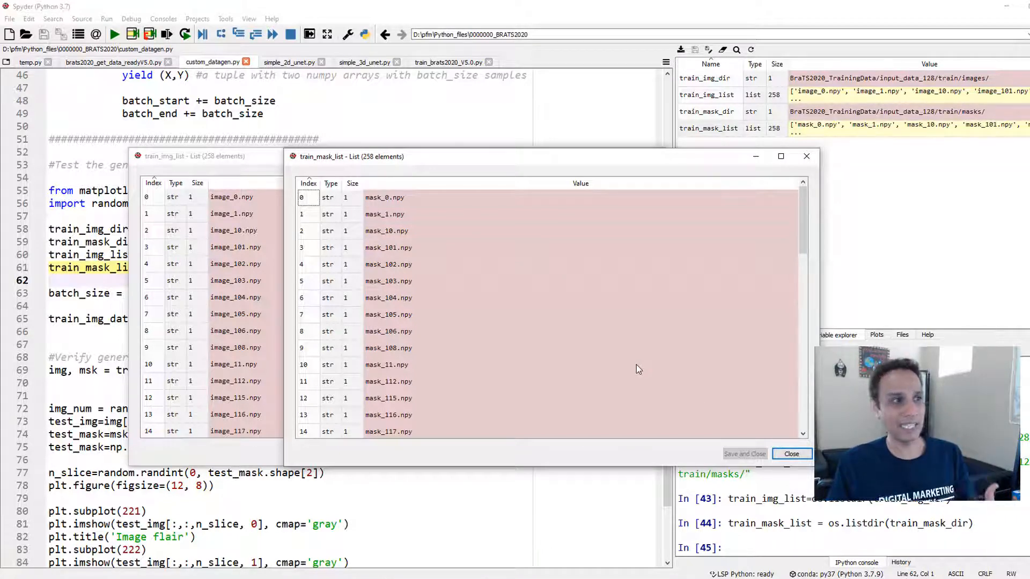
mouse_move(394, 204)
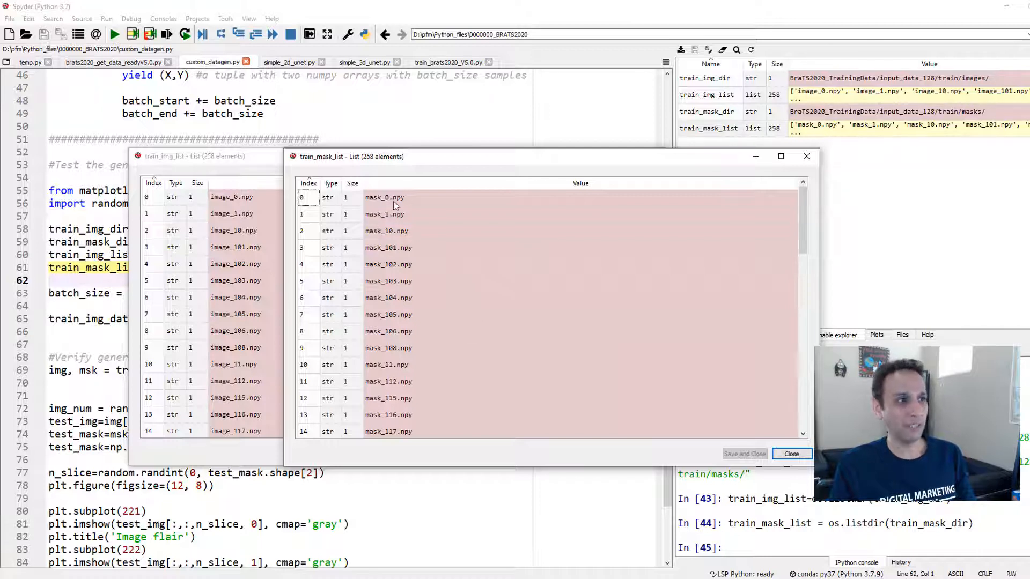
mouse_move(386, 206)
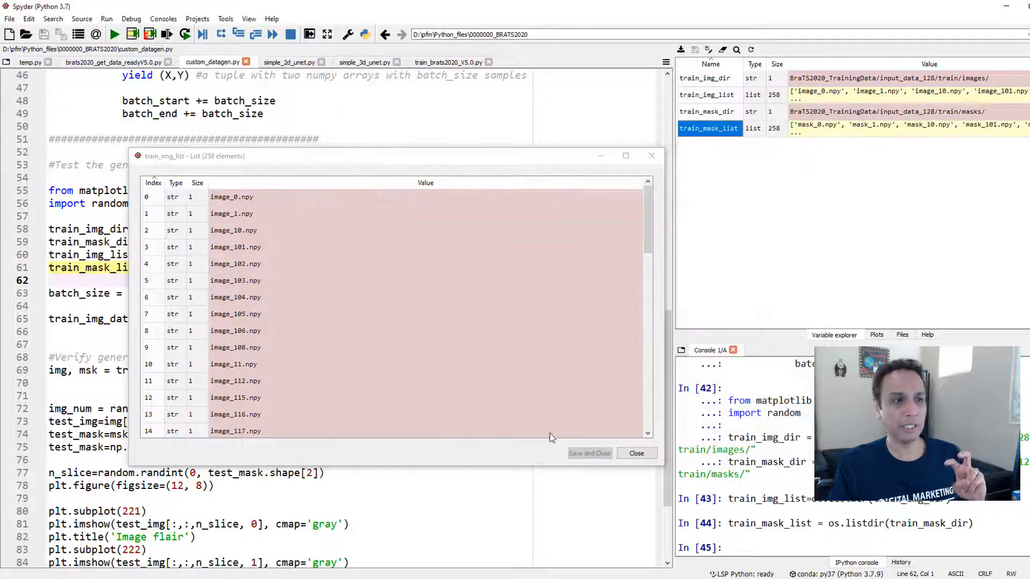
left_click(635, 453)
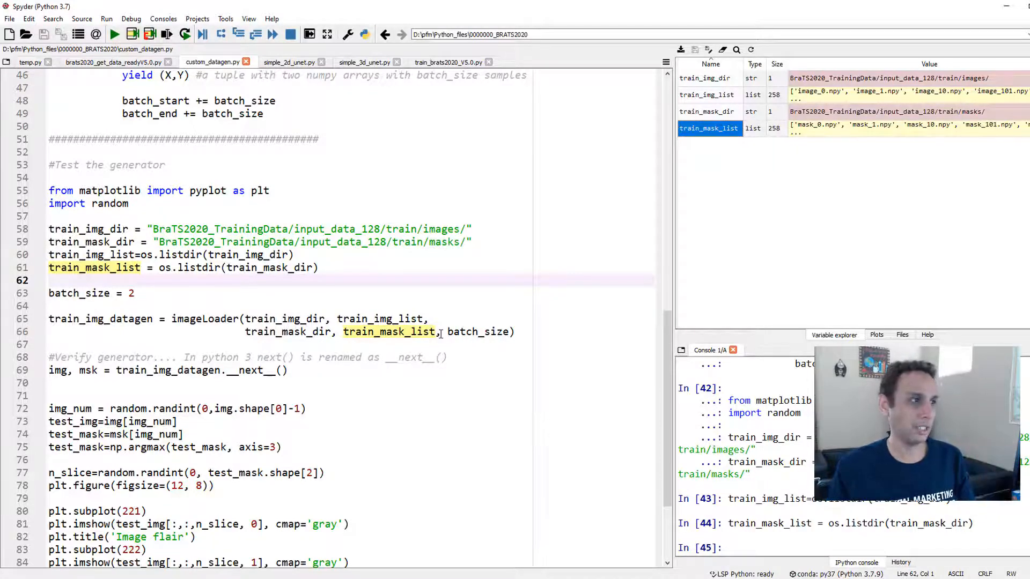
scroll("down", 3)
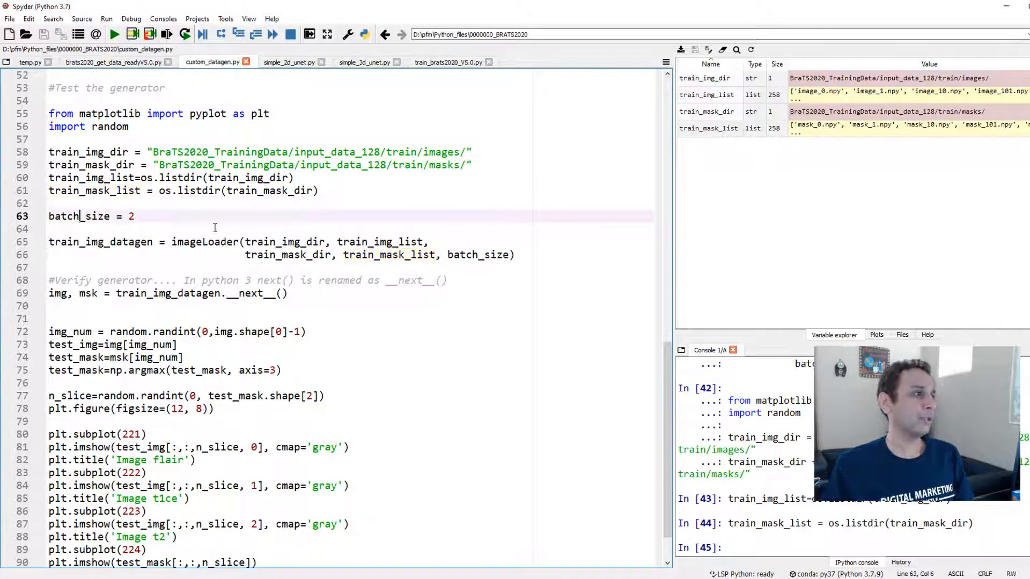
double_click(78, 216)
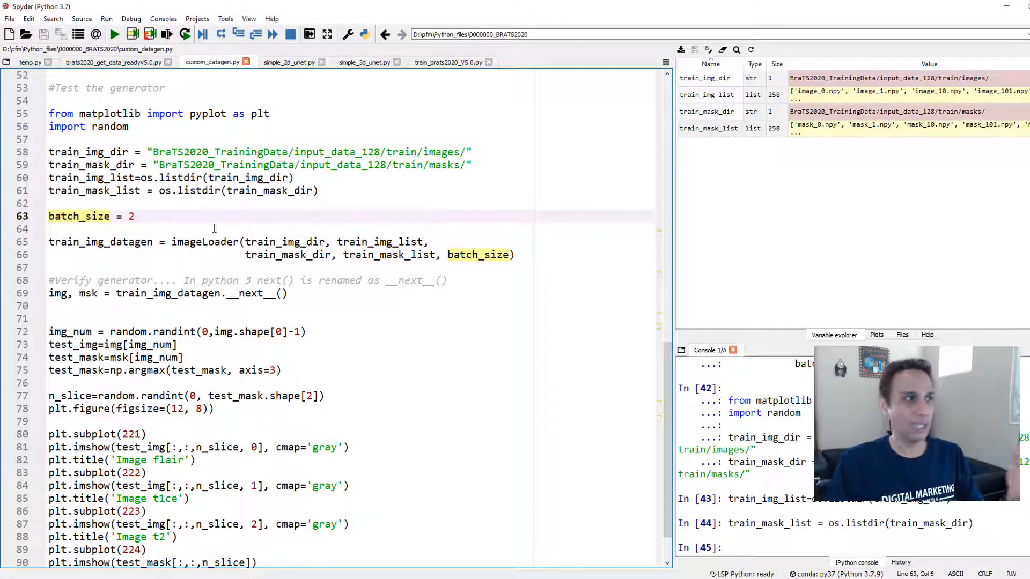
left_click(218, 218)
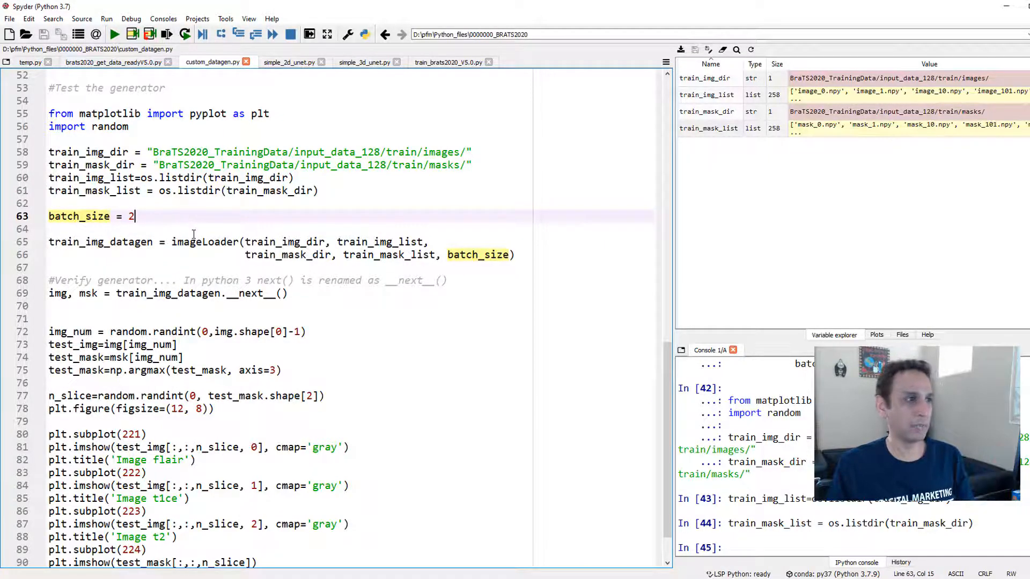
double_click(199, 241)
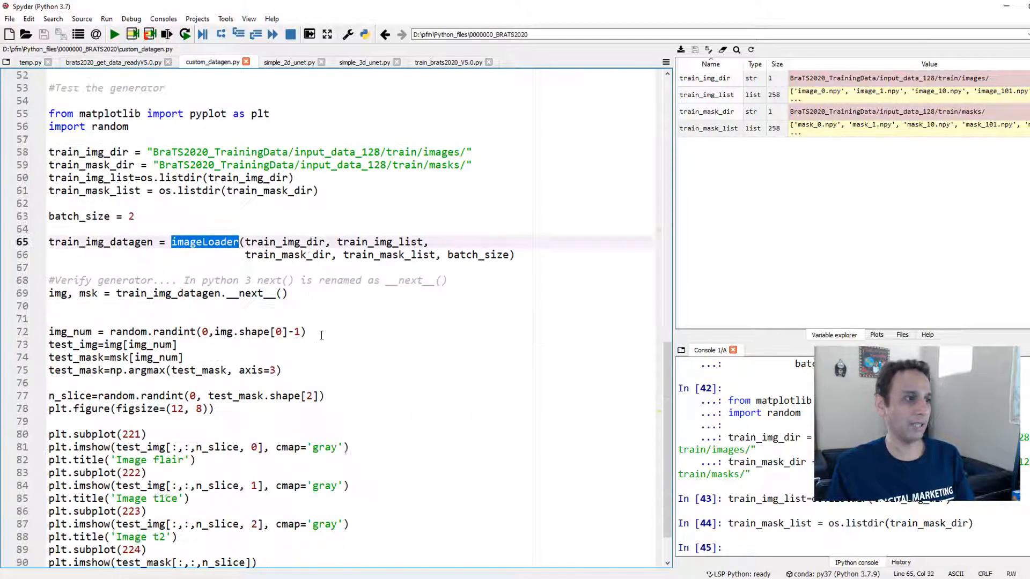
left_click(62, 203)
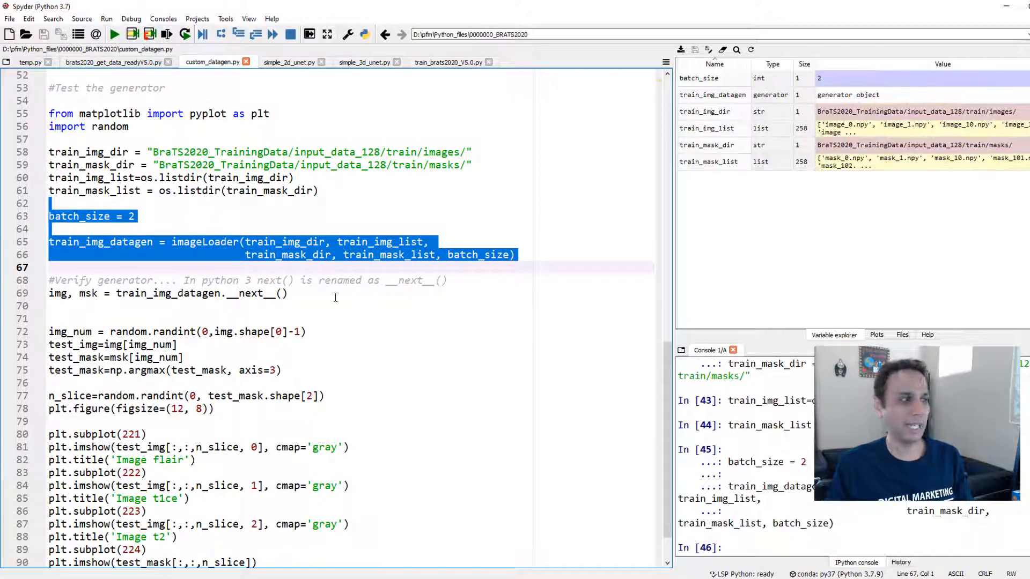
left_click(105, 241)
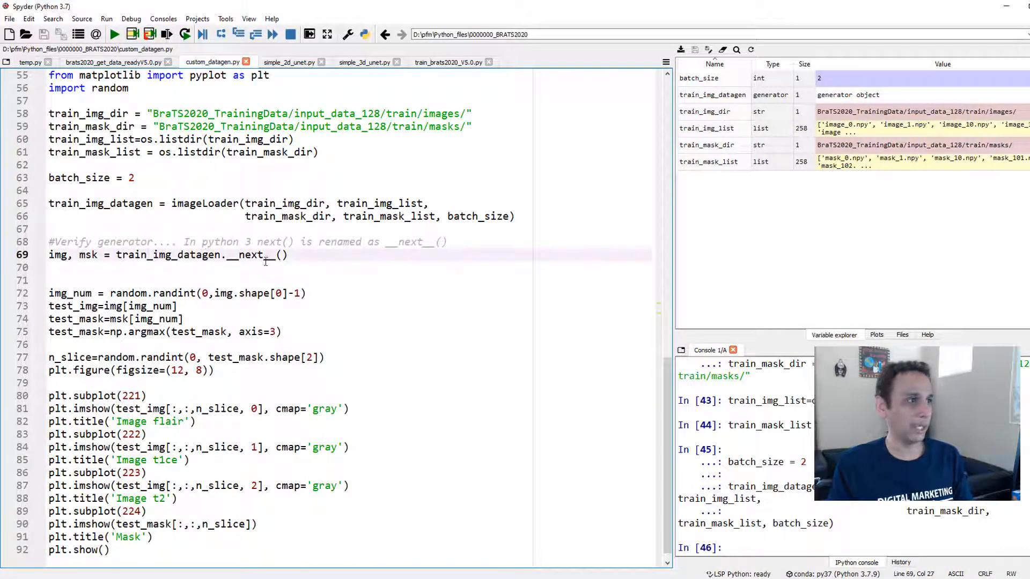
double_click(167, 256)
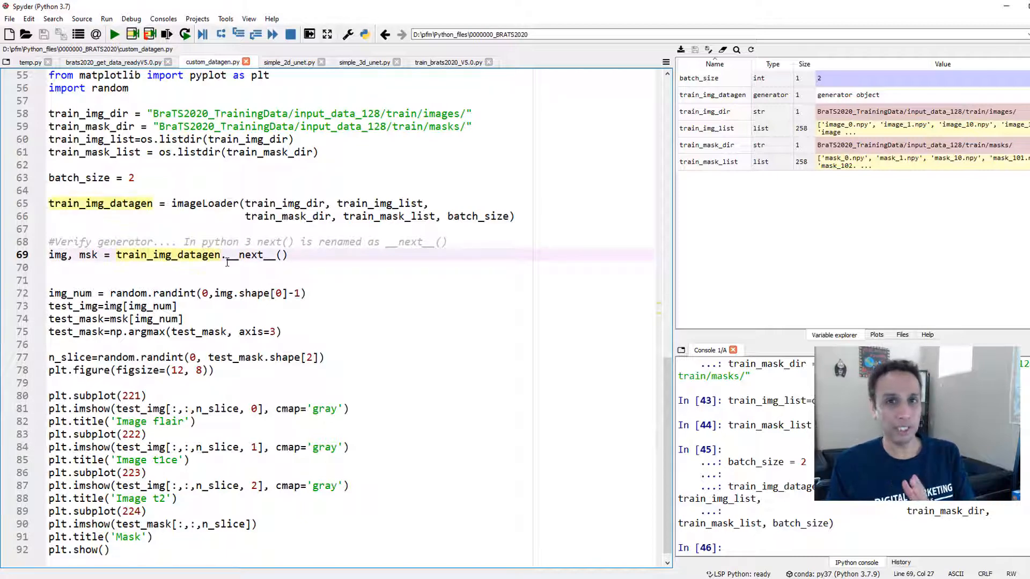
scroll("up", 3)
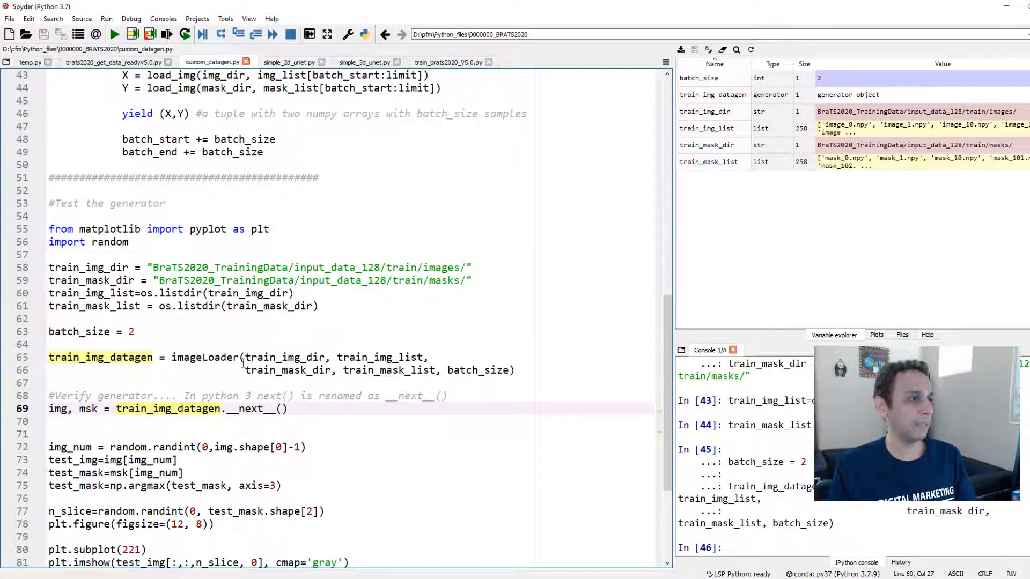
scroll("down", 3)
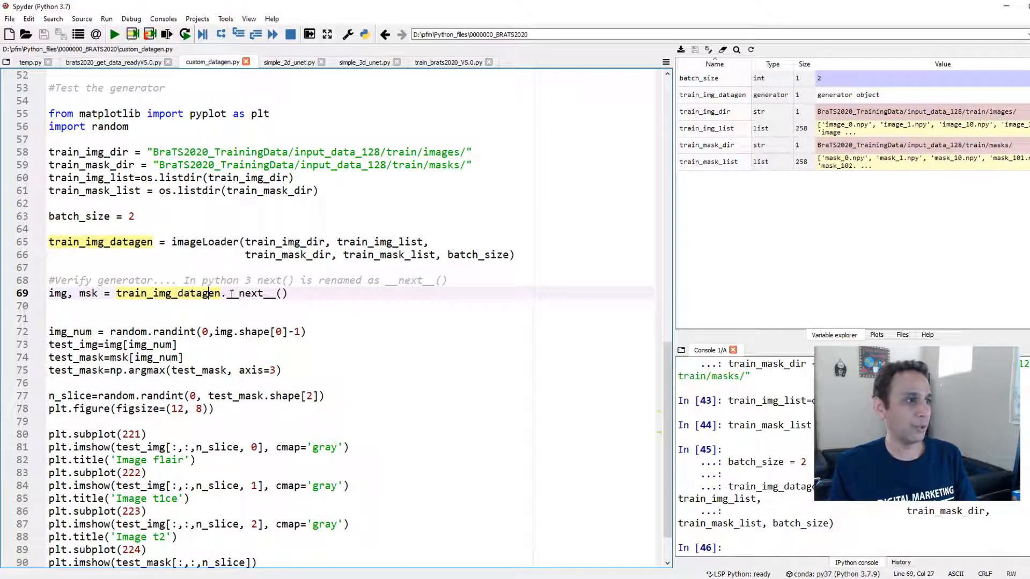
double_click(251, 292)
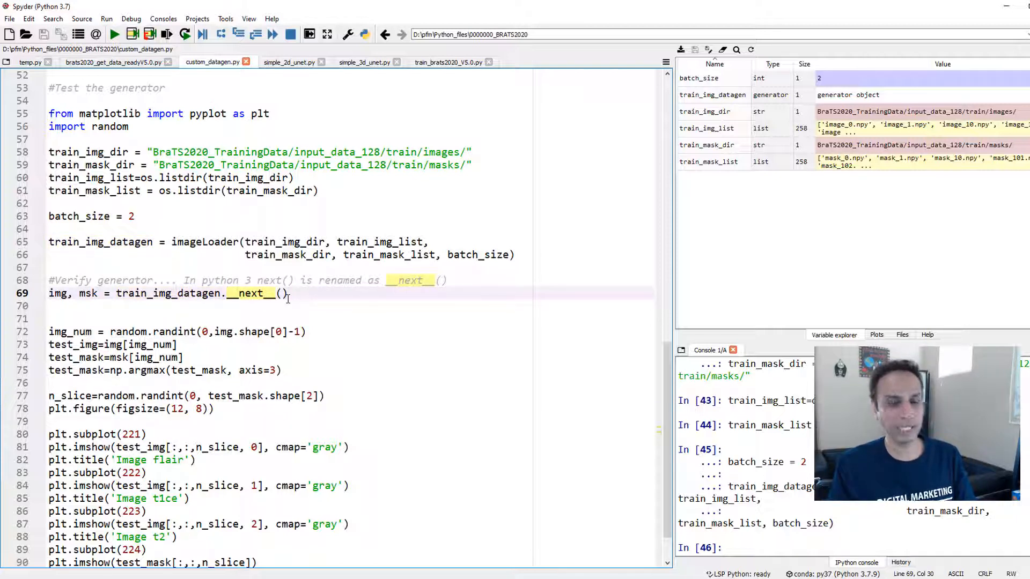
double_click(271, 280)
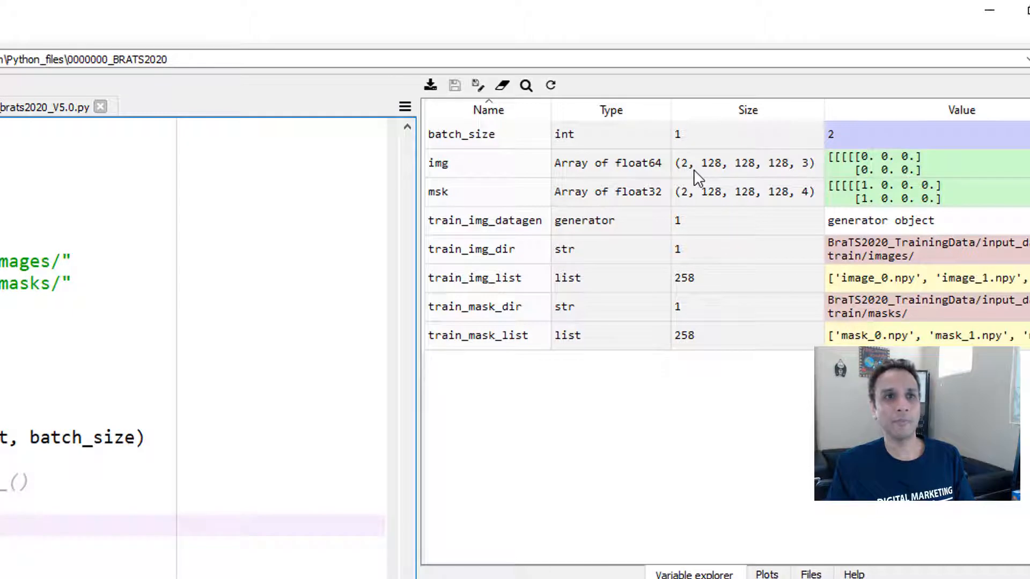
mouse_move(799, 185)
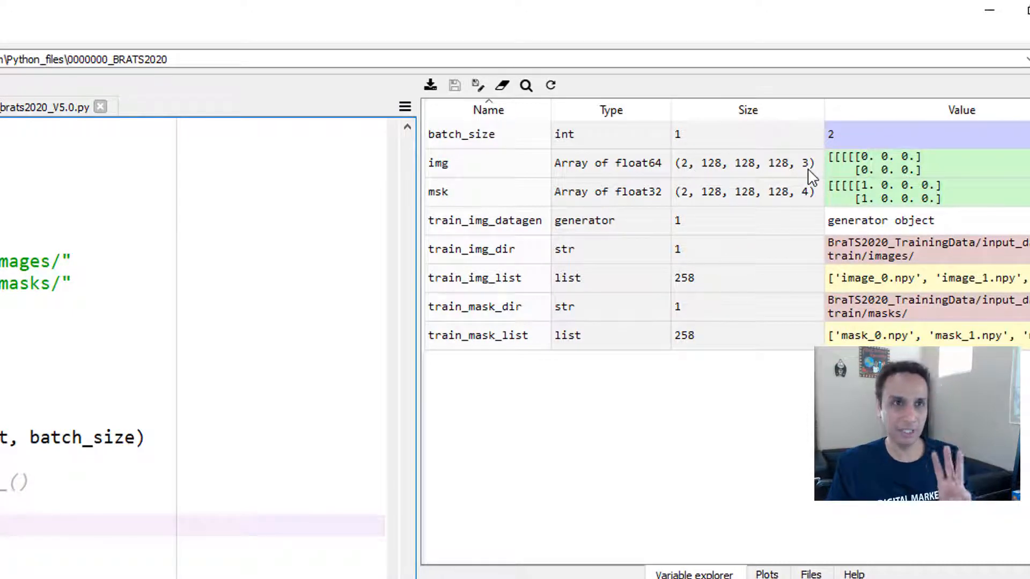
mouse_move(695, 204)
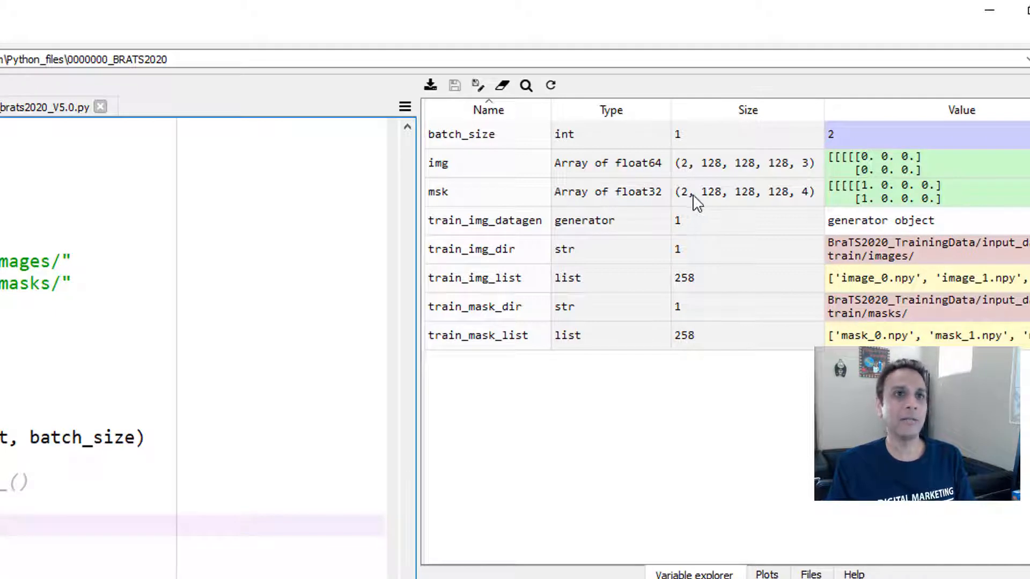
mouse_move(813, 208)
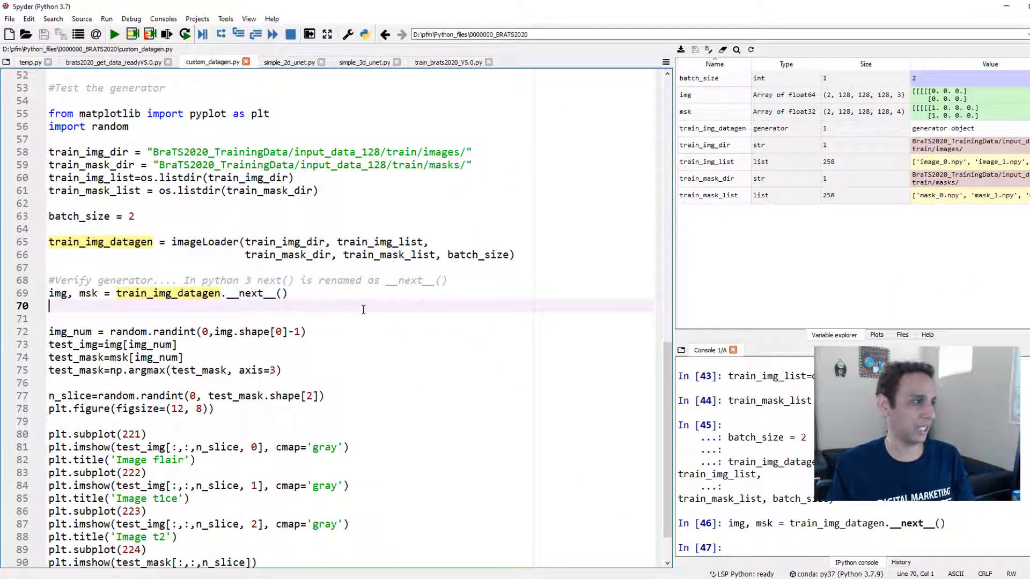
- View the figure of random flair, t1ce and t2 slices with the colour-coded mask in the Plots pane
scroll("down", 3)
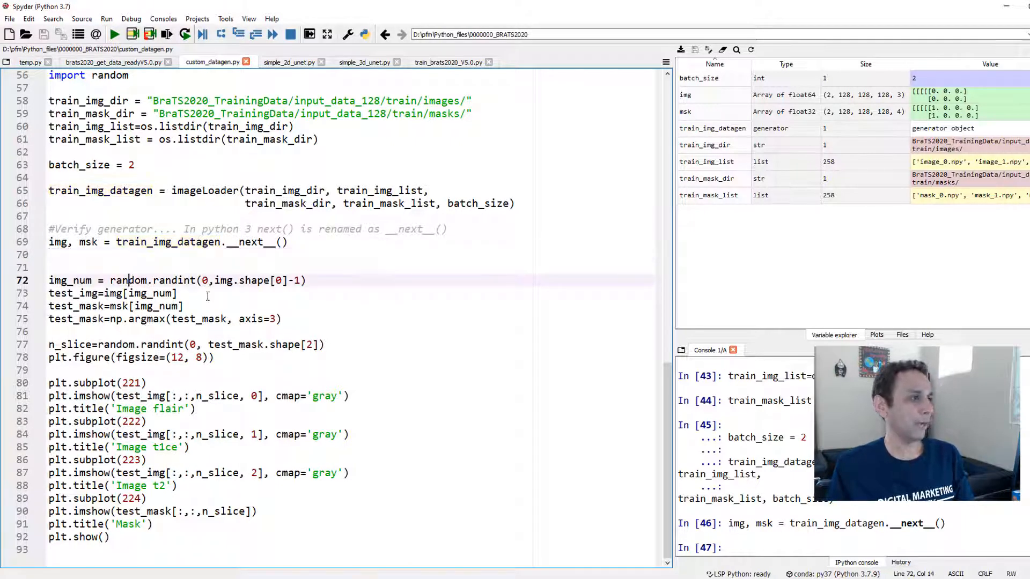
double_click(123, 280)
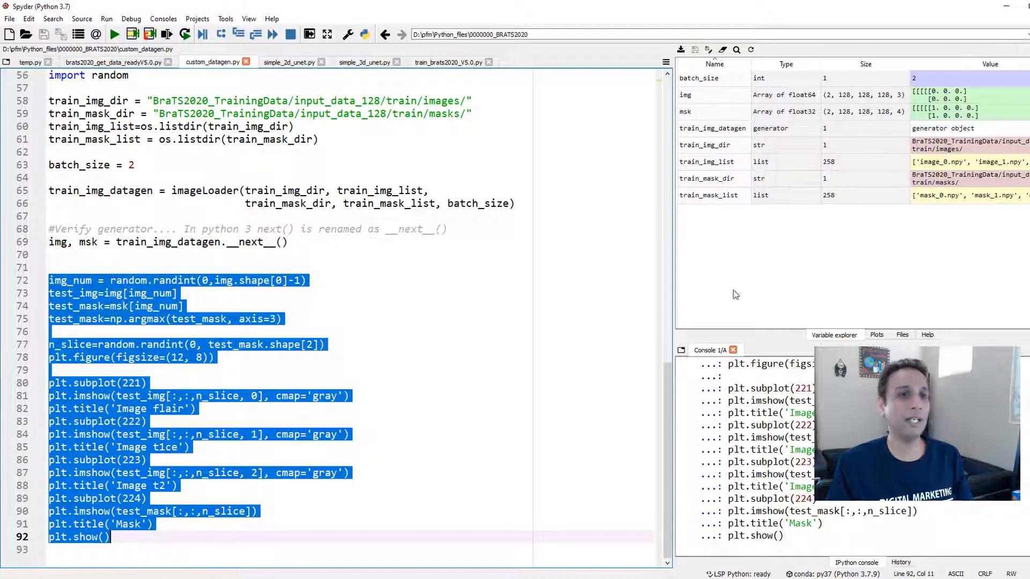
left_click(877, 335)
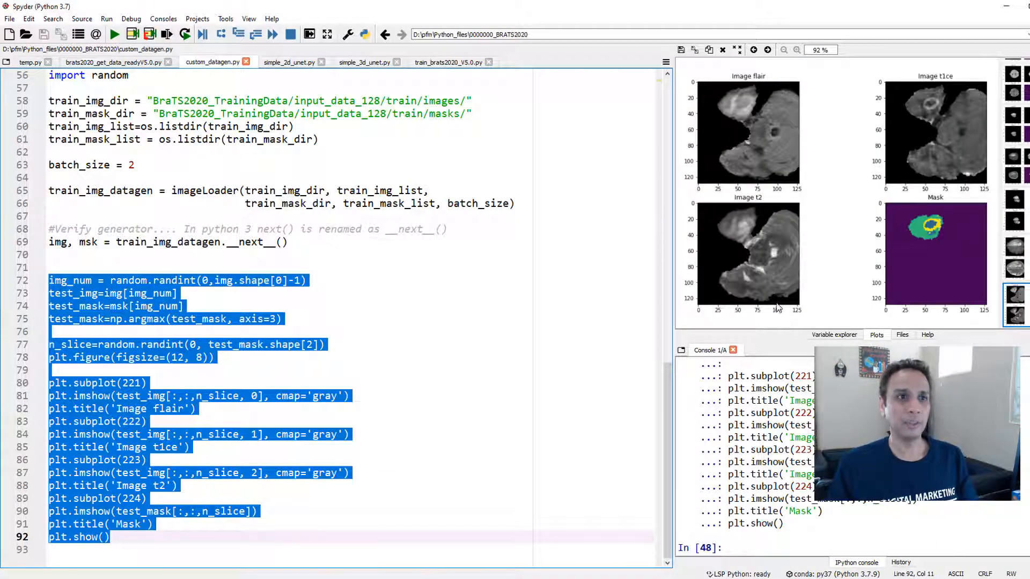
mouse_move(905, 234)
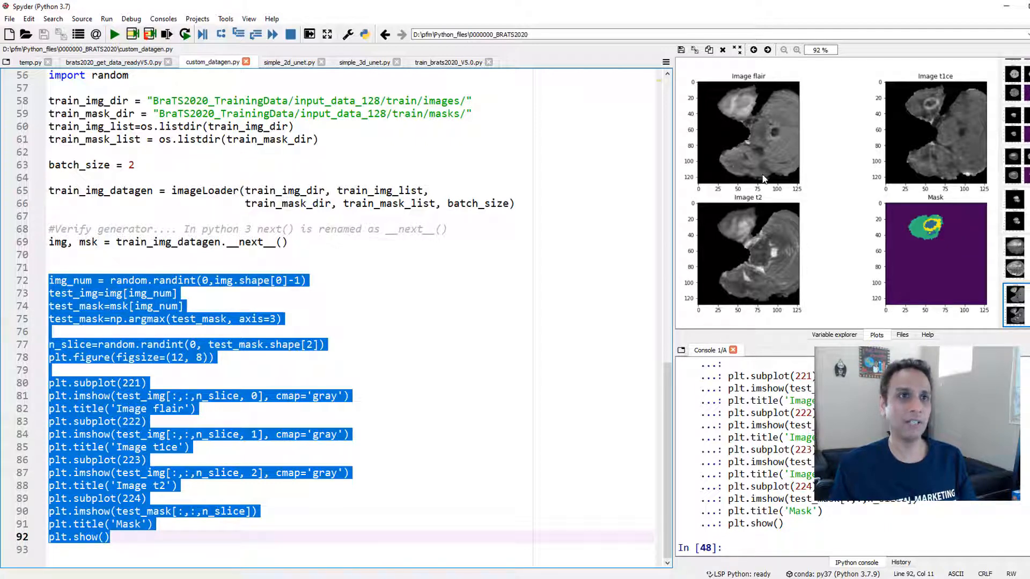
- Re-run the plotting code several times to view new random slices and masks, ending on one with a tumour
left_click(166, 35)
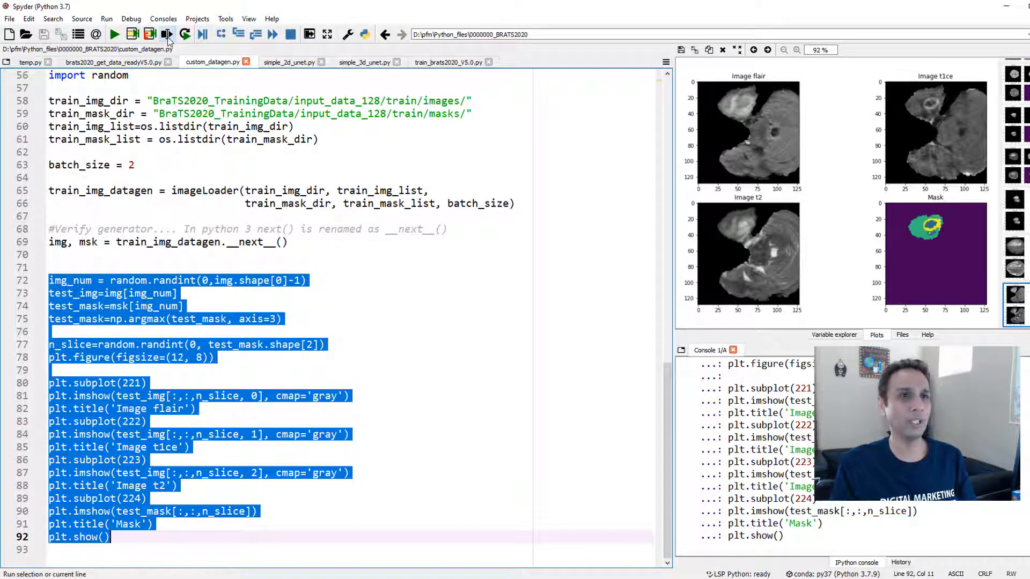
left_click(167, 34)
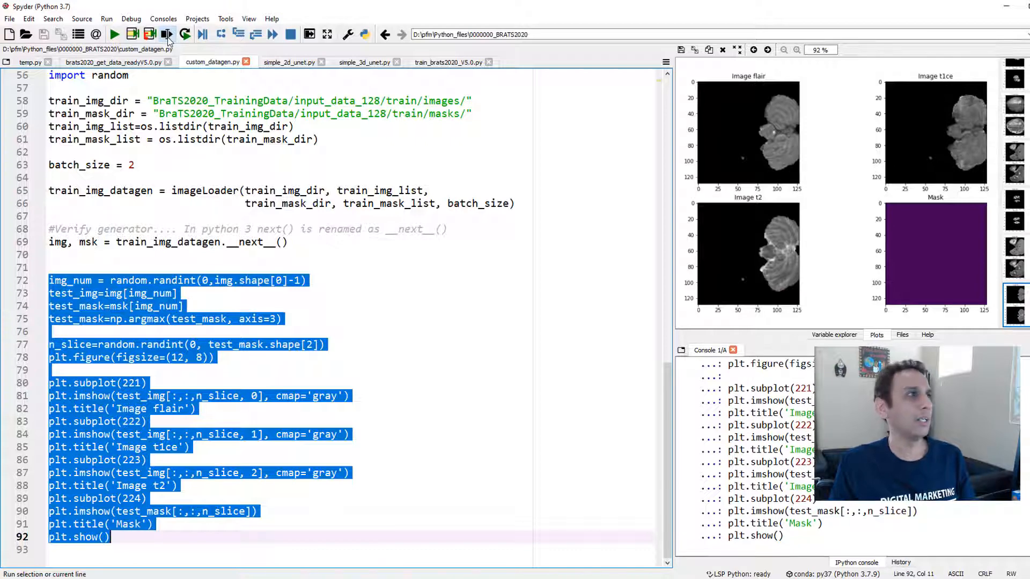
left_click(166, 35)
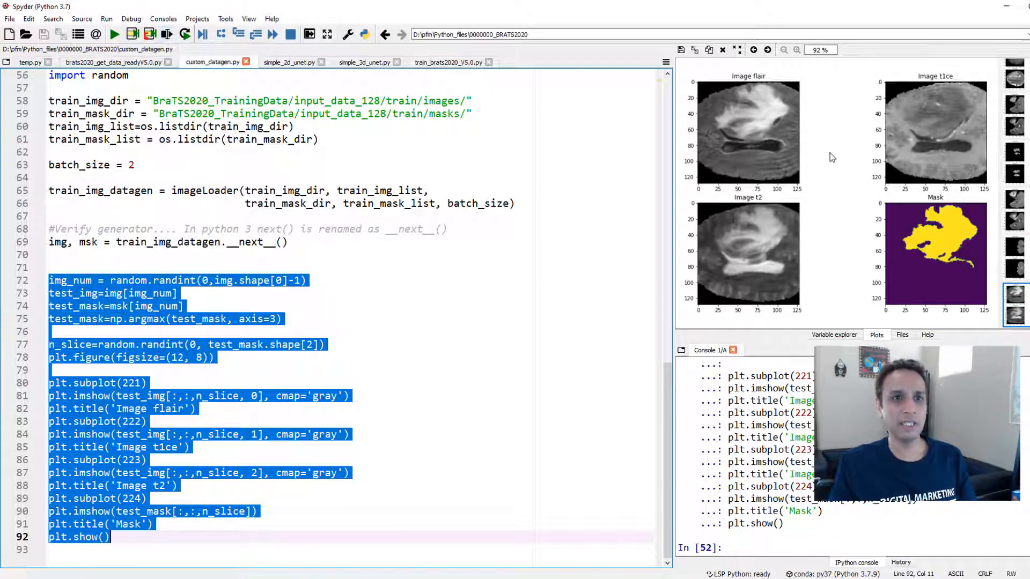
mouse_move(791, 241)
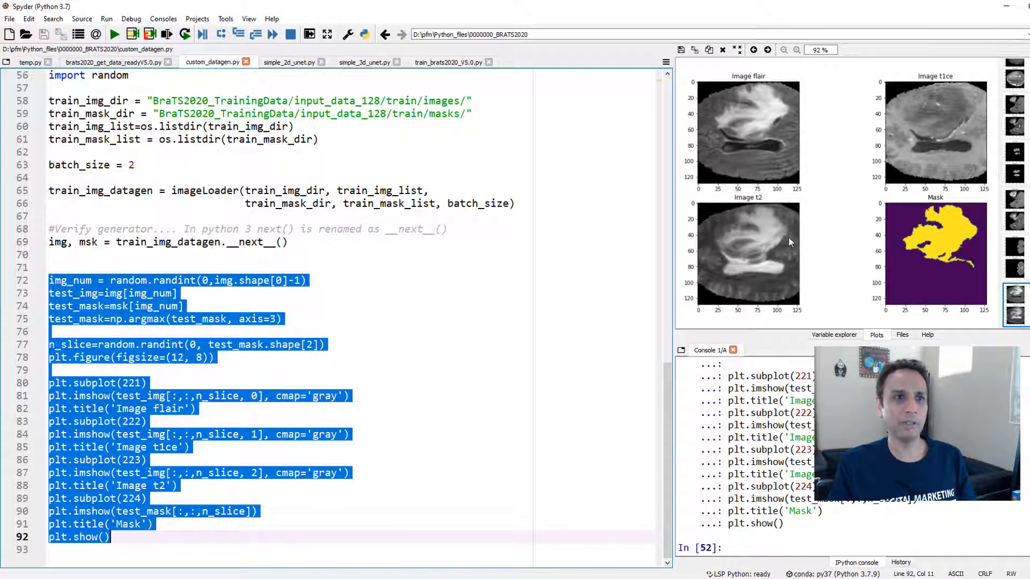
mouse_move(166, 35)
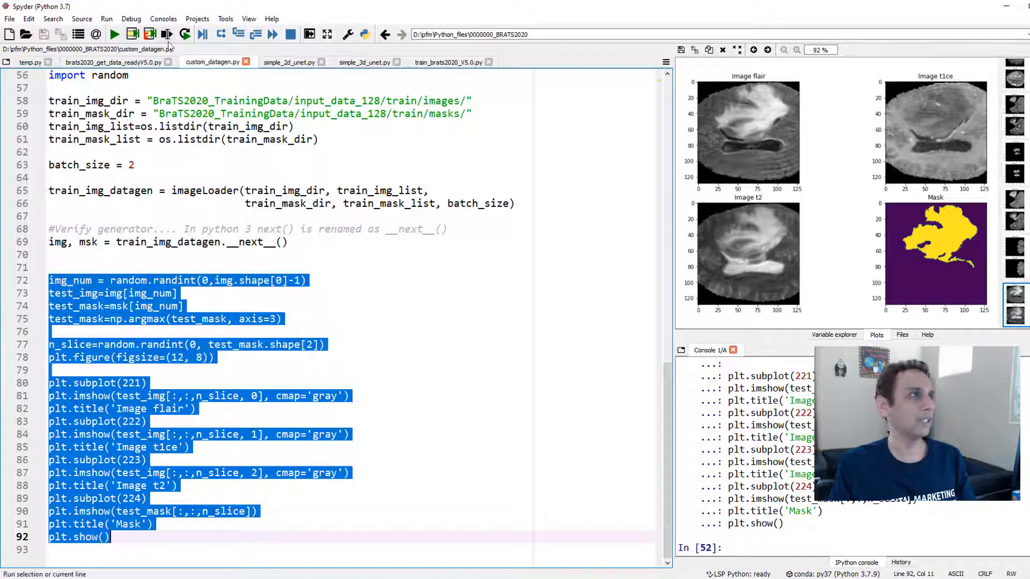
left_click(167, 34)
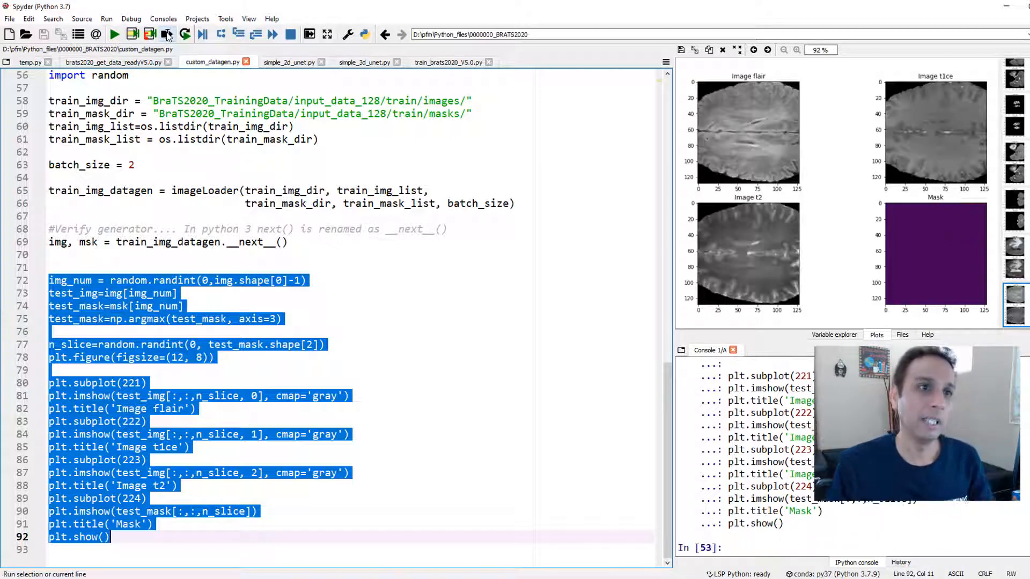
left_click(165, 34)
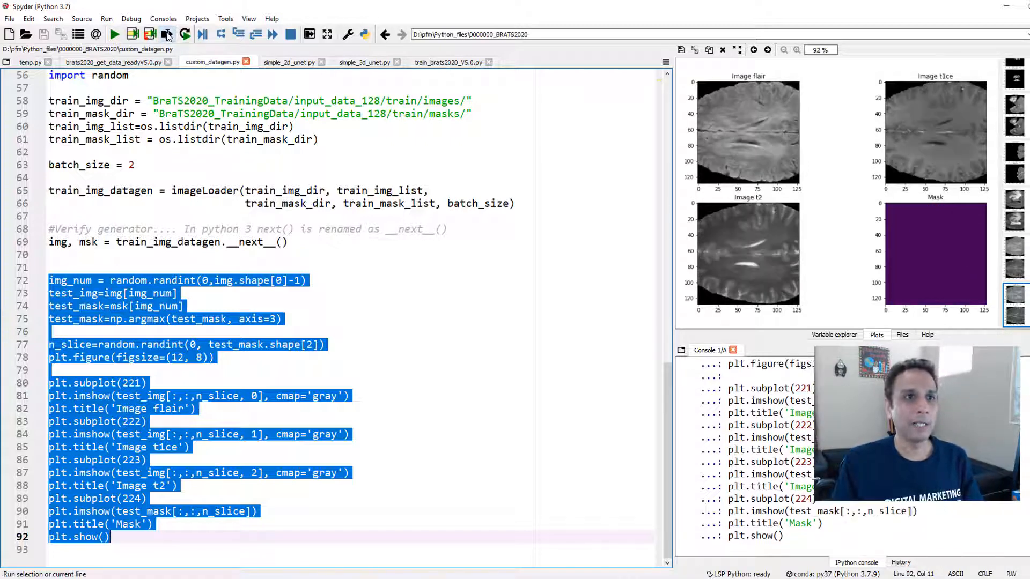
left_click(167, 35)
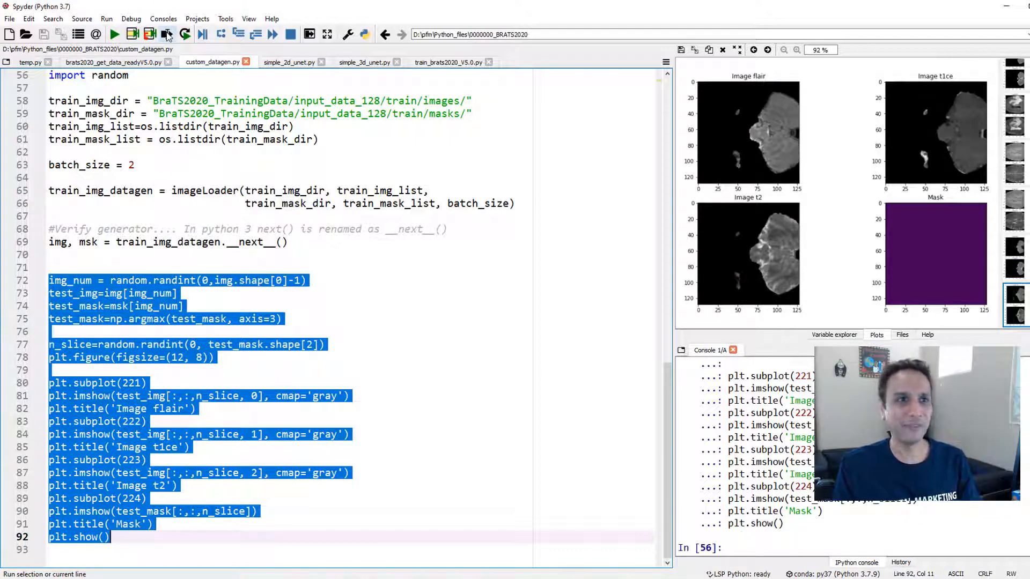
left_click(148, 35)
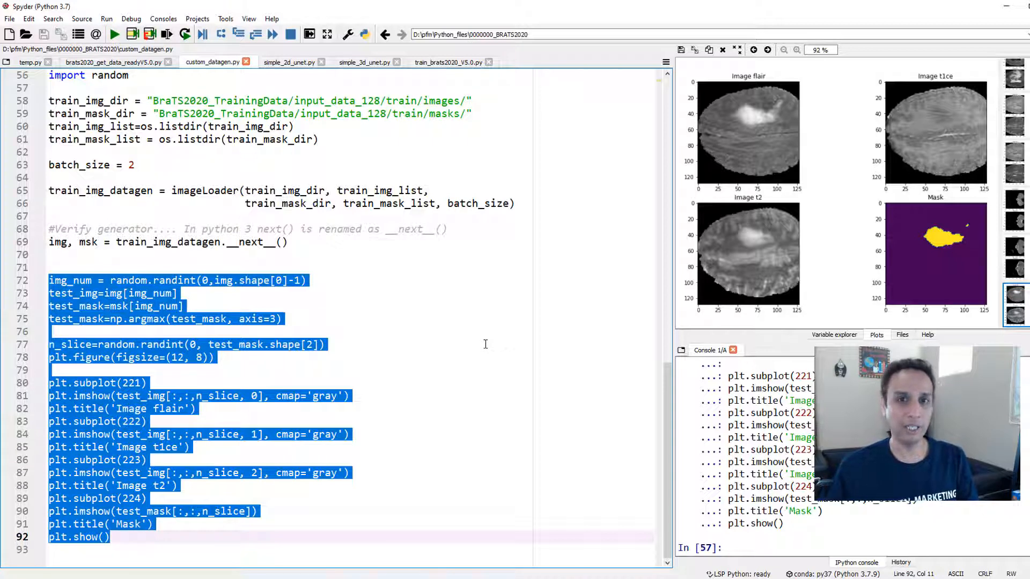
mouse_move(463, 311)
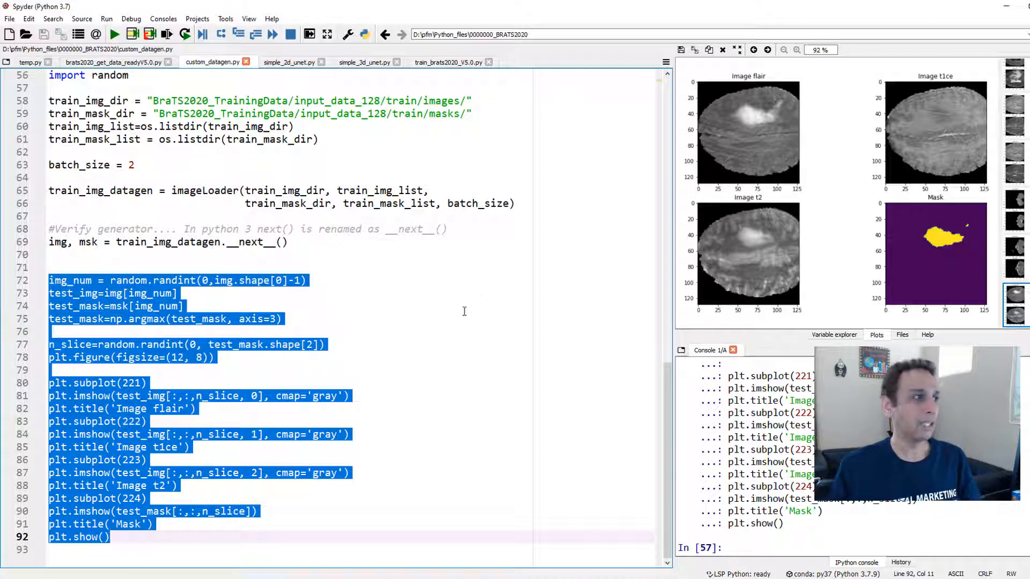